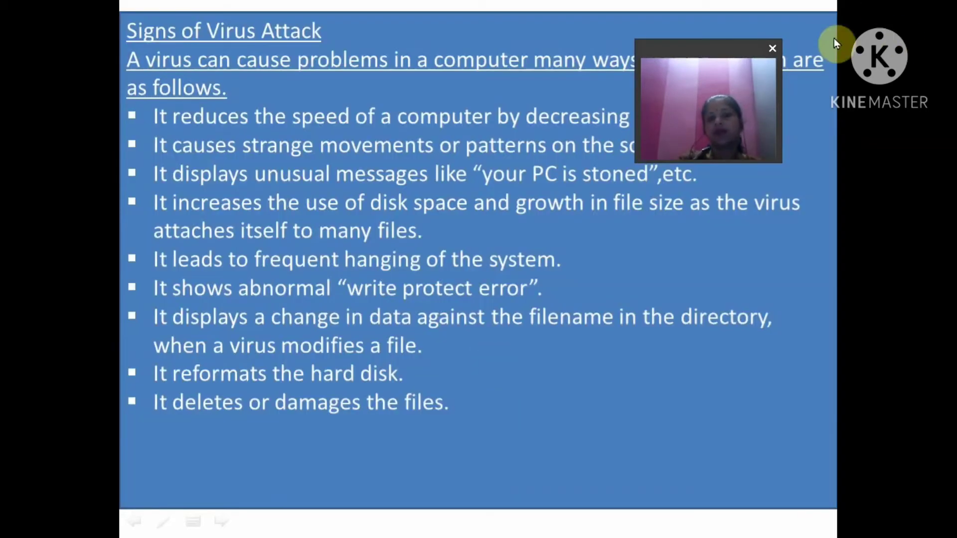
Advance the slide show past the Protecting Computer Against Virus slide to the firewalls slide.
left_click_drag(708, 101, 730, 421)
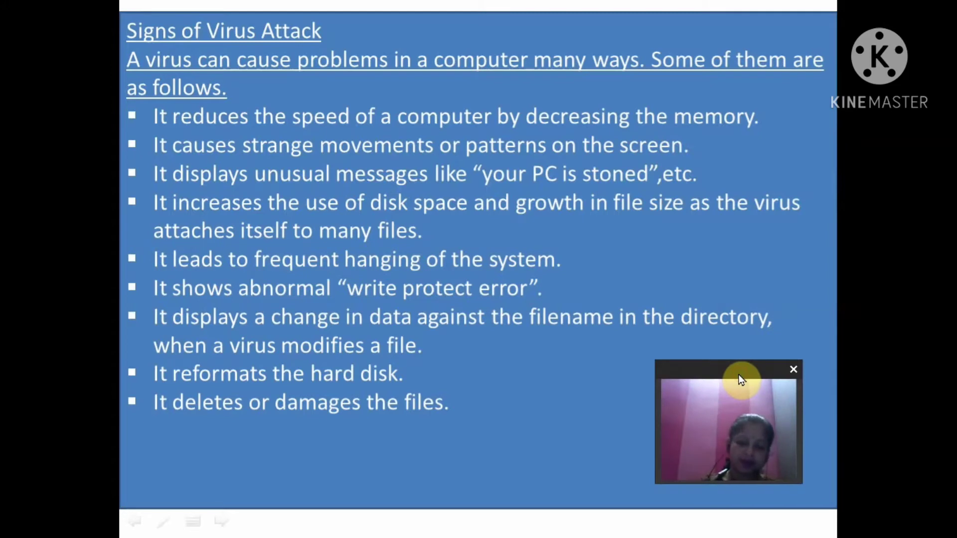
mouse_move(550, 63)
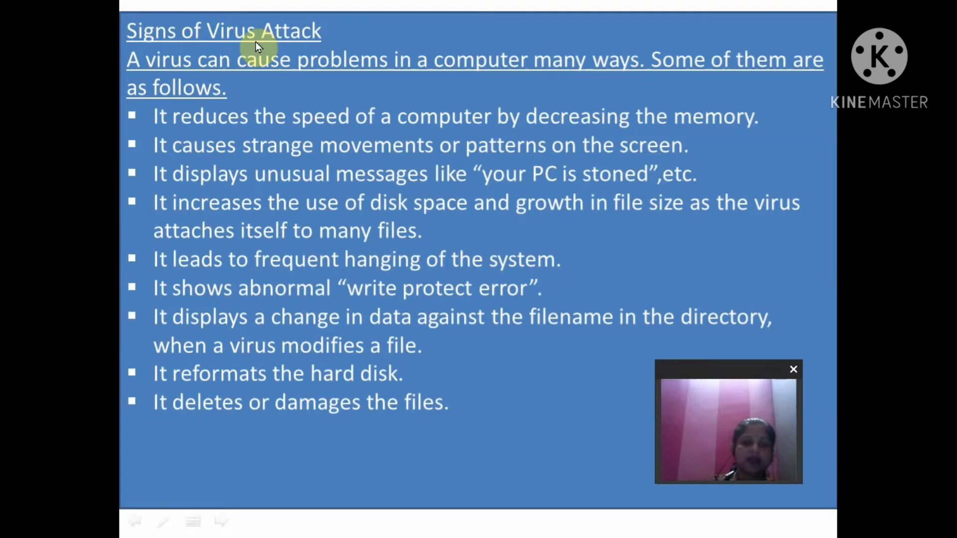
mouse_move(501, 124)
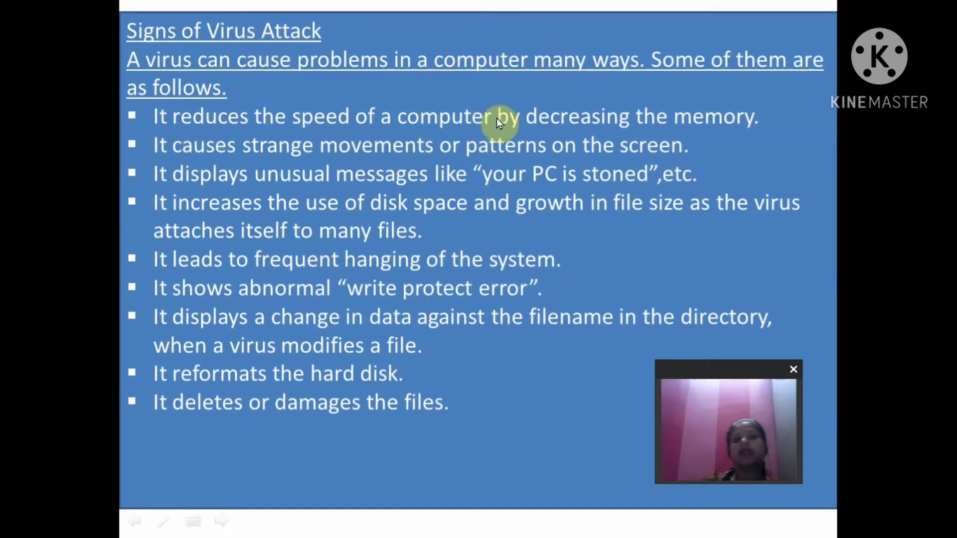
mouse_move(773, 143)
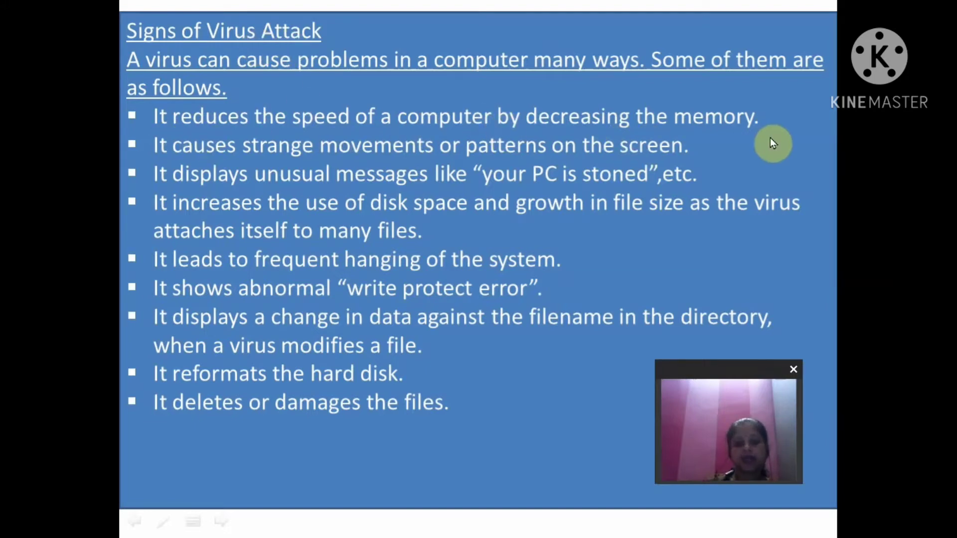
mouse_move(449, 163)
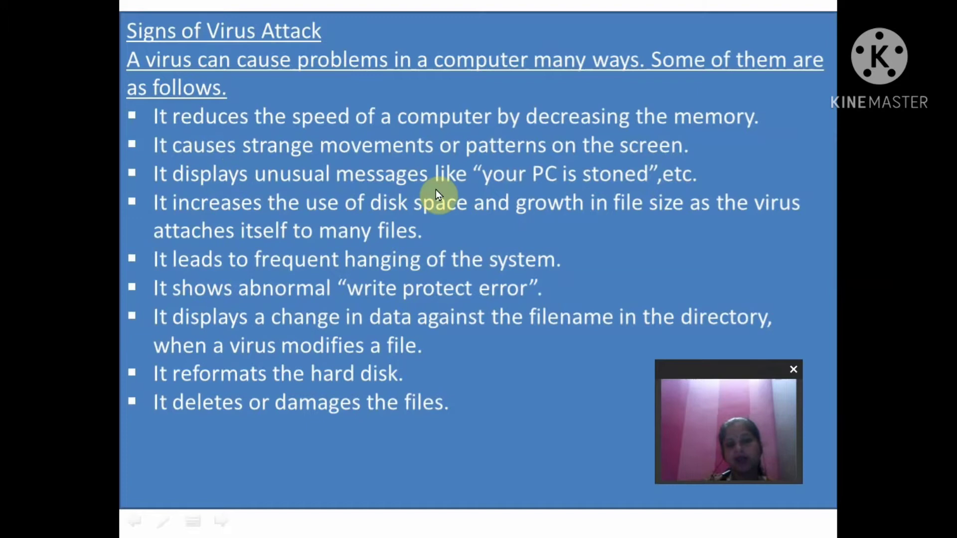
mouse_move(678, 194)
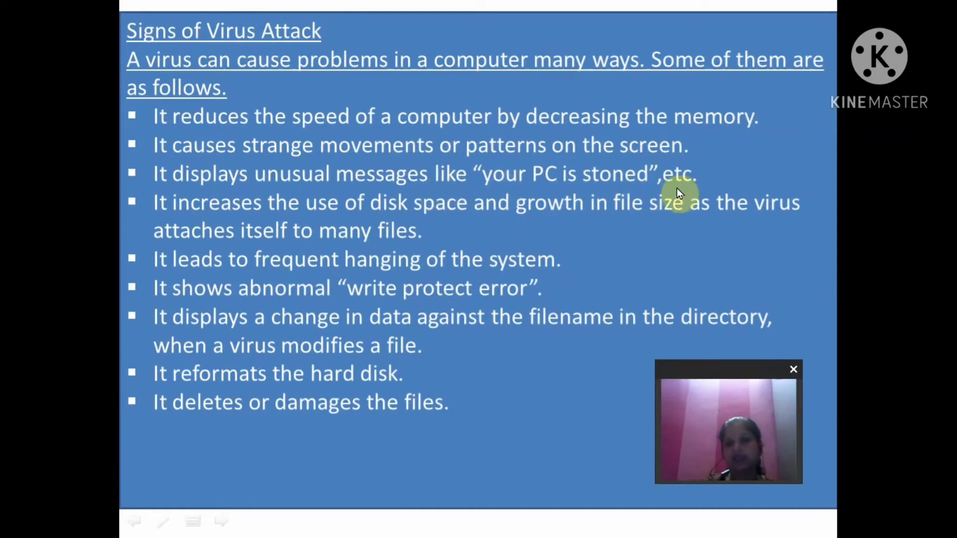
mouse_move(409, 225)
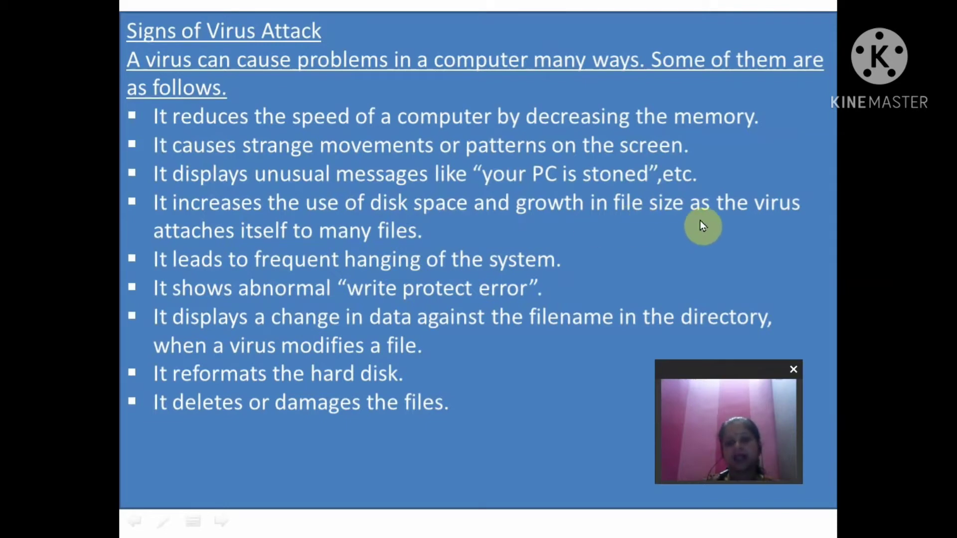
mouse_move(320, 246)
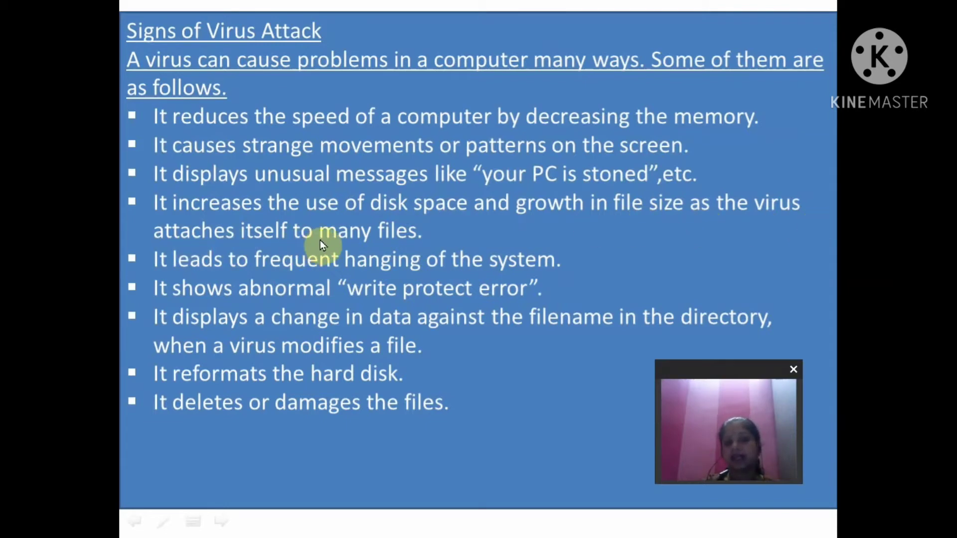
mouse_move(312, 267)
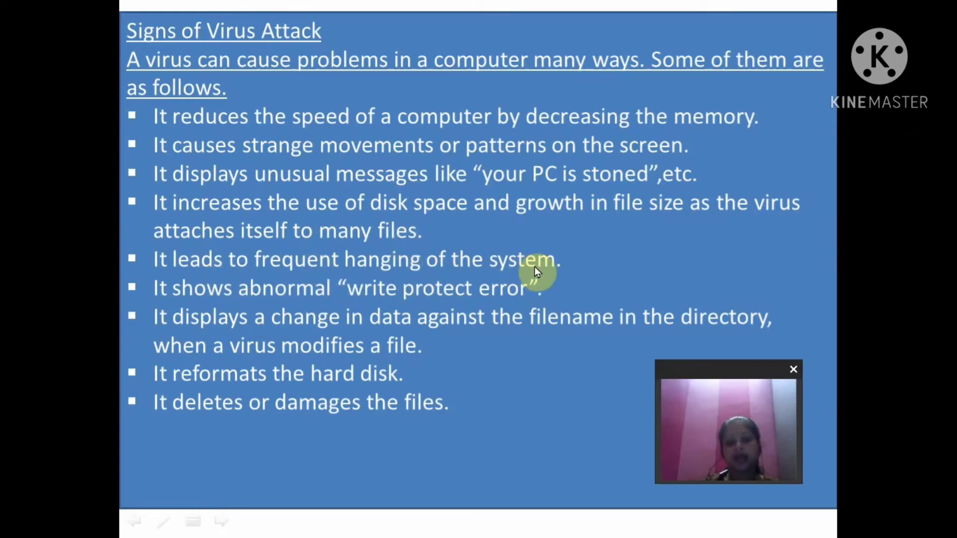
mouse_move(397, 299)
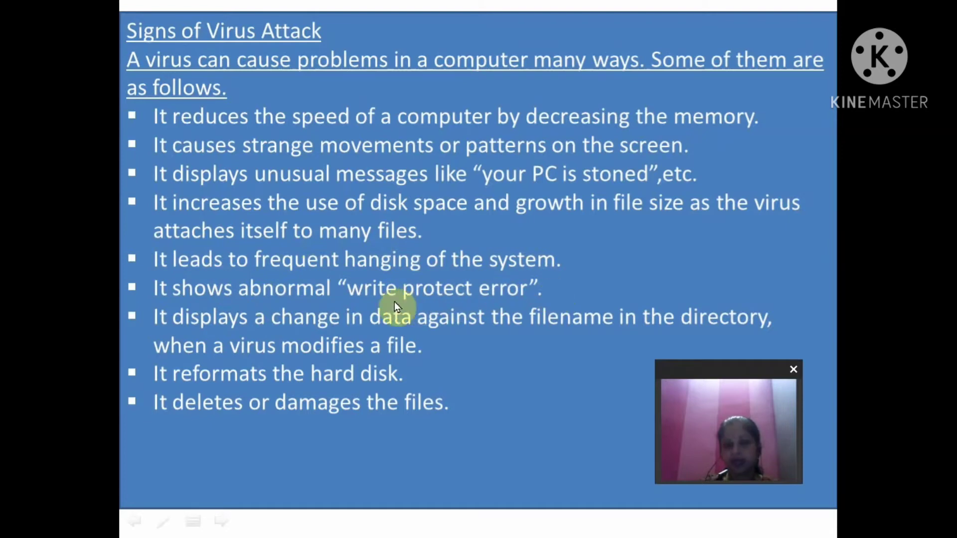
mouse_move(483, 320)
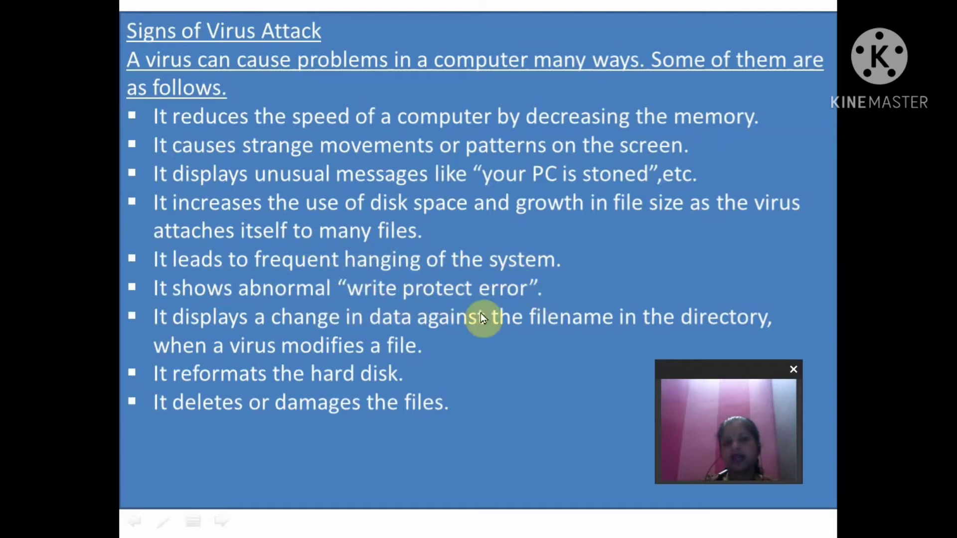
mouse_move(420, 298)
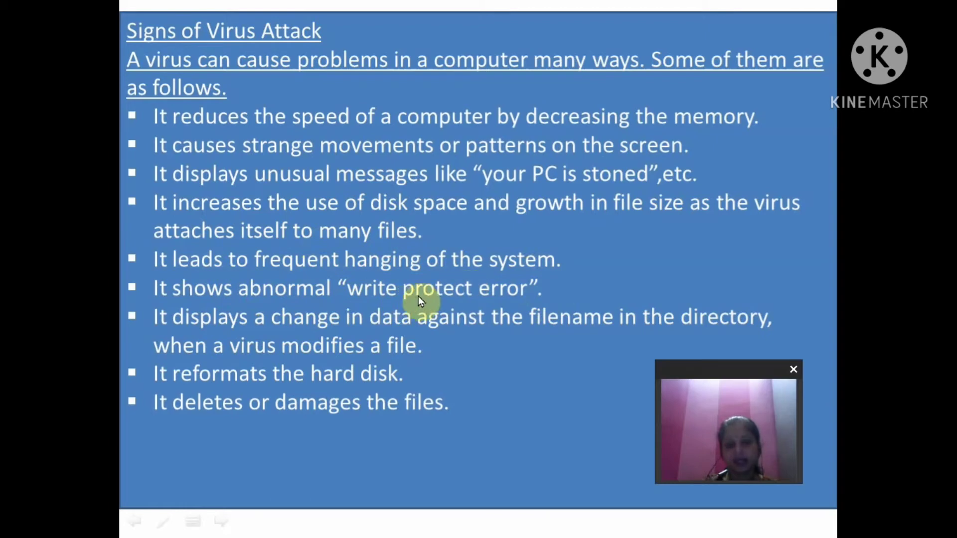
mouse_move(539, 303)
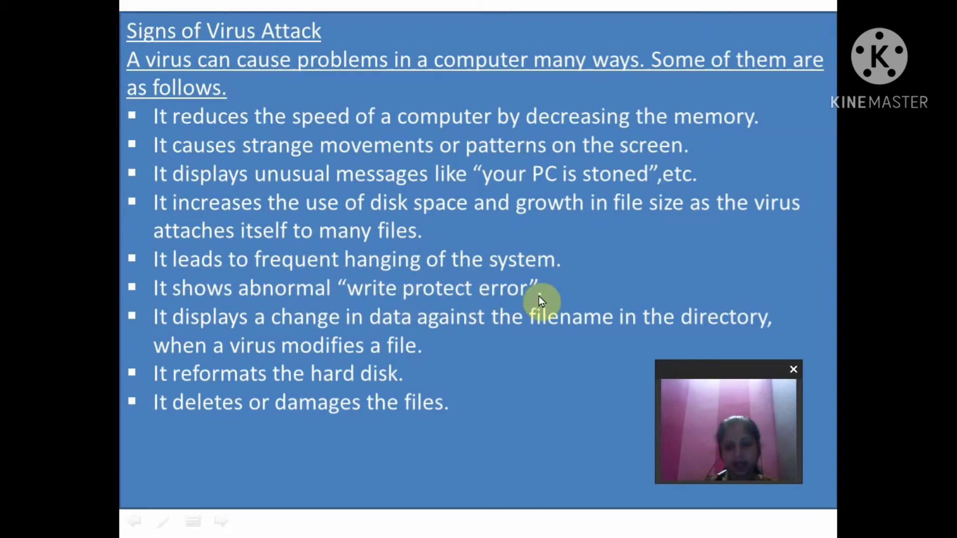
mouse_move(536, 285)
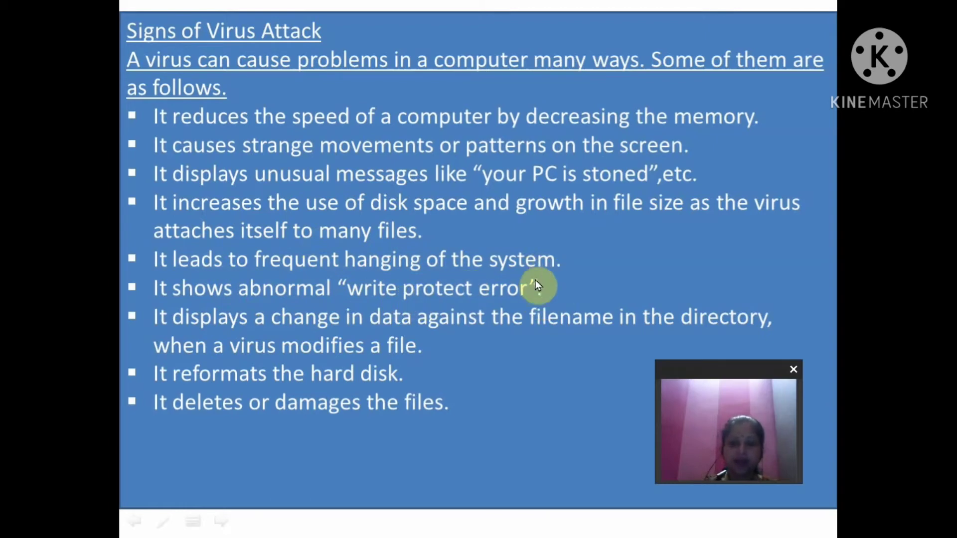
mouse_move(420, 357)
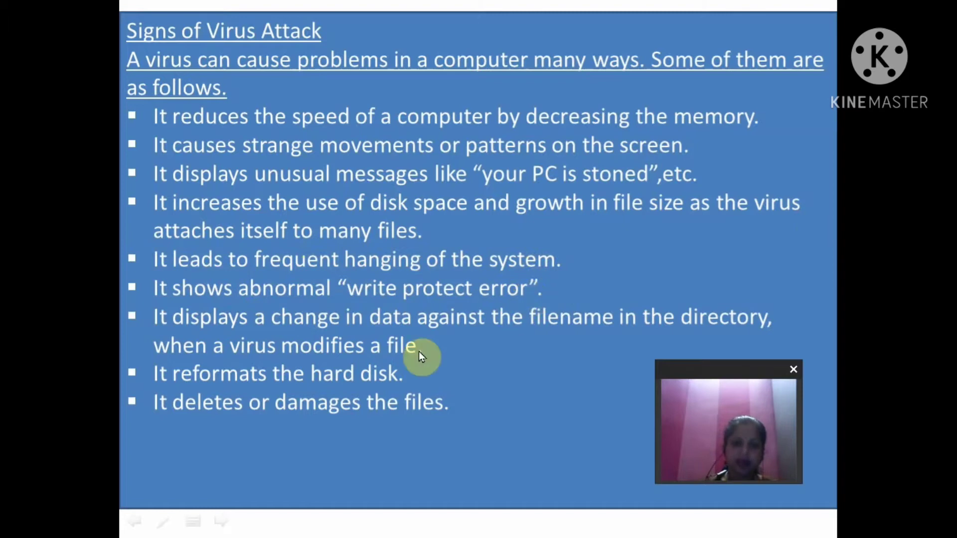
mouse_move(483, 335)
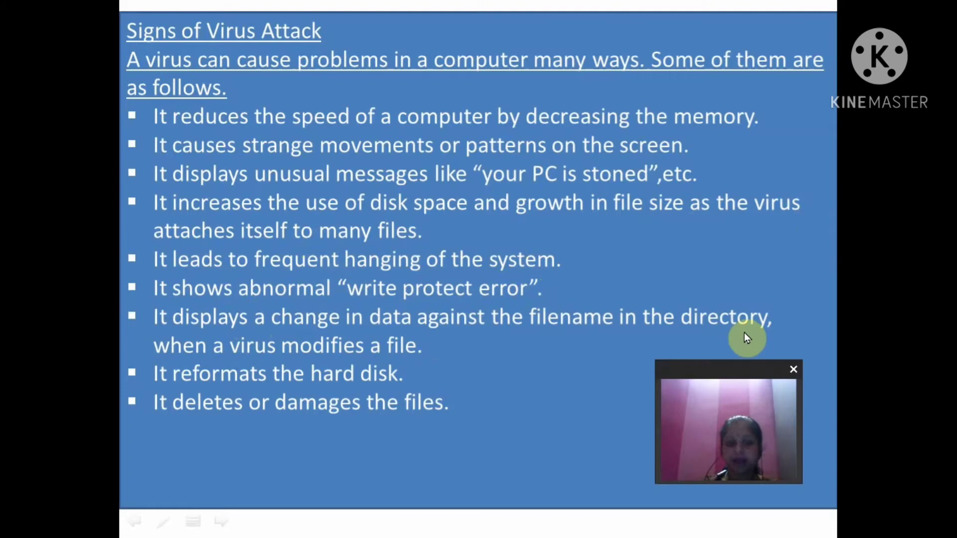
mouse_move(403, 360)
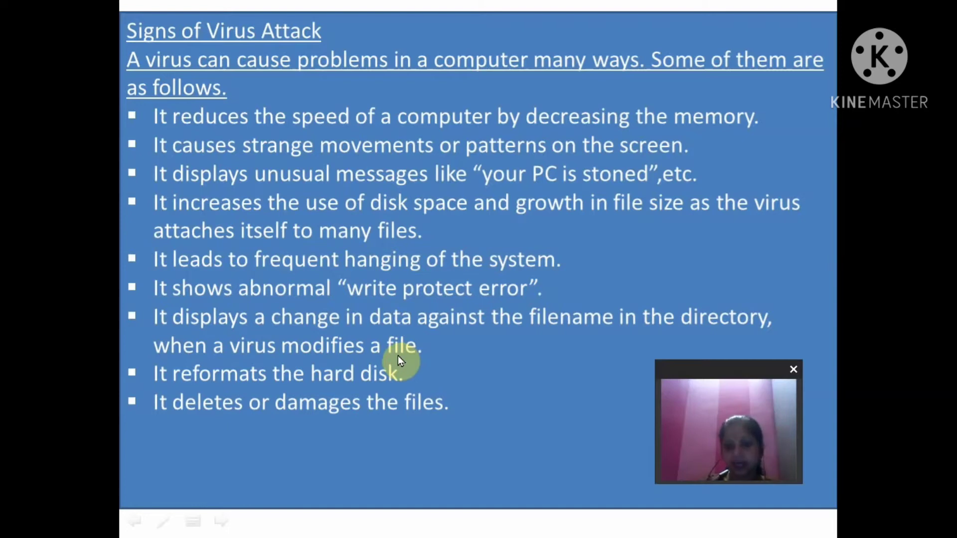
mouse_move(397, 384)
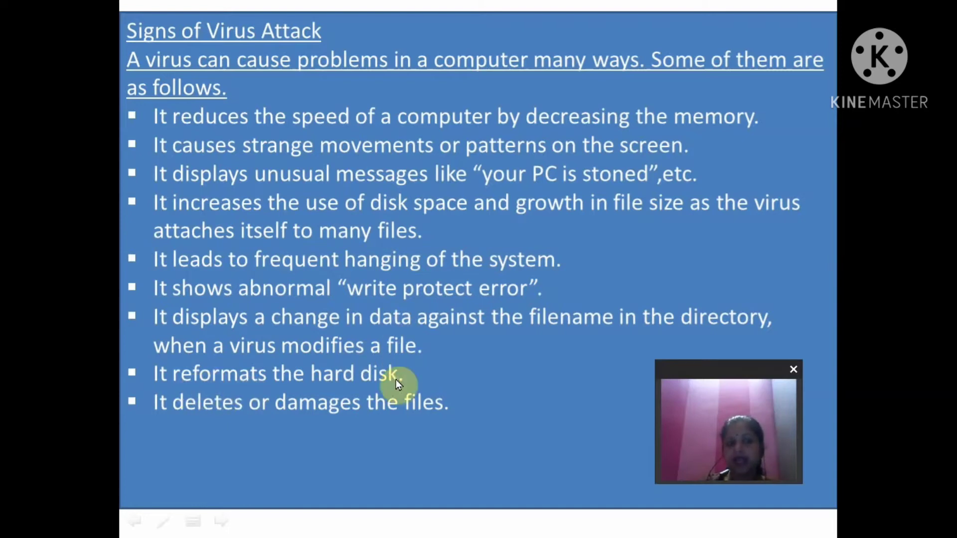
mouse_move(175, 419)
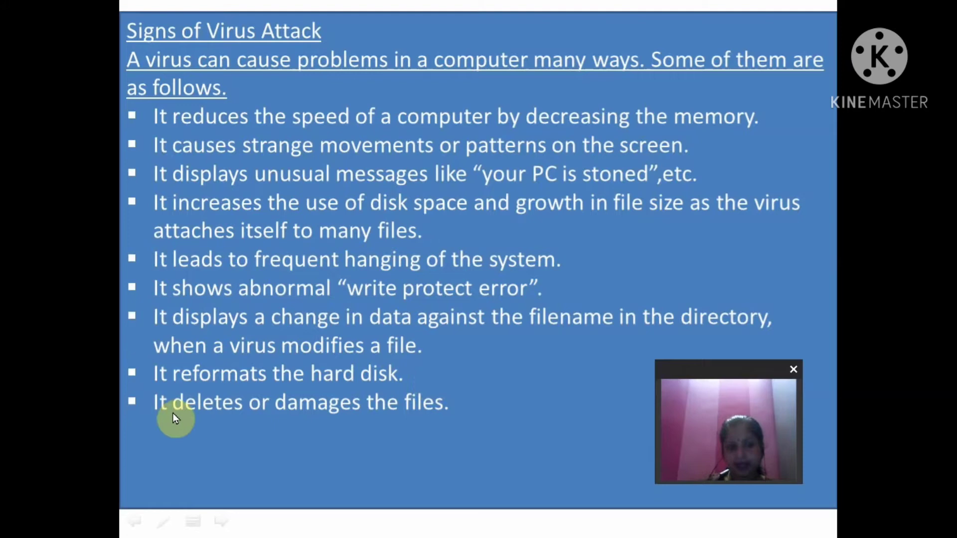
mouse_move(475, 399)
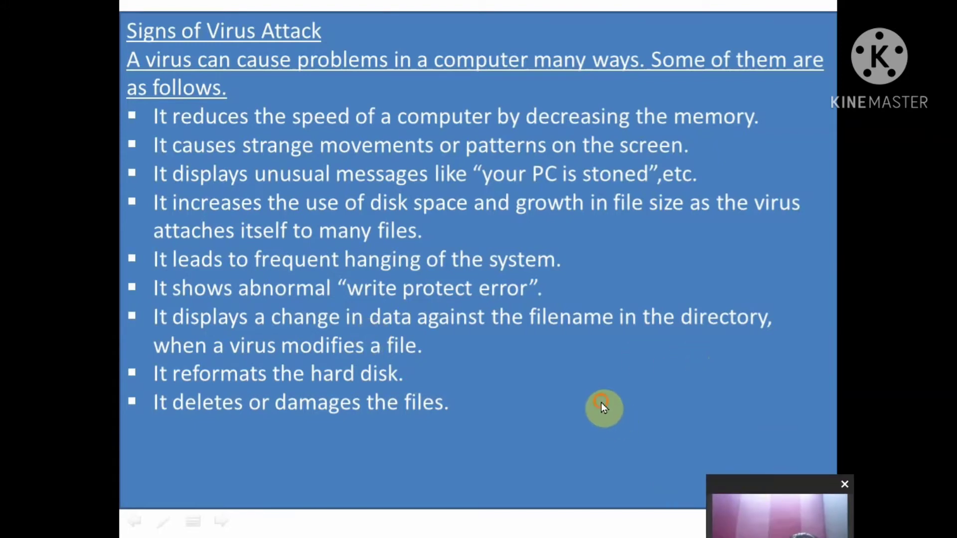
mouse_move(598, 406)
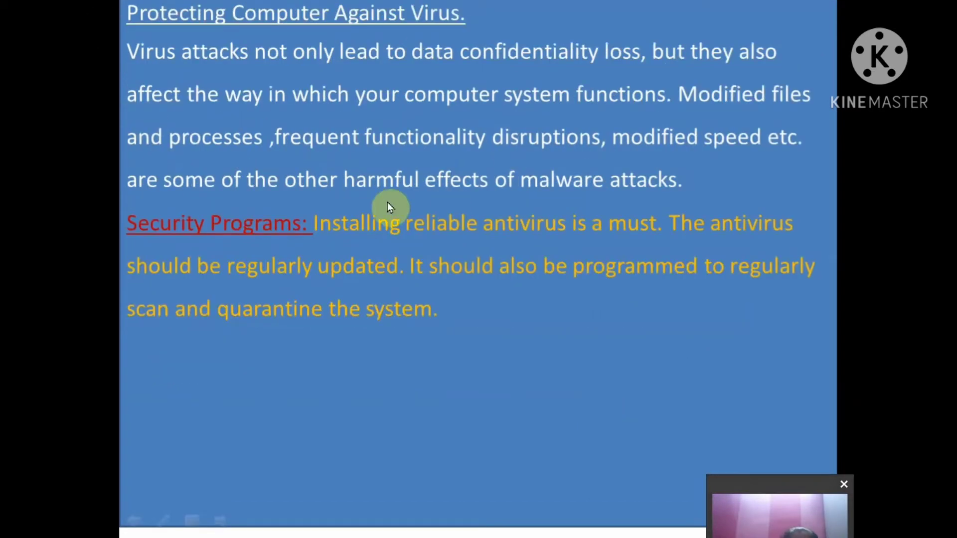
mouse_move(805, 478)
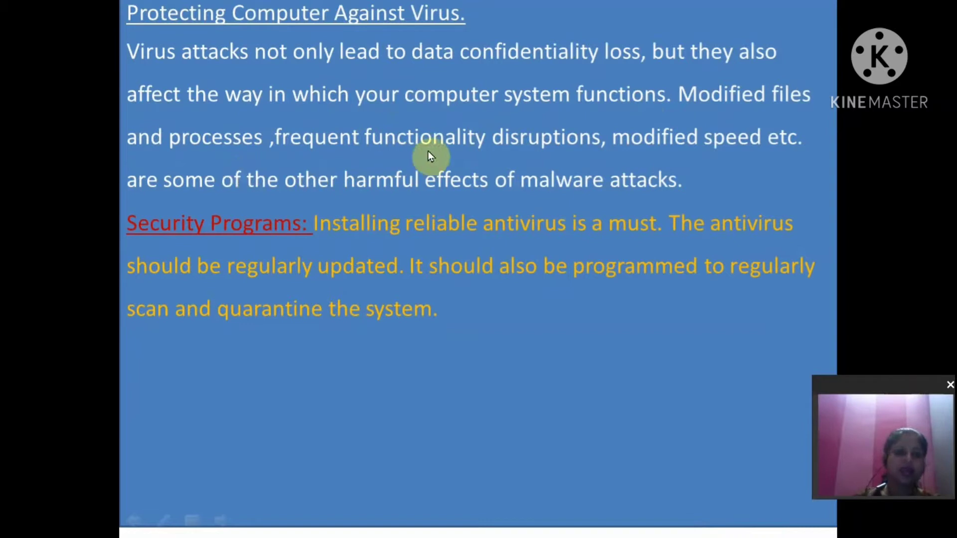
mouse_move(716, 179)
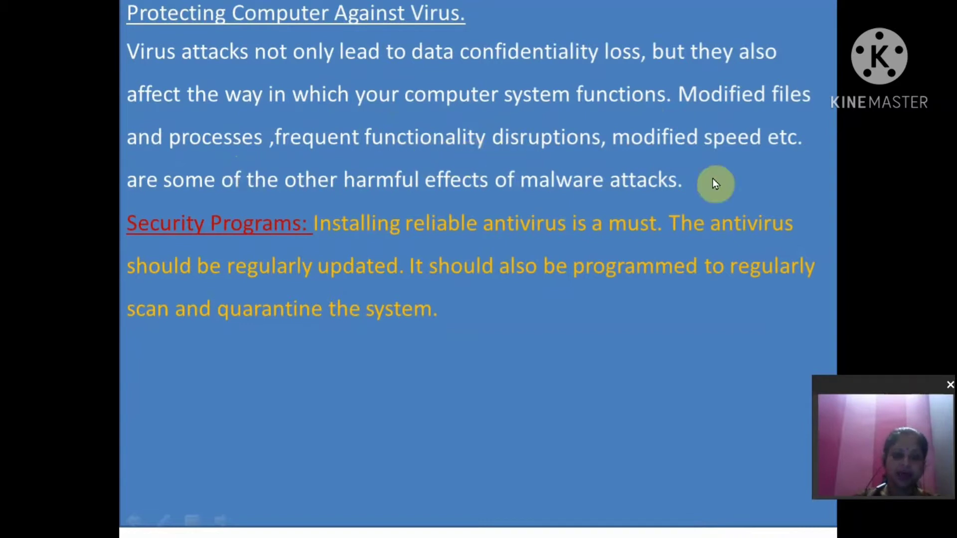
mouse_move(506, 192)
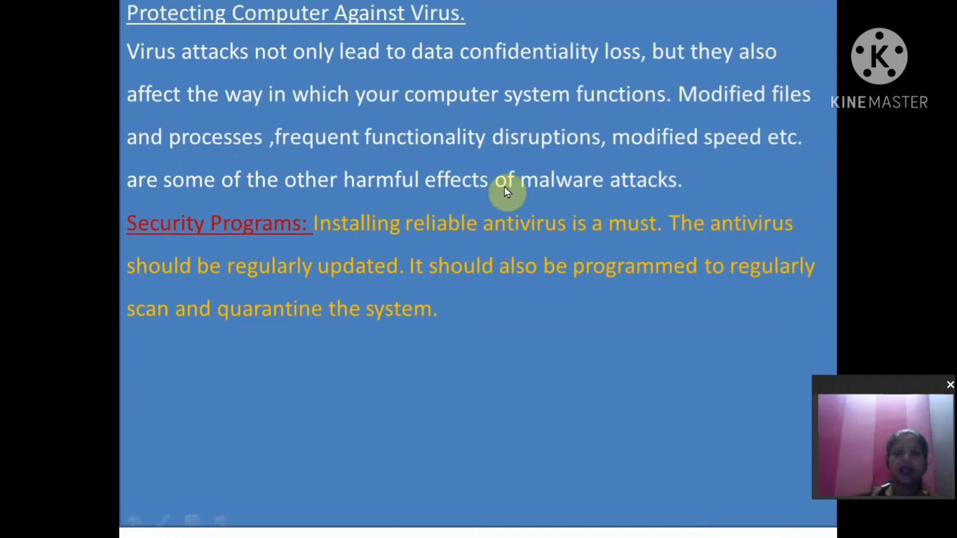
mouse_move(613, 187)
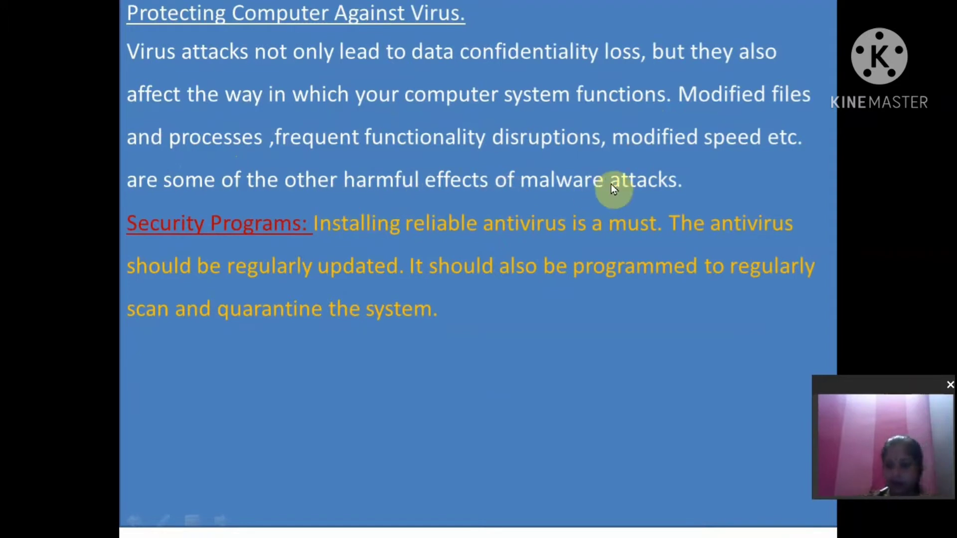
mouse_move(356, 289)
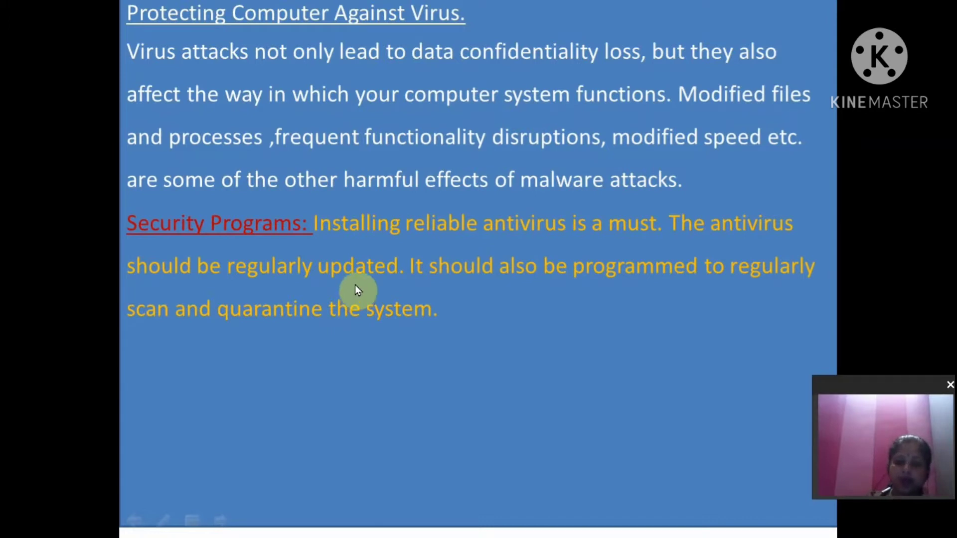
mouse_move(415, 305)
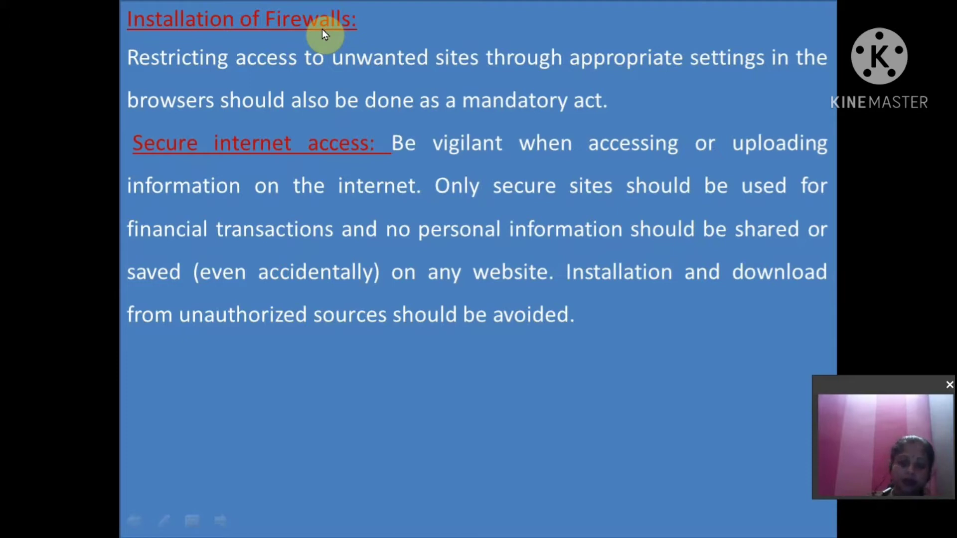
mouse_move(441, 102)
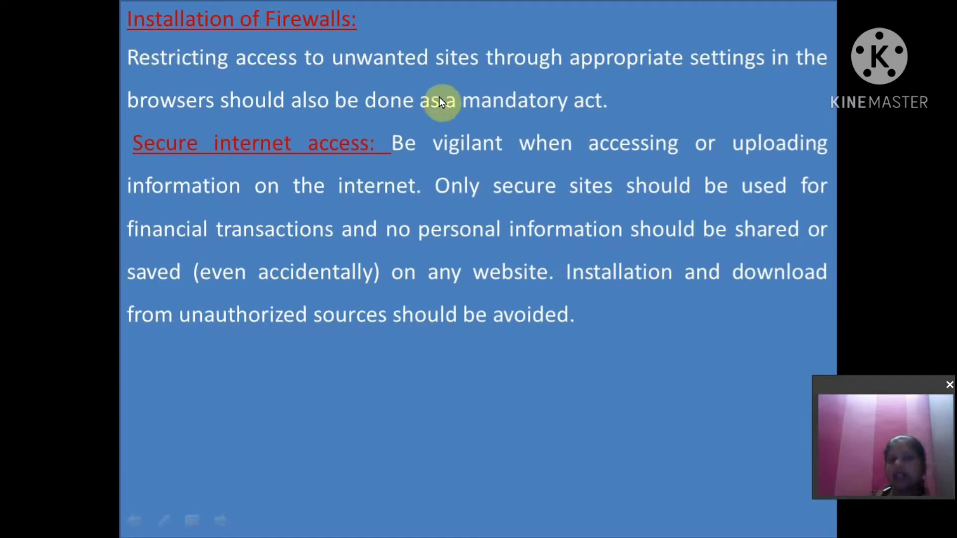
mouse_move(574, 88)
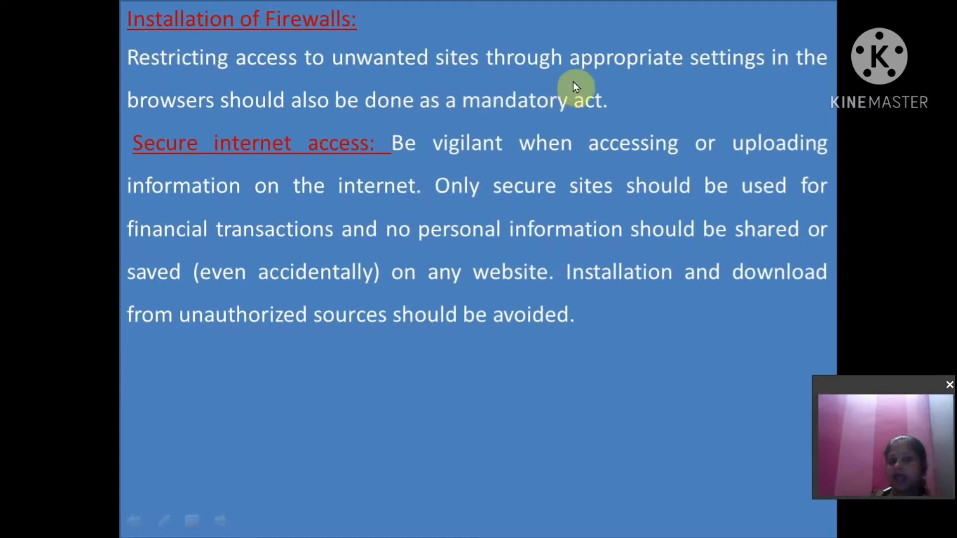
mouse_move(235, 114)
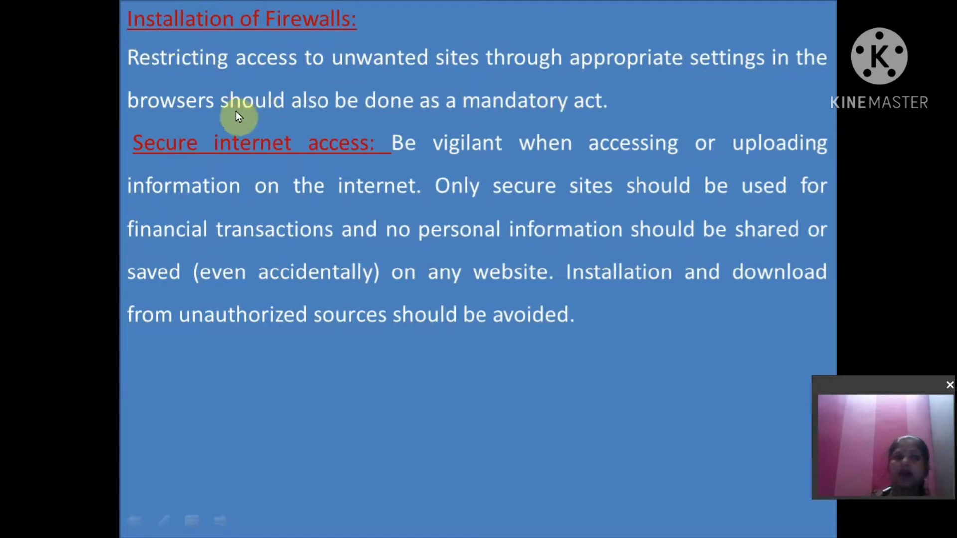
mouse_move(604, 120)
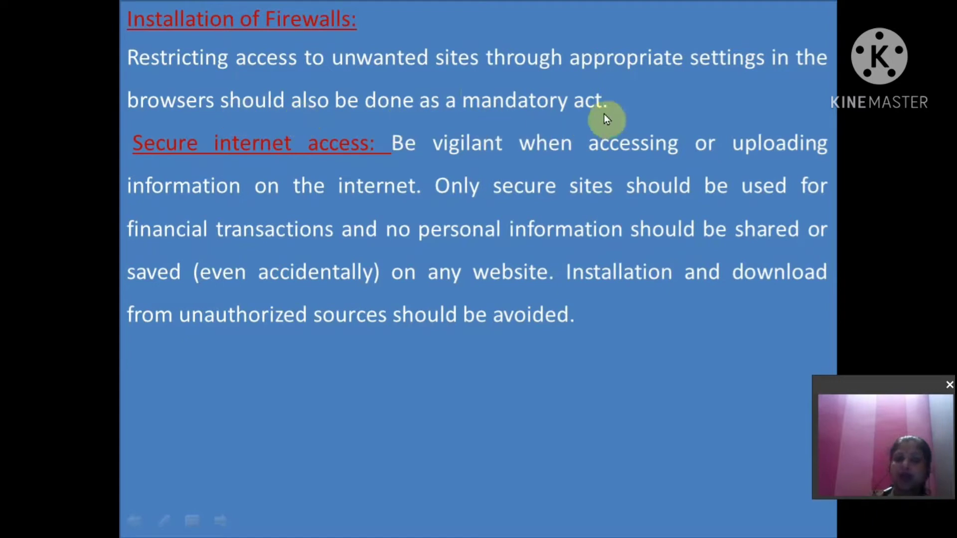
mouse_move(423, 180)
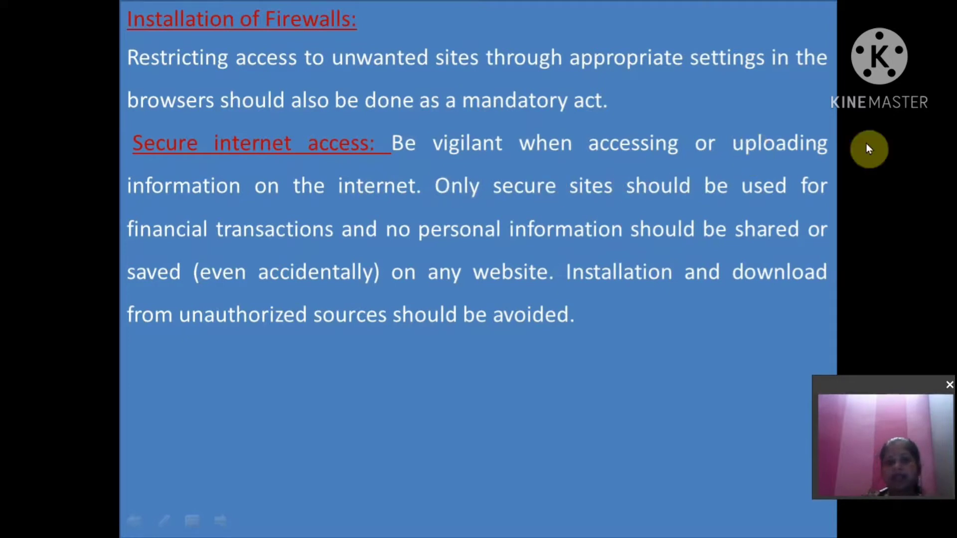
mouse_move(365, 211)
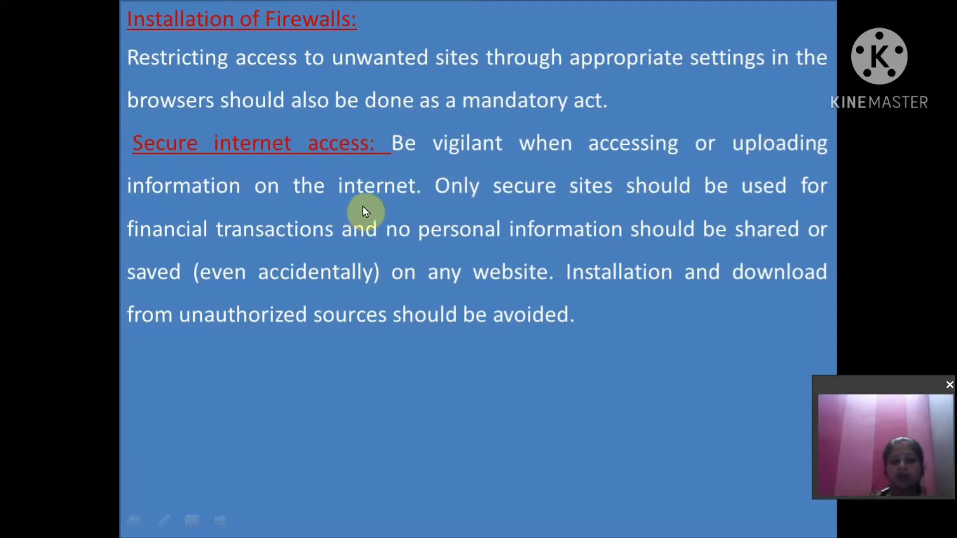
mouse_move(711, 204)
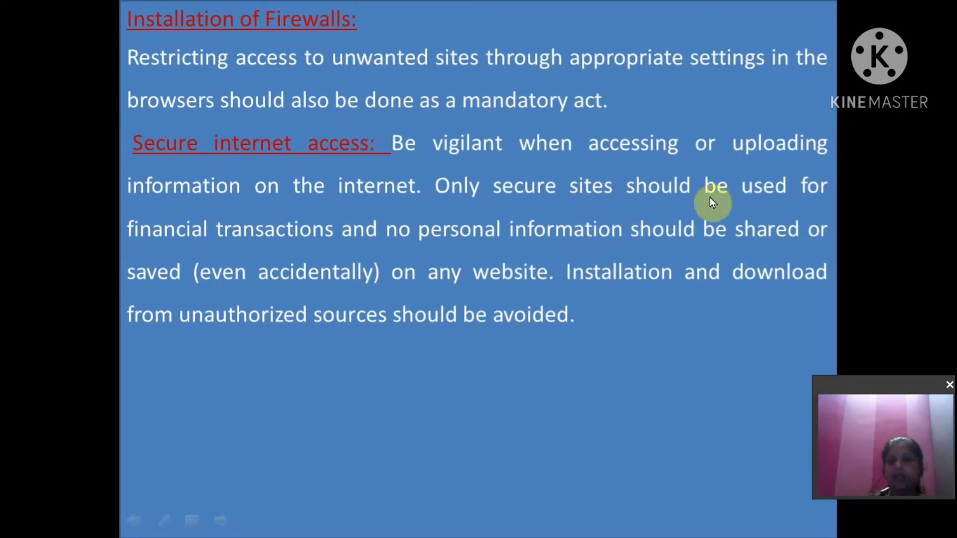
mouse_move(329, 251)
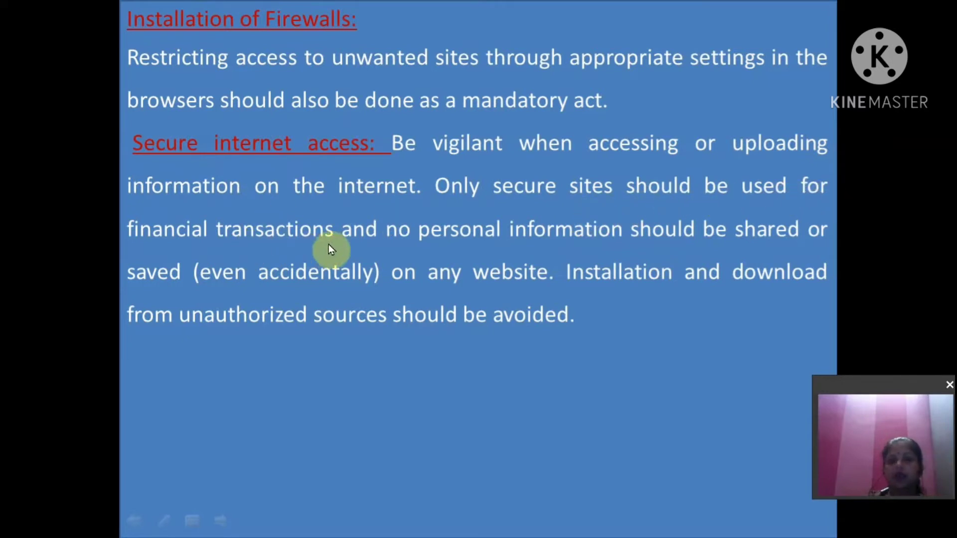
mouse_move(716, 247)
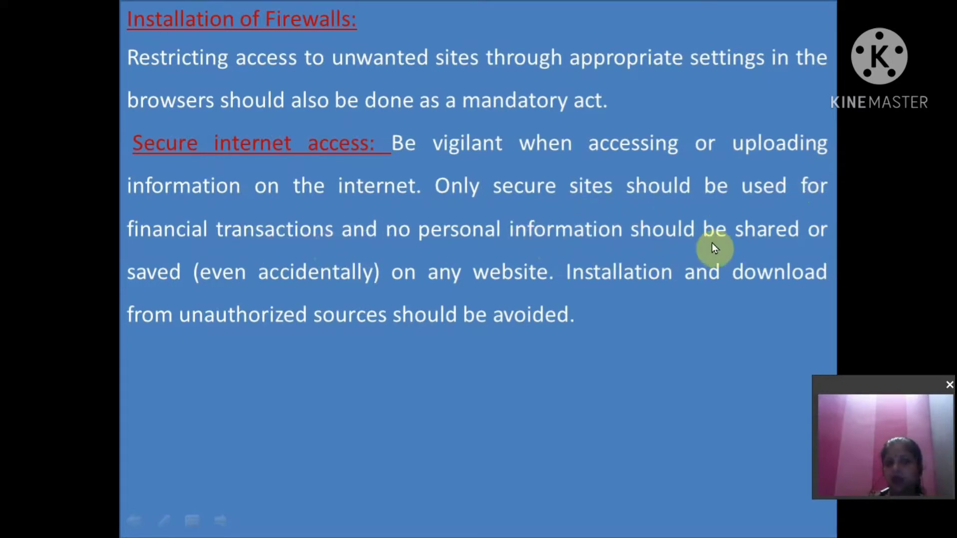
mouse_move(189, 281)
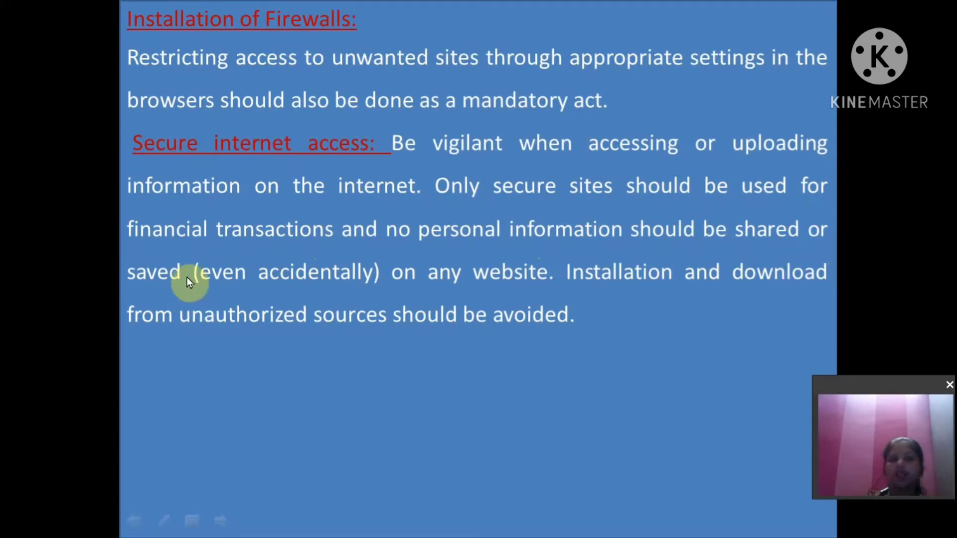
mouse_move(541, 292)
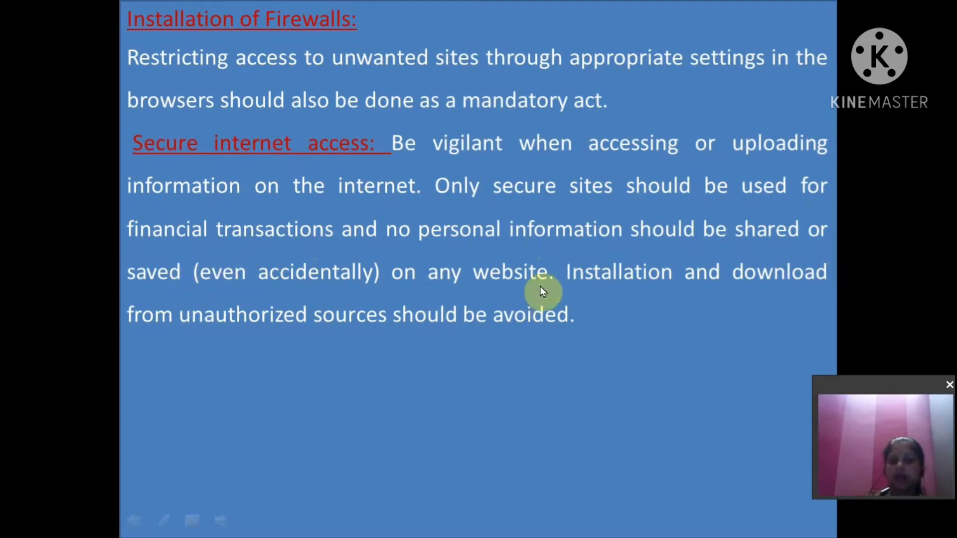
mouse_move(534, 289)
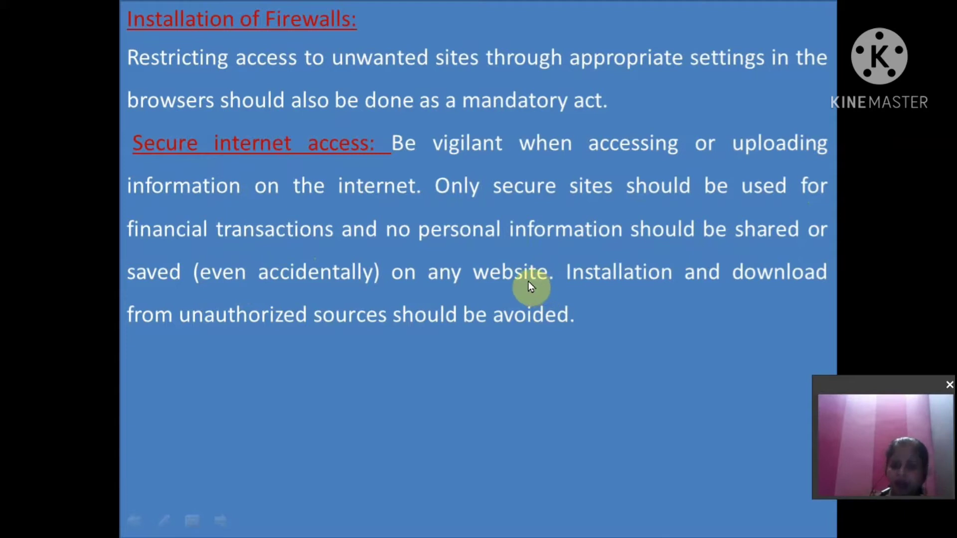
mouse_move(447, 277)
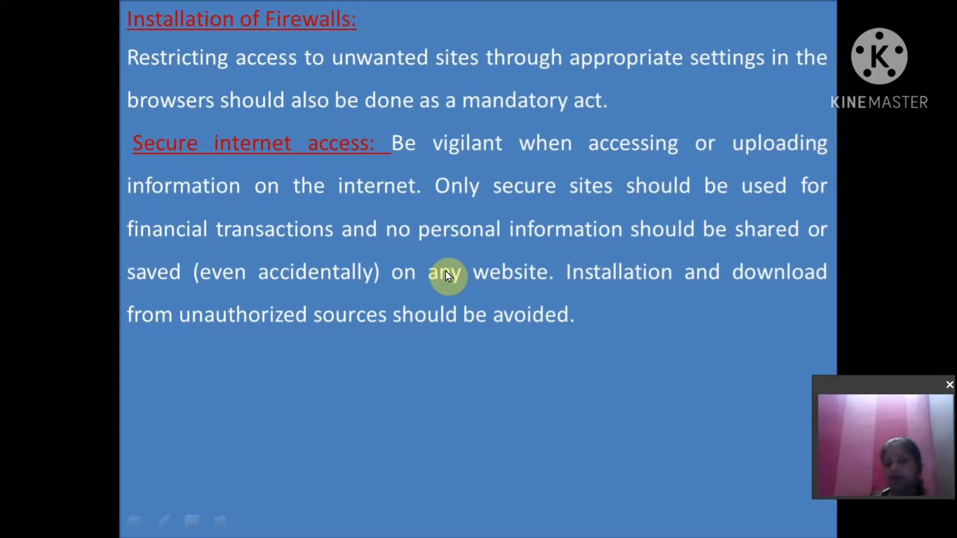
mouse_move(266, 361)
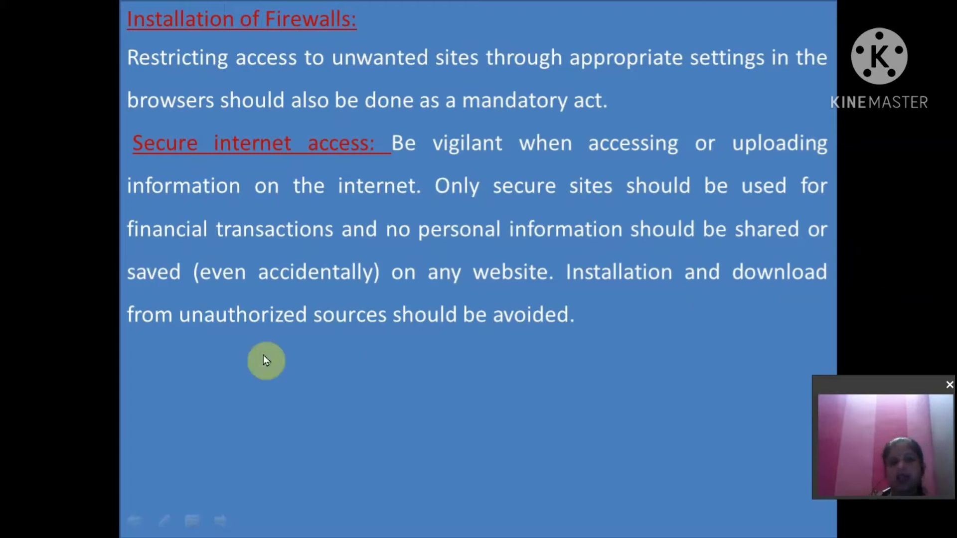
mouse_move(574, 333)
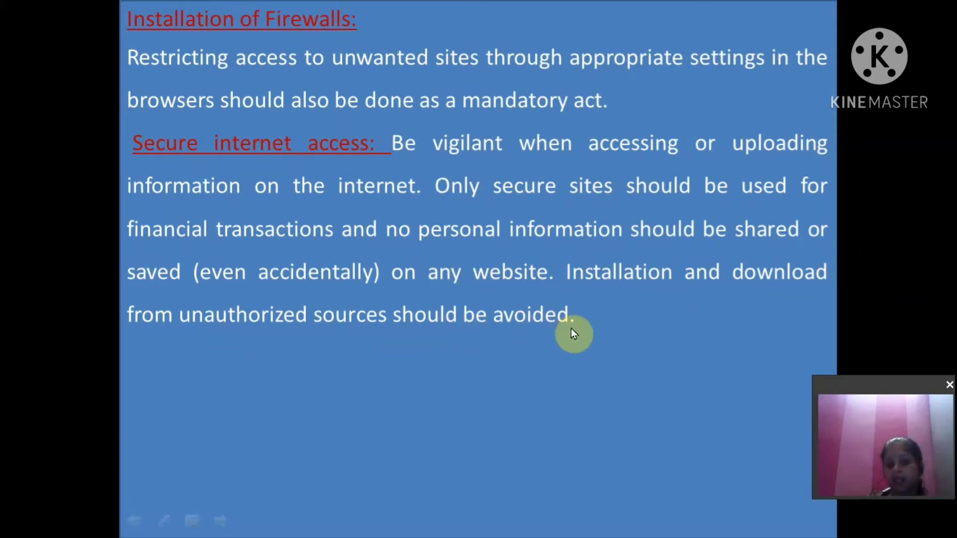
mouse_move(588, 335)
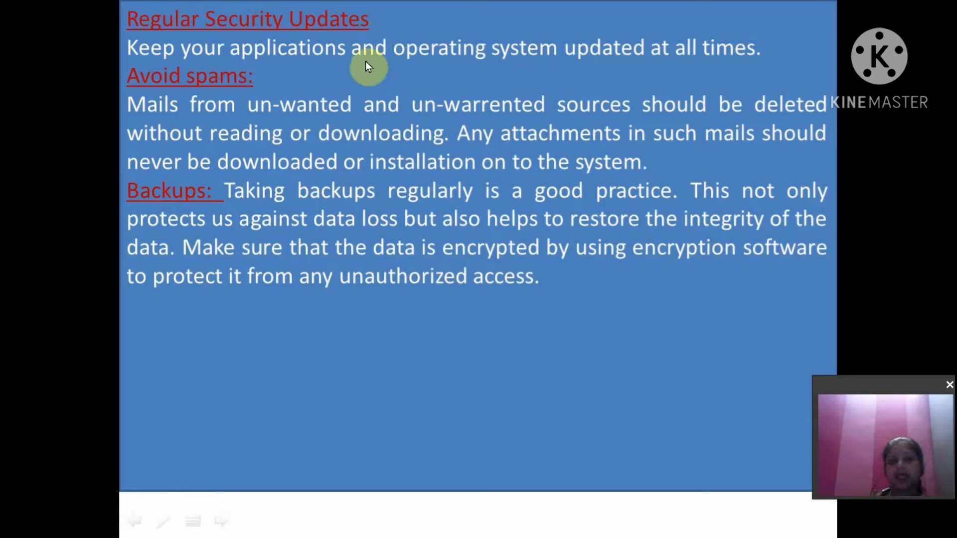
mouse_move(771, 81)
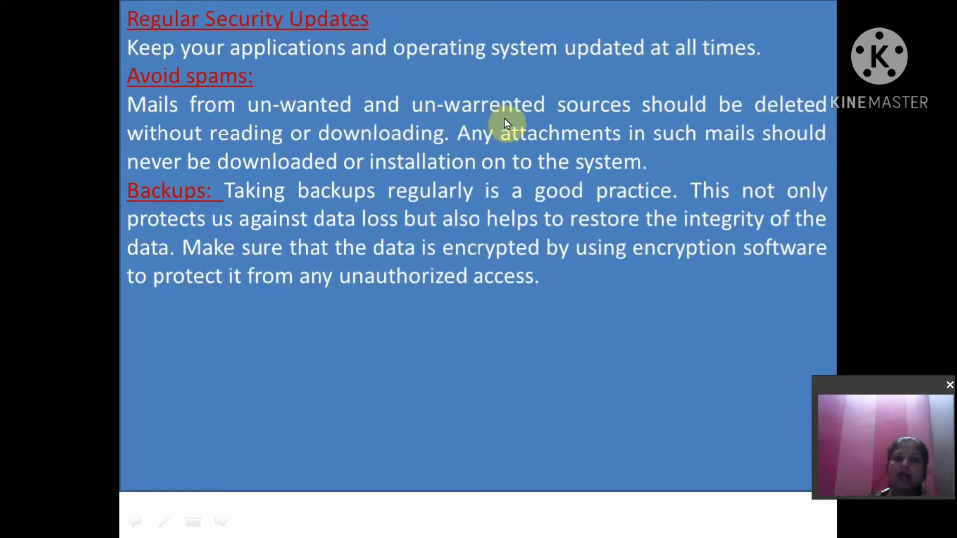
mouse_move(815, 126)
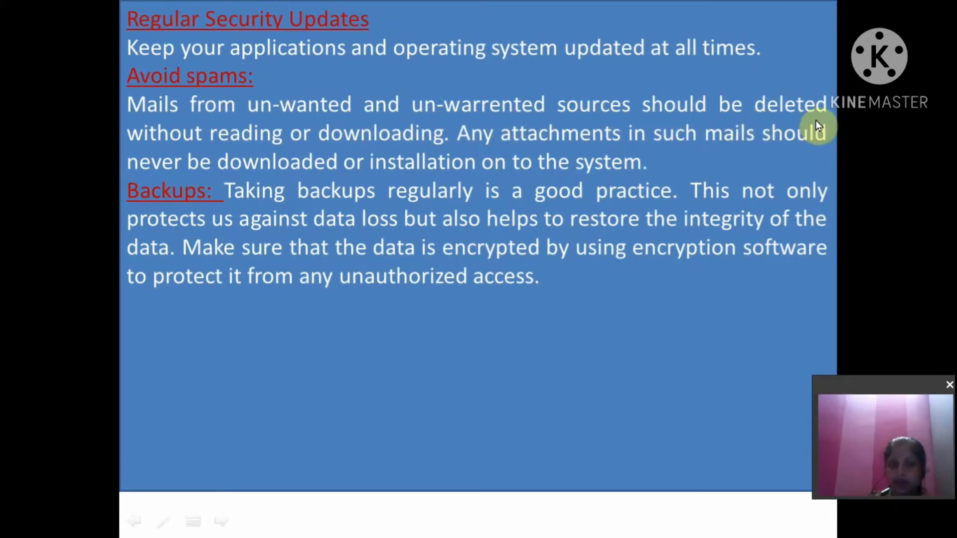
mouse_move(444, 154)
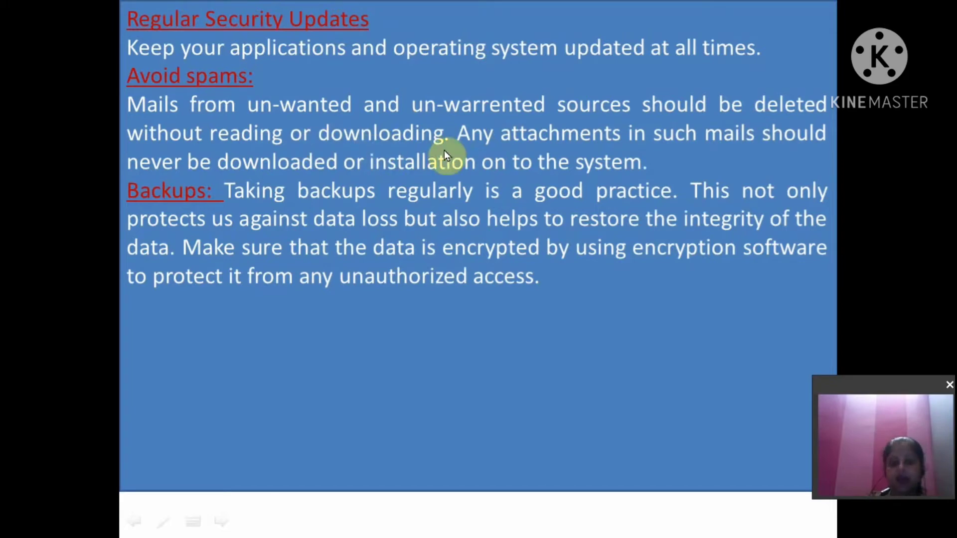
mouse_move(575, 154)
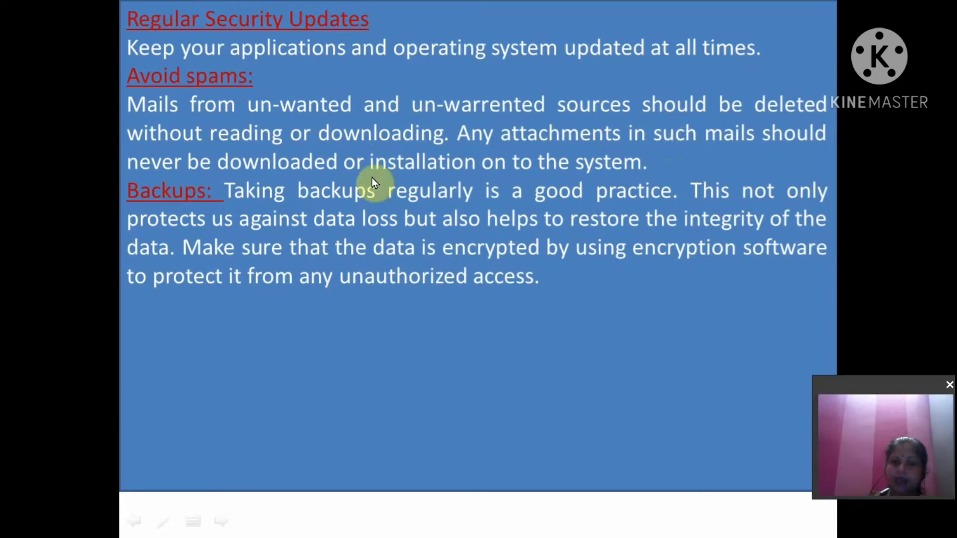
mouse_move(639, 175)
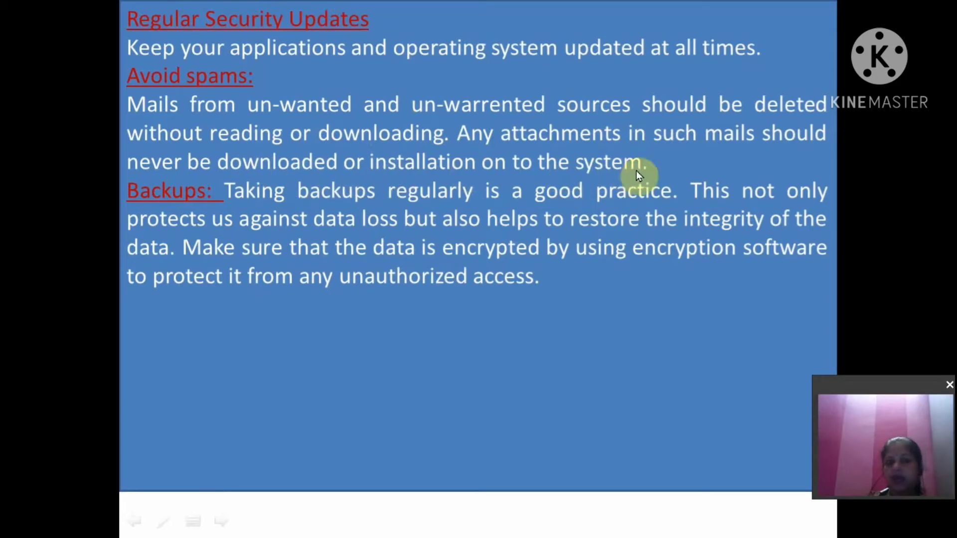
mouse_move(295, 207)
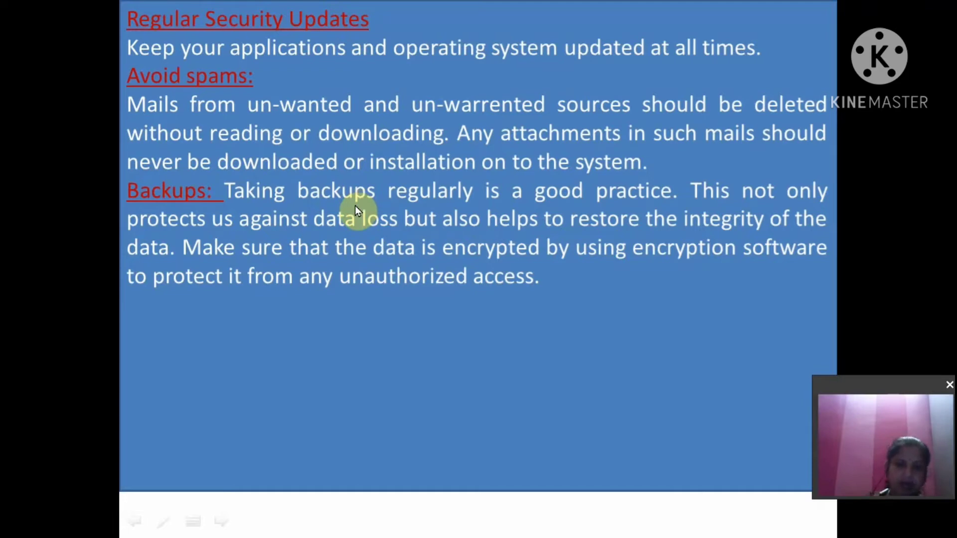
mouse_move(335, 206)
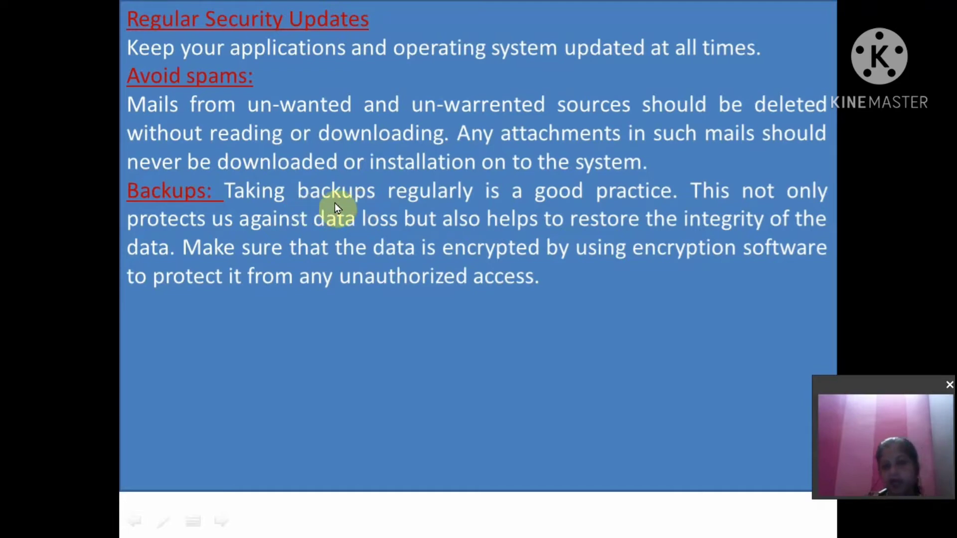
mouse_move(664, 213)
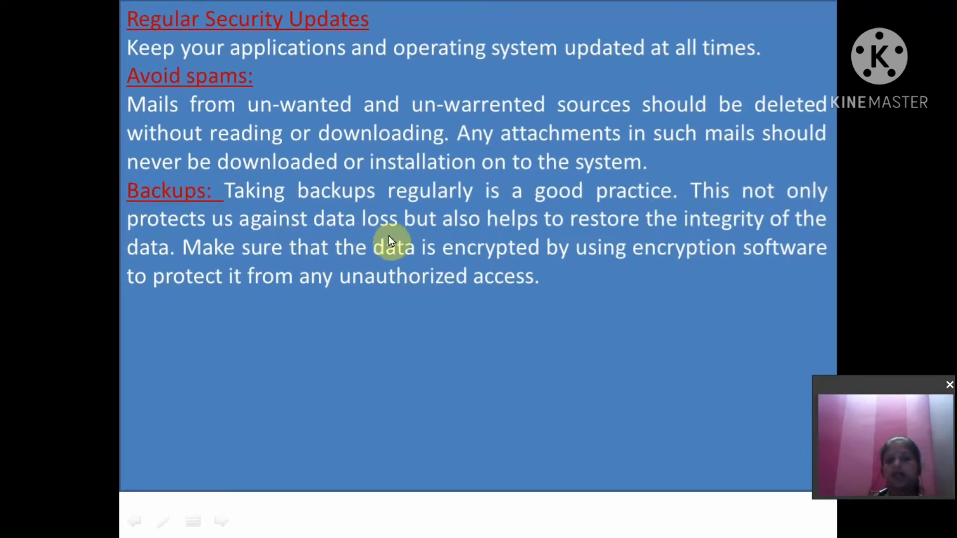
mouse_move(674, 224)
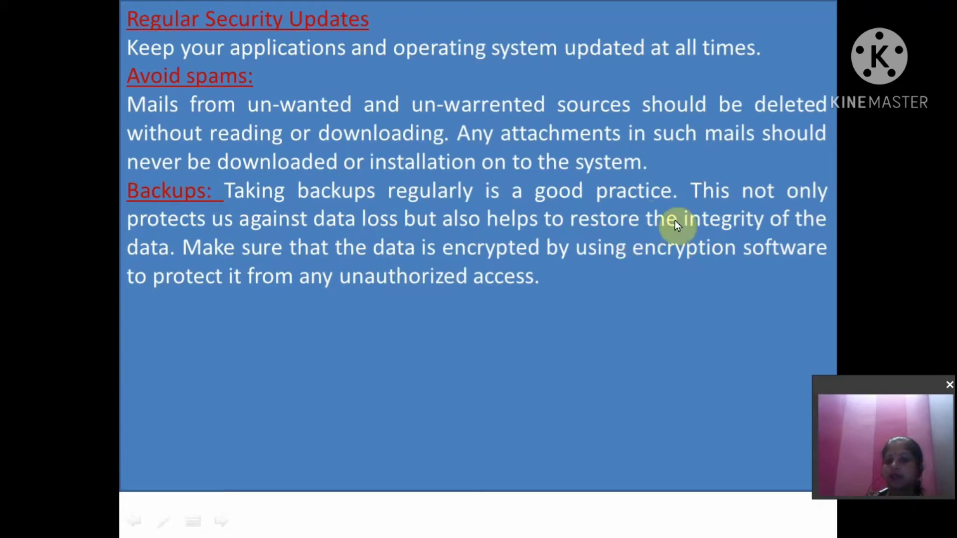
mouse_move(224, 283)
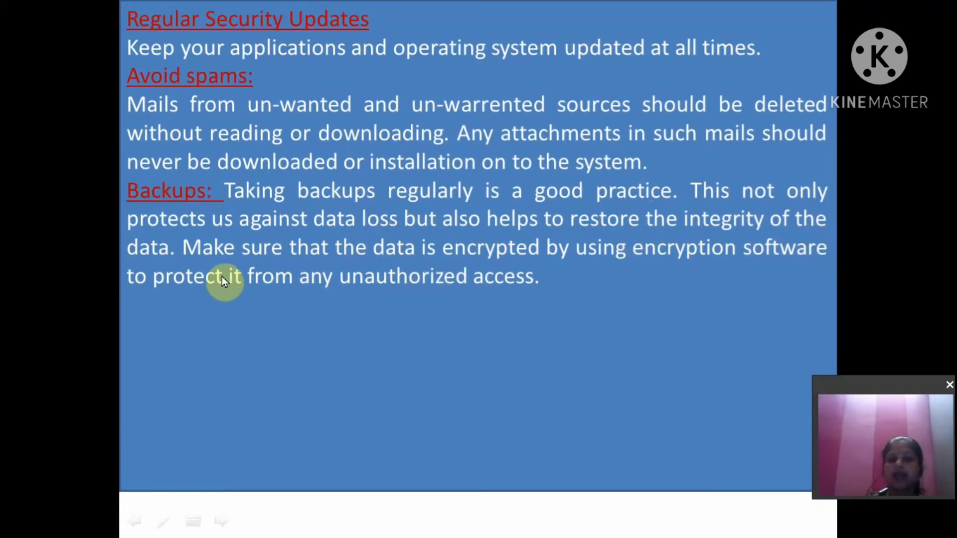
mouse_move(461, 274)
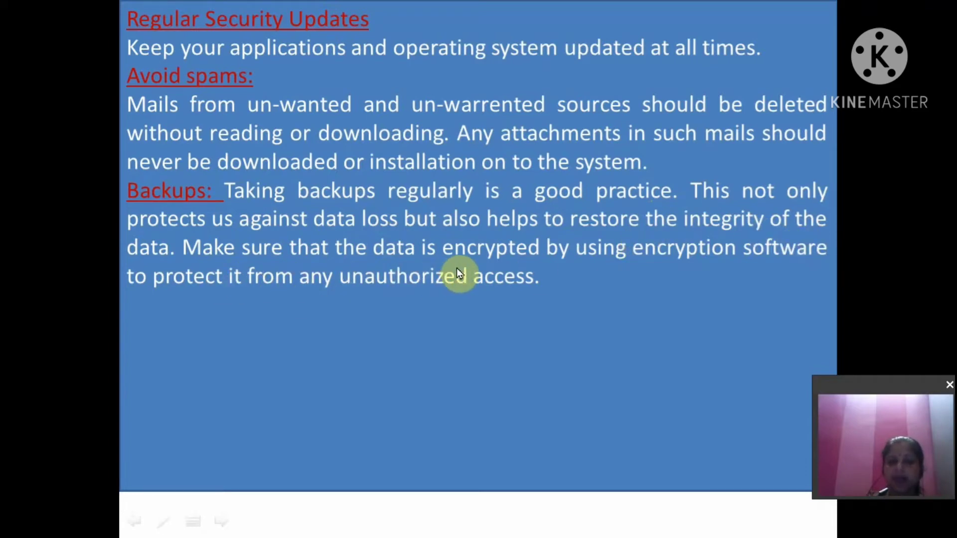
mouse_move(788, 266)
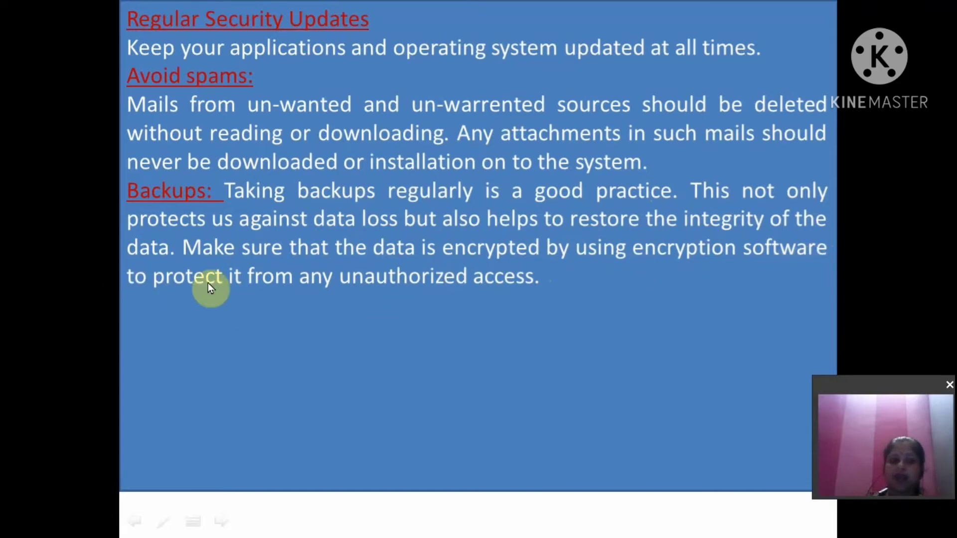
mouse_move(518, 289)
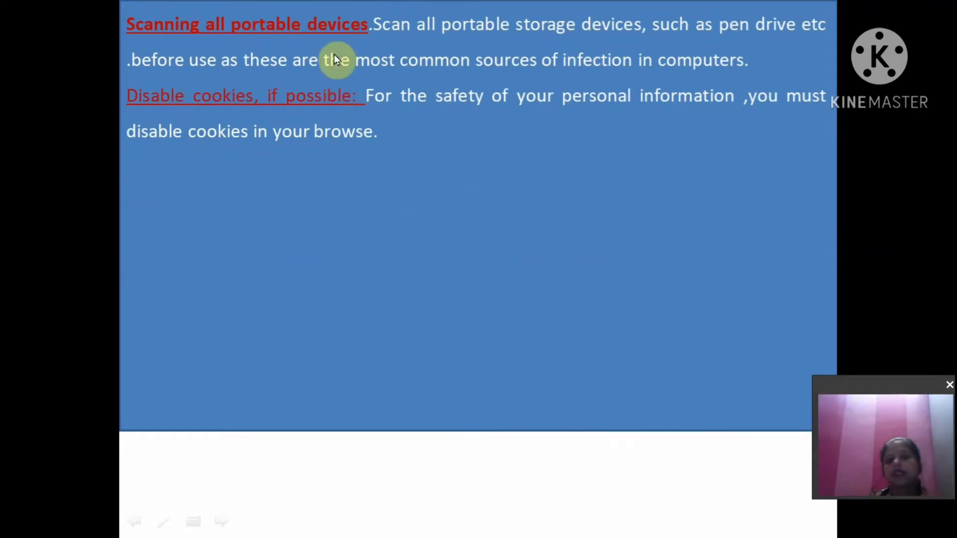
mouse_move(433, 52)
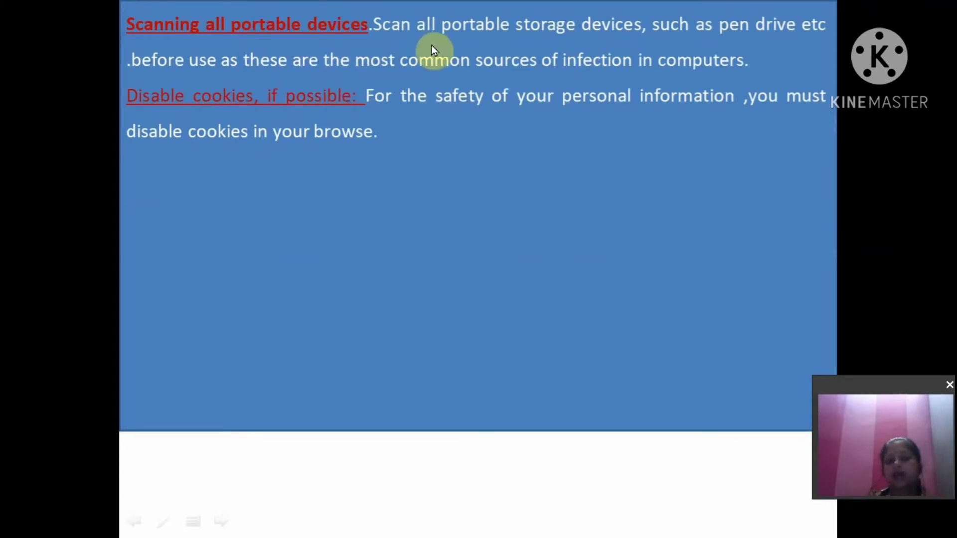
mouse_move(792, 52)
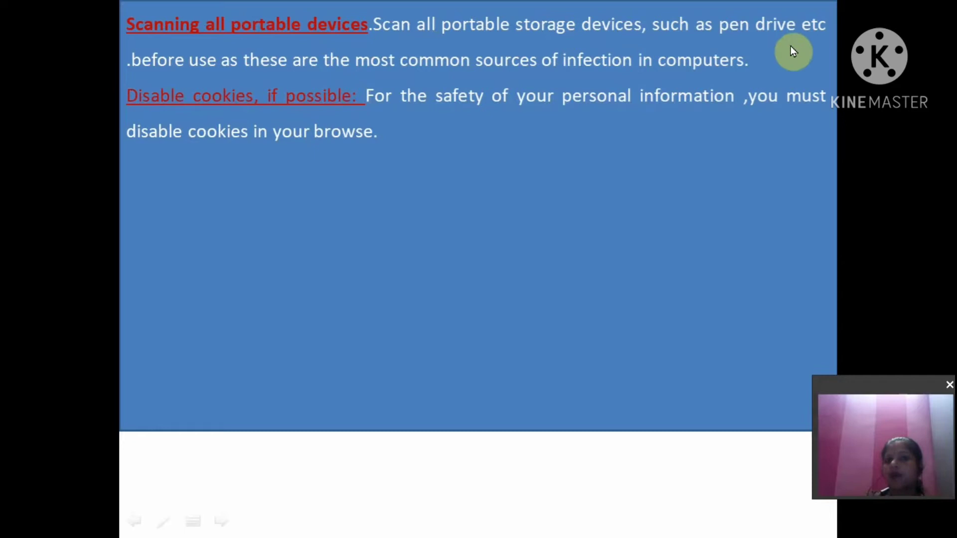
mouse_move(393, 55)
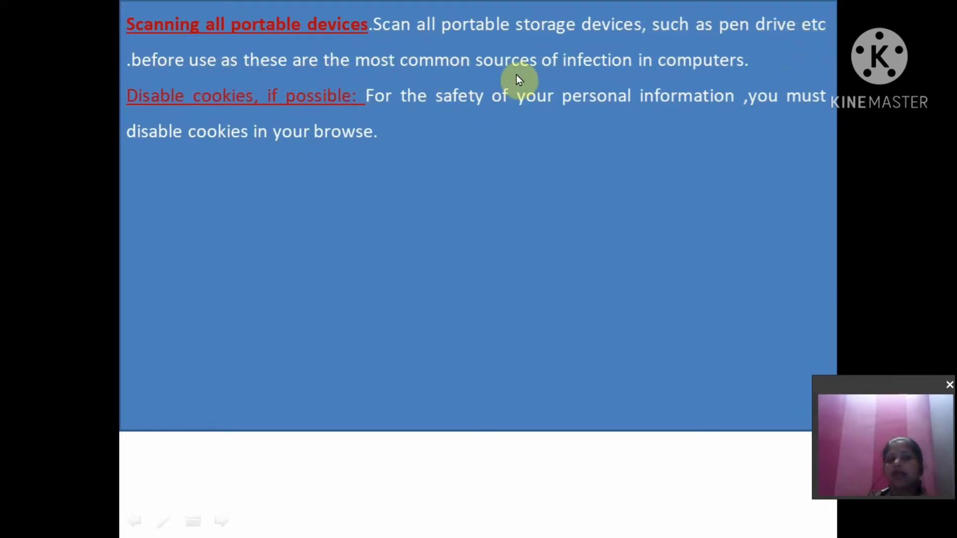
mouse_move(758, 85)
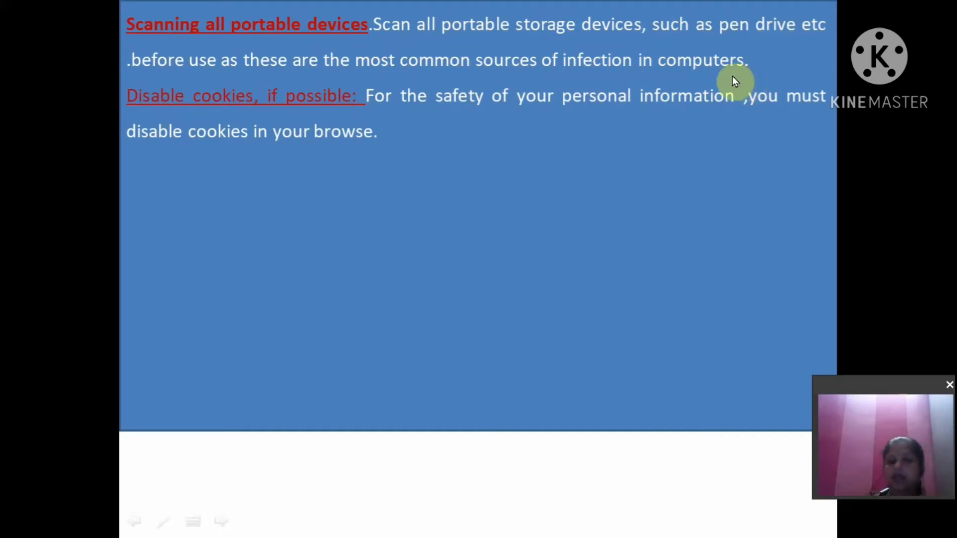
mouse_move(358, 114)
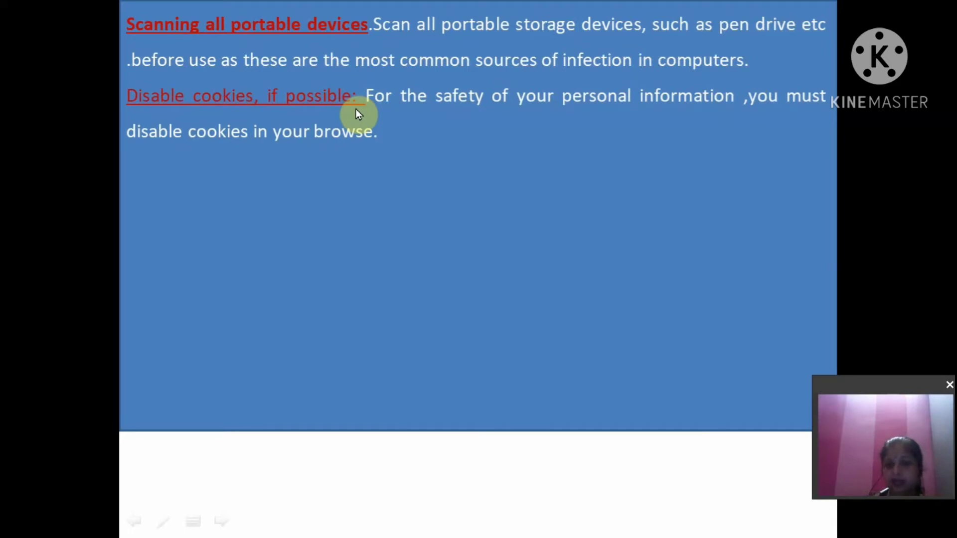
mouse_move(656, 141)
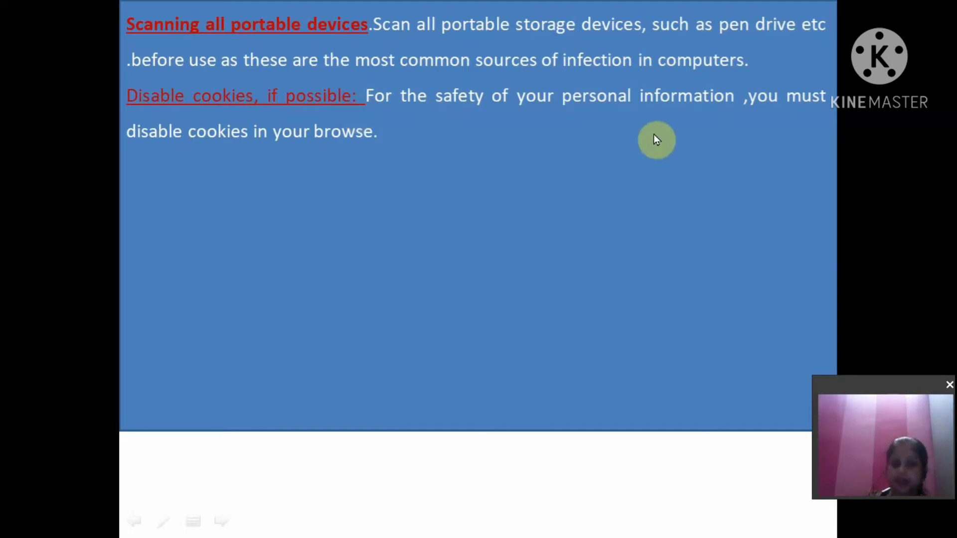
mouse_move(484, 134)
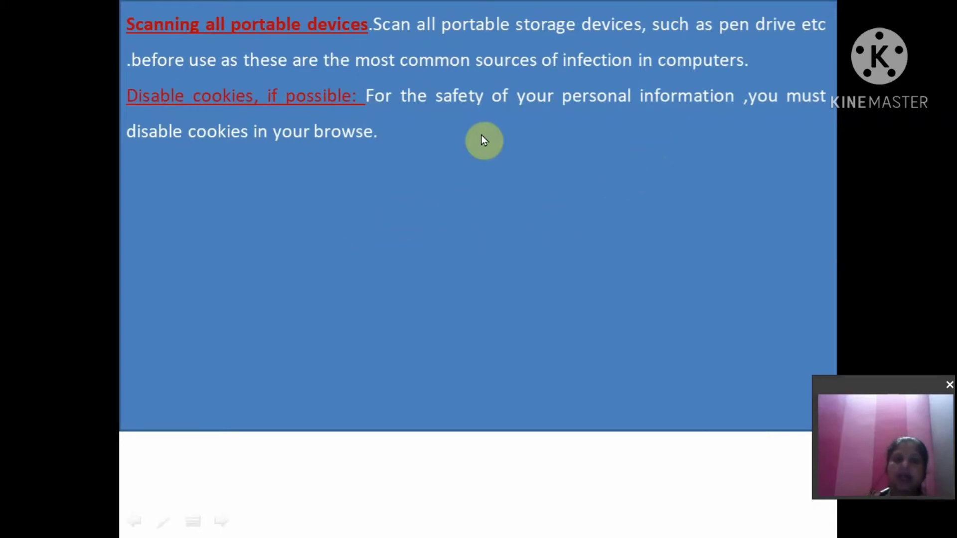
mouse_move(676, 280)
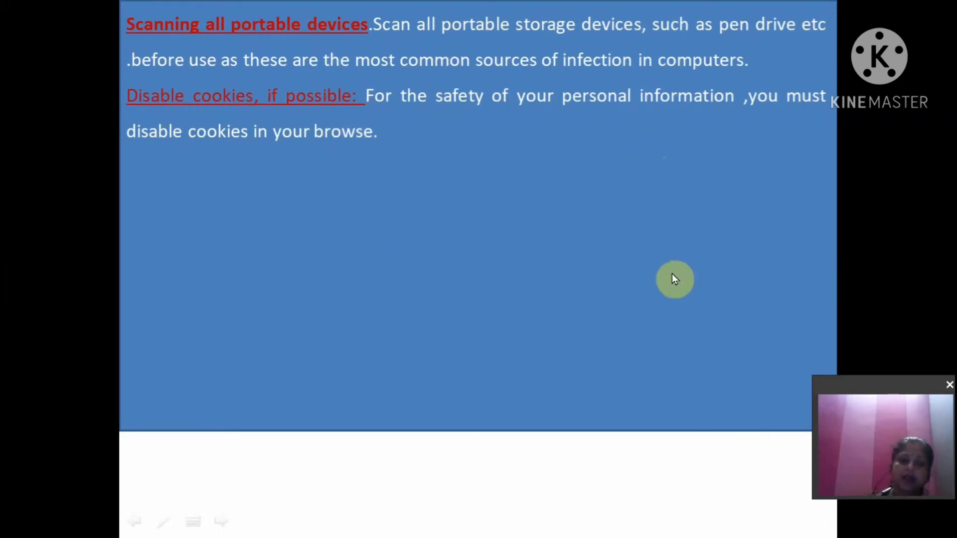
mouse_move(657, 281)
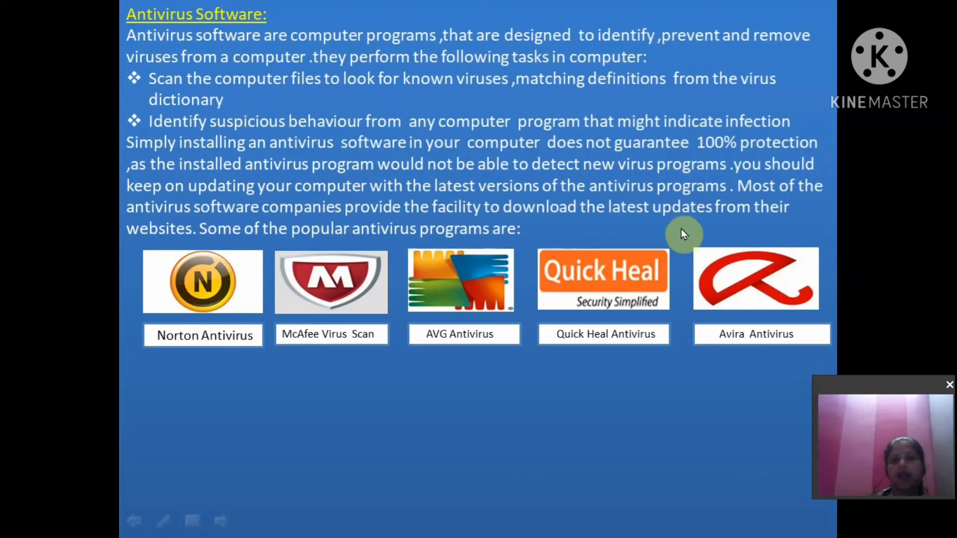
mouse_move(393, 132)
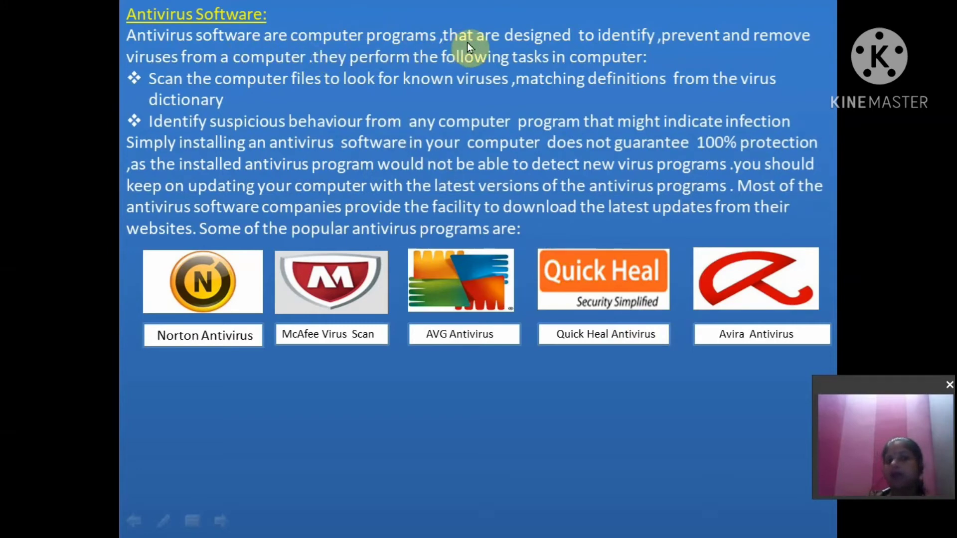
mouse_move(786, 68)
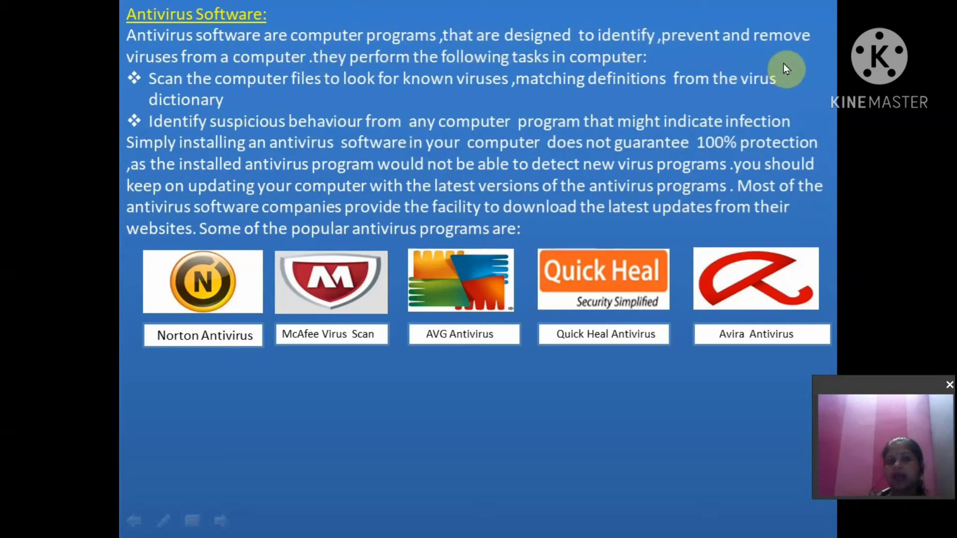
mouse_move(185, 69)
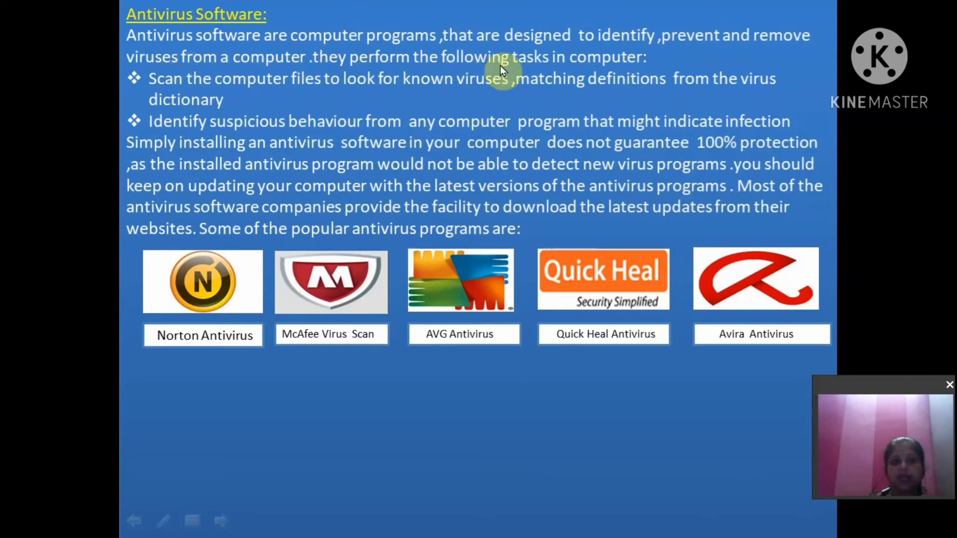
mouse_move(651, 76)
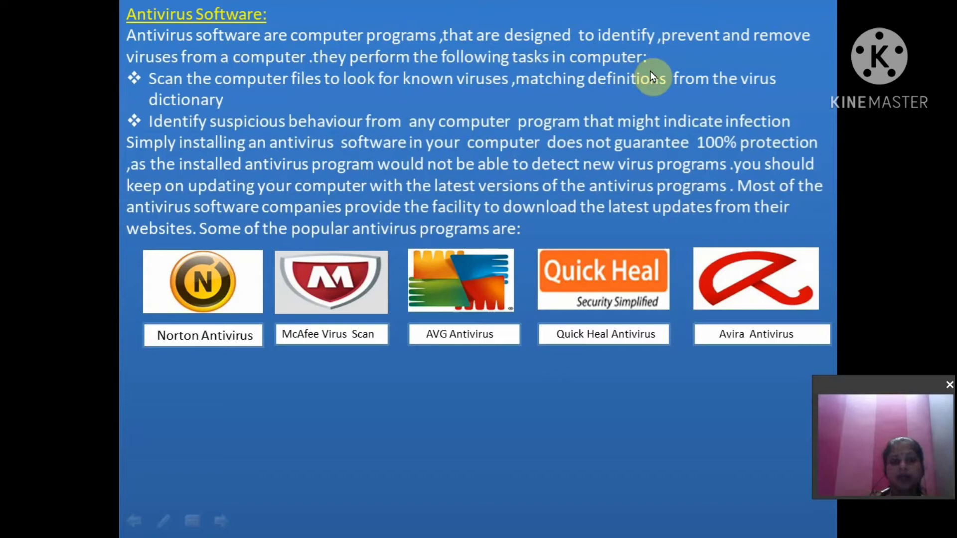
mouse_move(414, 89)
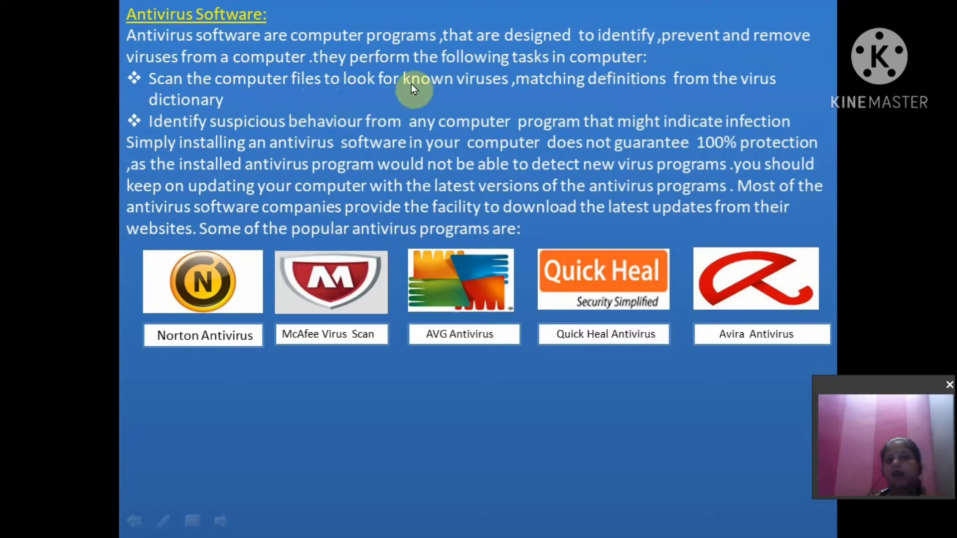
mouse_move(495, 102)
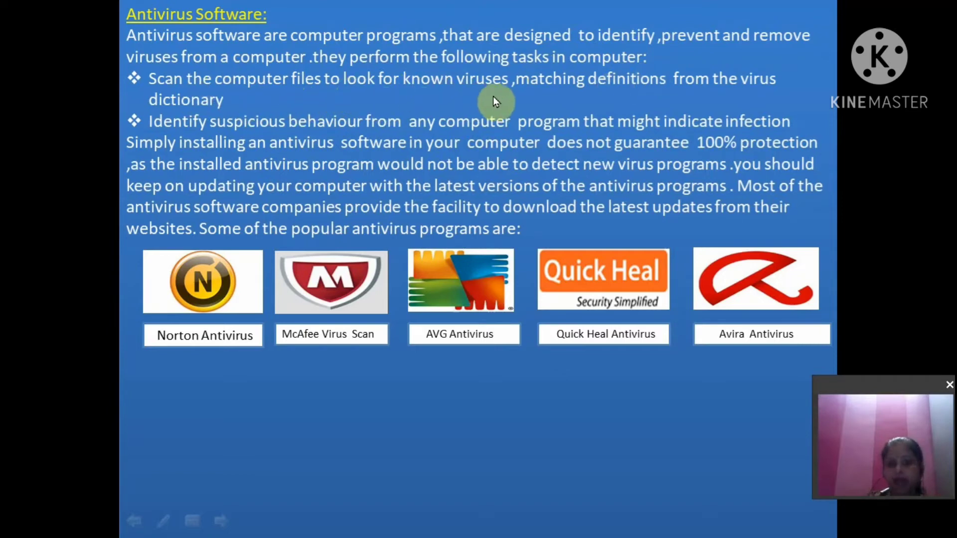
mouse_move(783, 98)
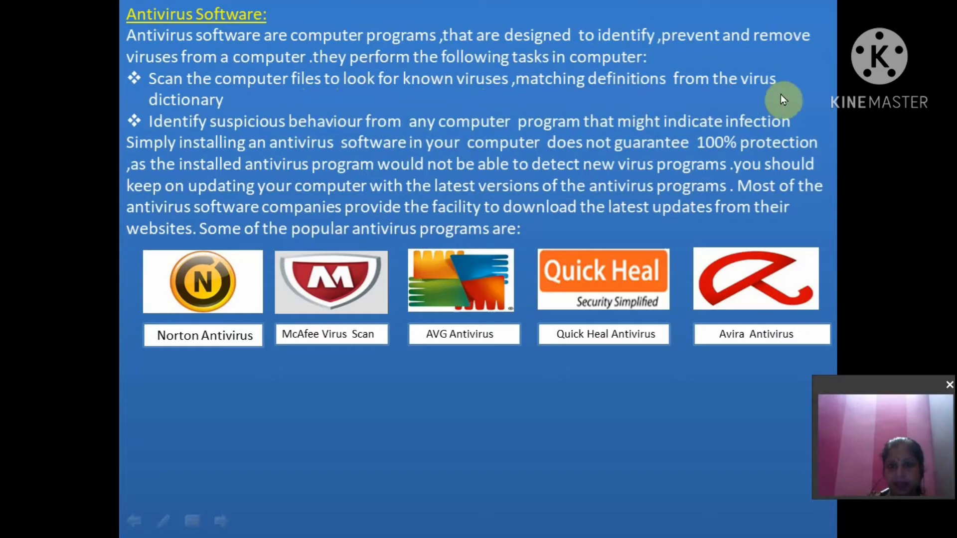
mouse_move(228, 144)
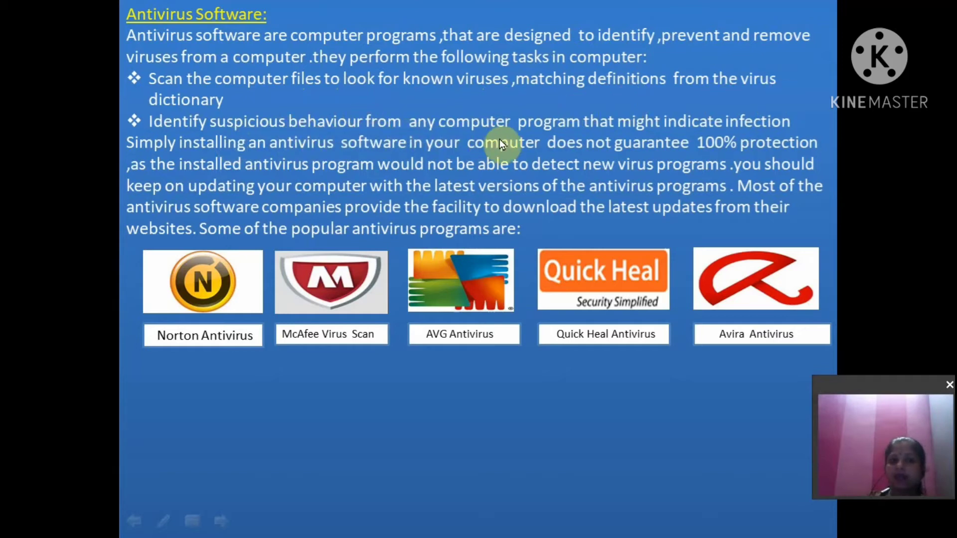
mouse_move(758, 133)
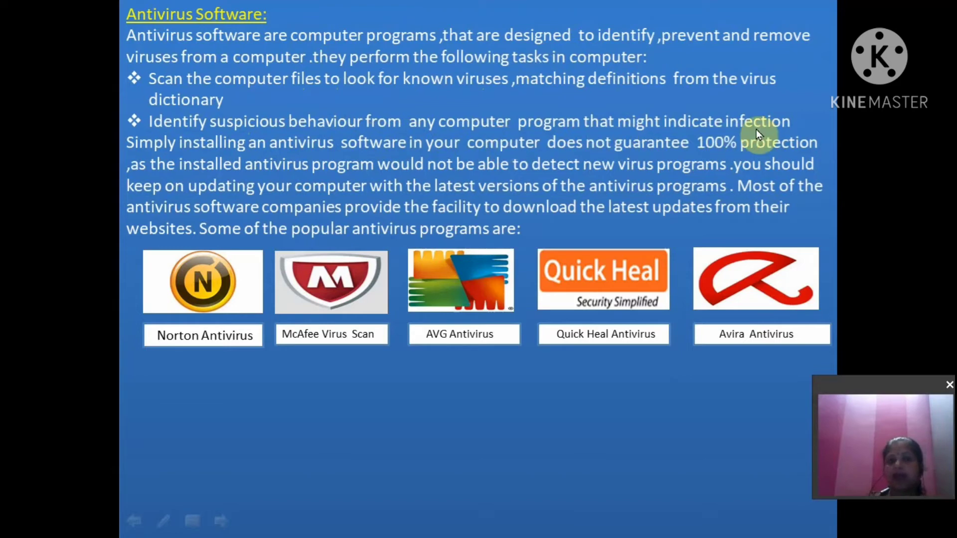
mouse_move(462, 129)
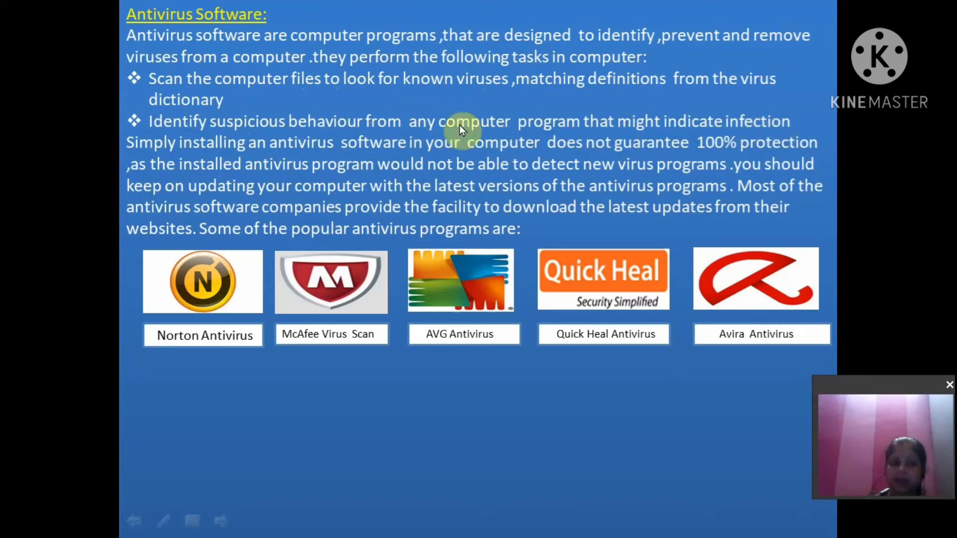
mouse_move(445, 151)
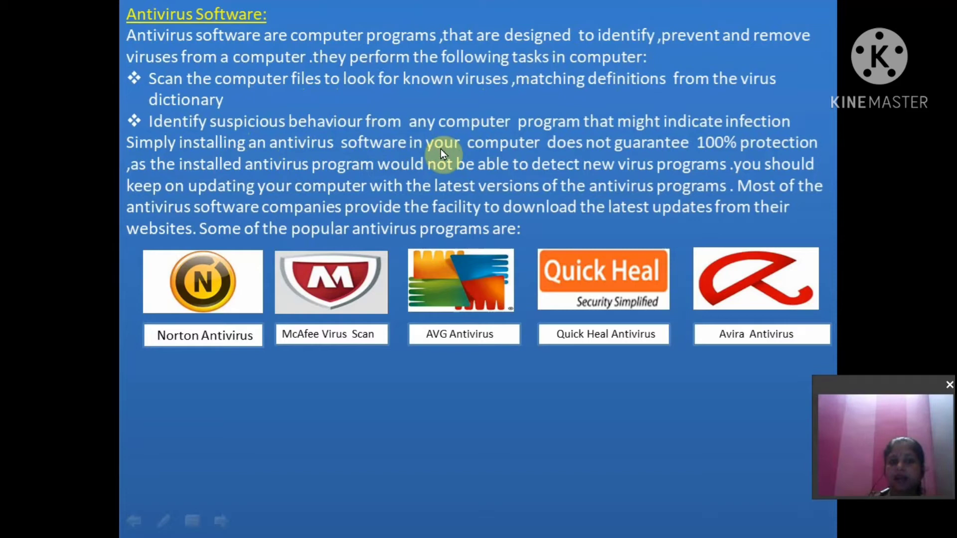
mouse_move(711, 143)
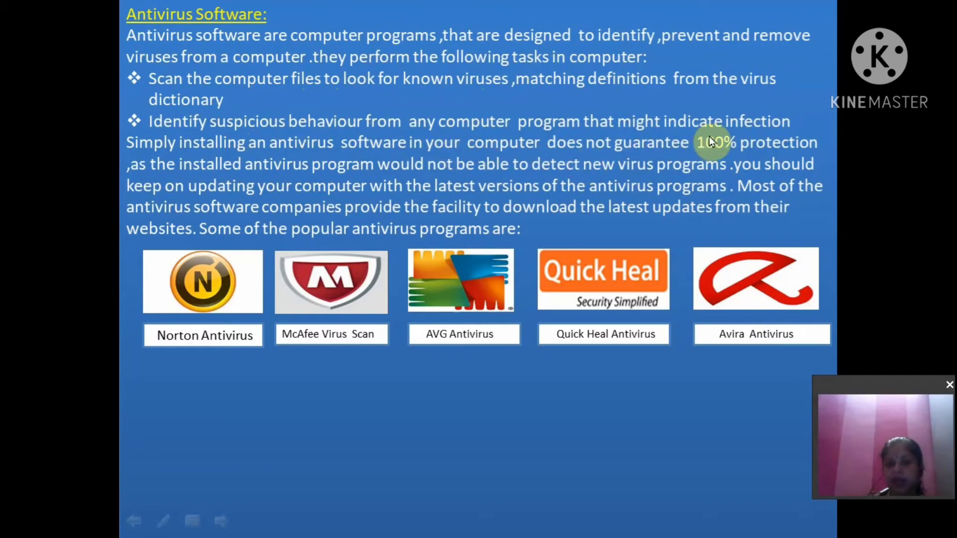
mouse_move(697, 168)
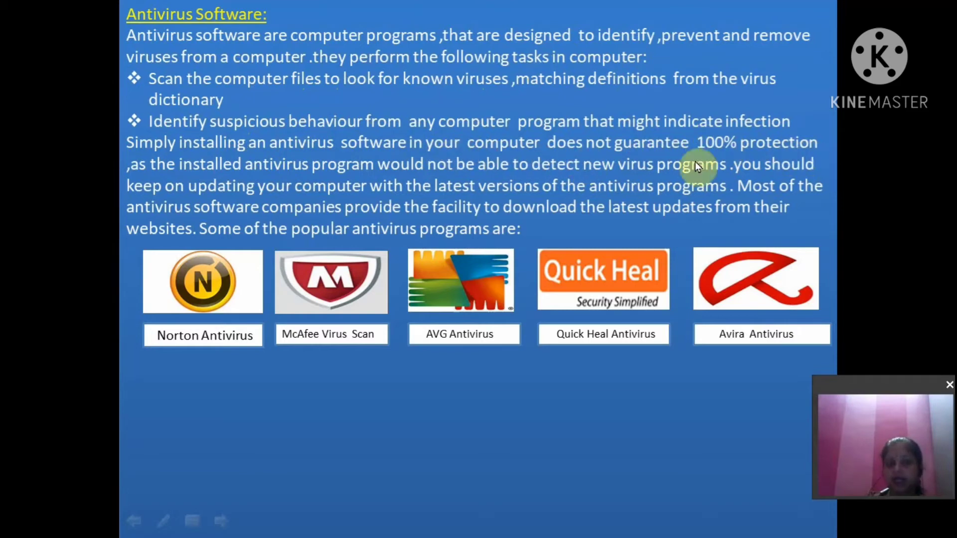
mouse_move(440, 174)
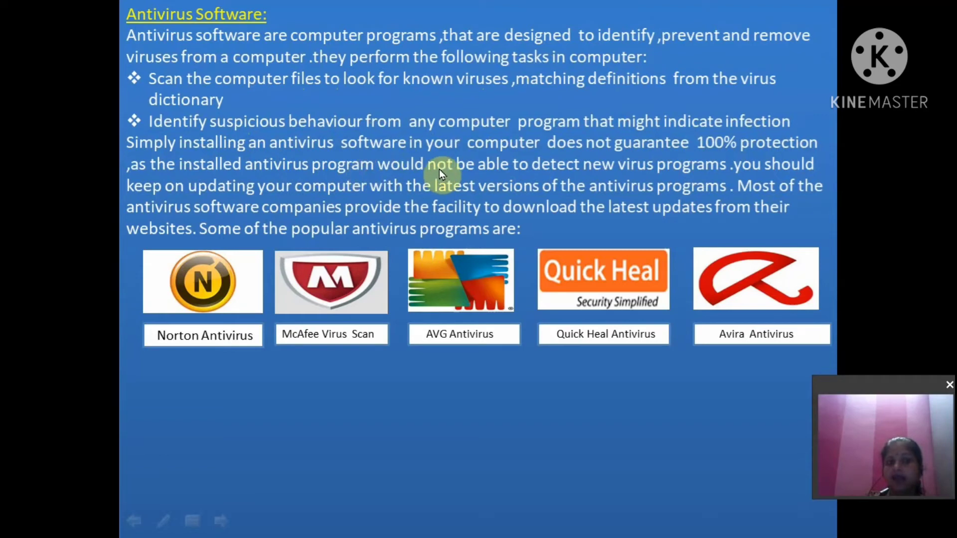
mouse_move(714, 186)
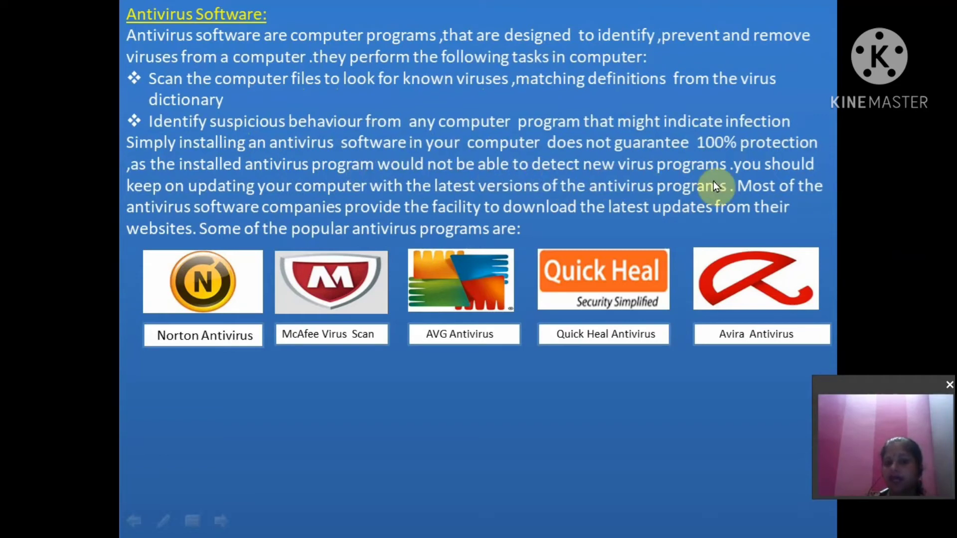
mouse_move(725, 177)
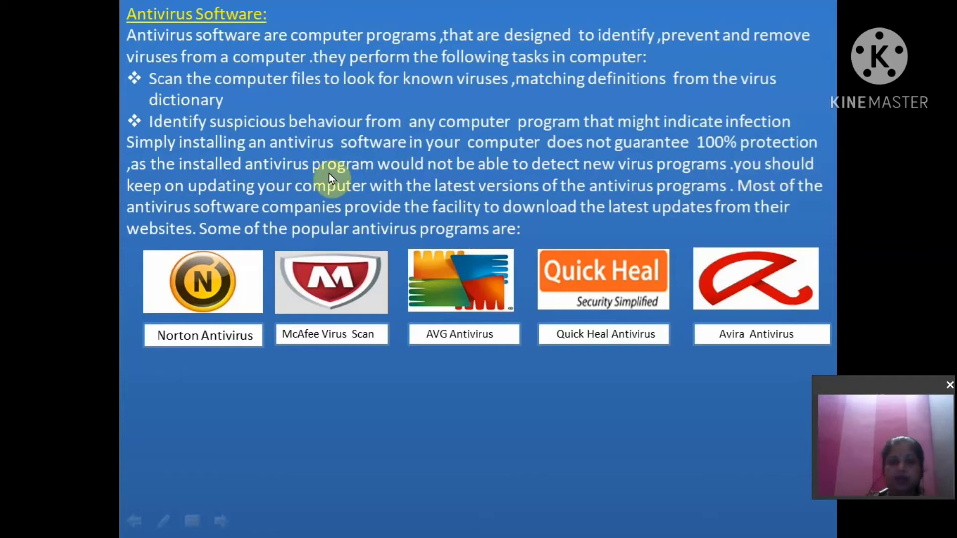
mouse_move(431, 201)
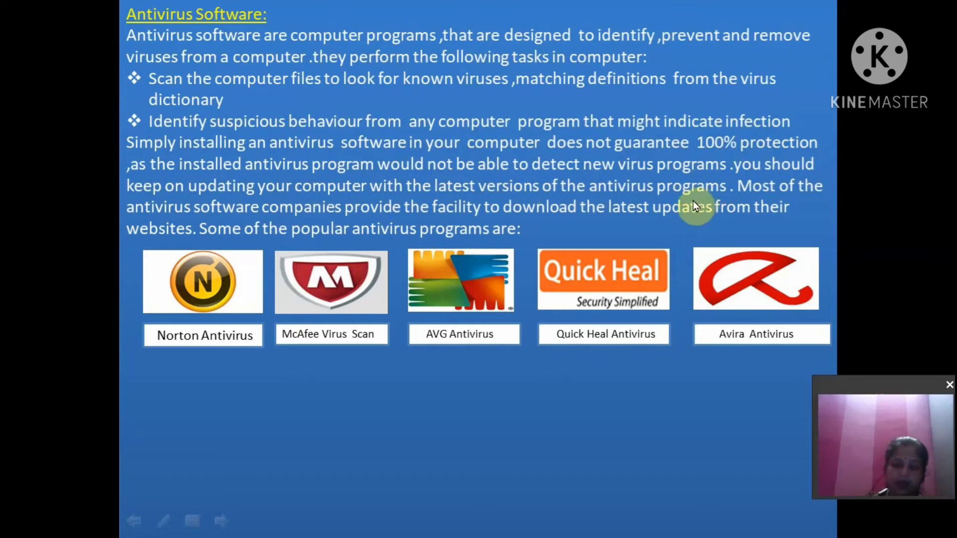
mouse_move(691, 208)
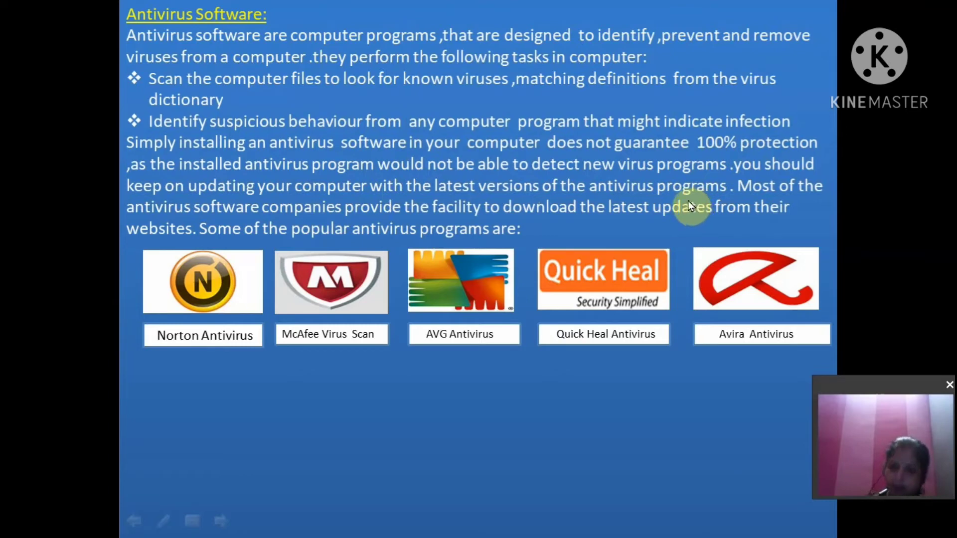
mouse_move(333, 220)
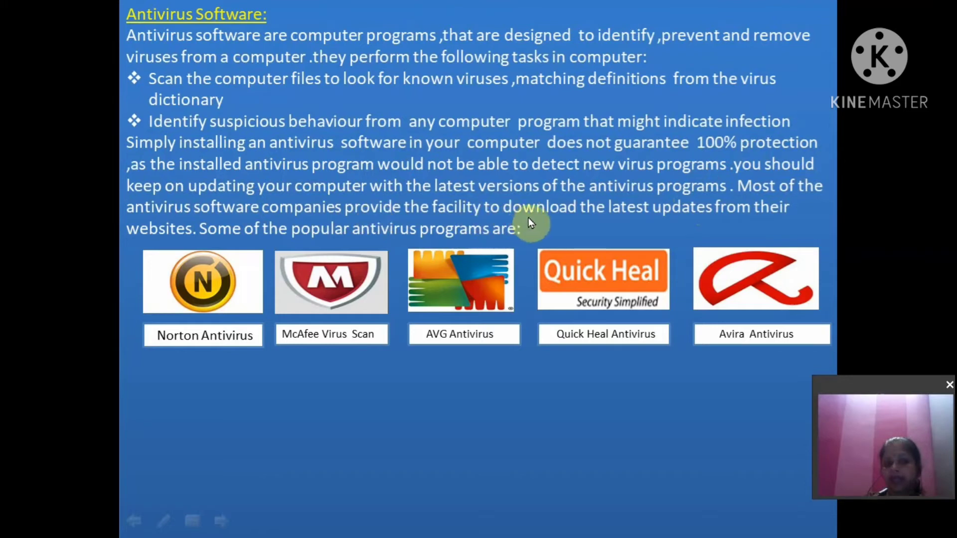
mouse_move(357, 265)
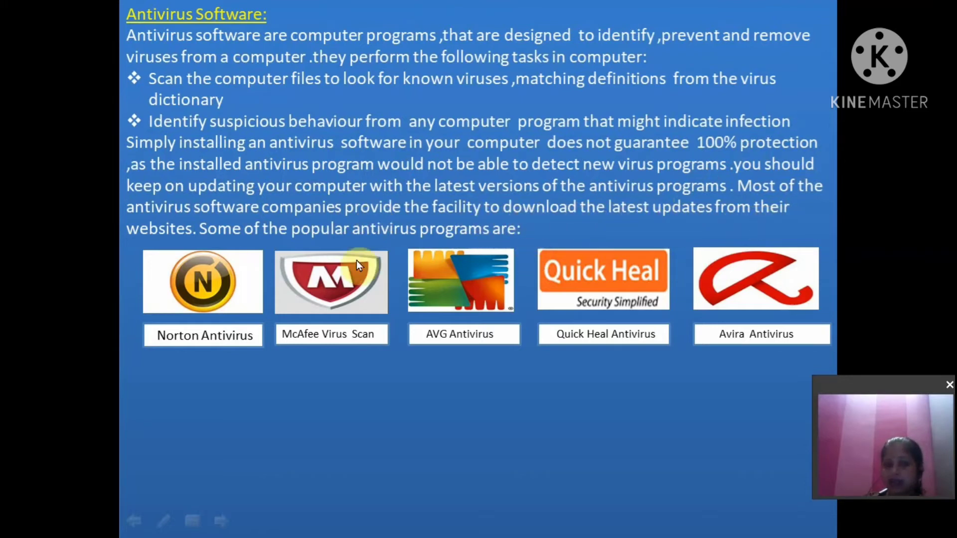
mouse_move(490, 247)
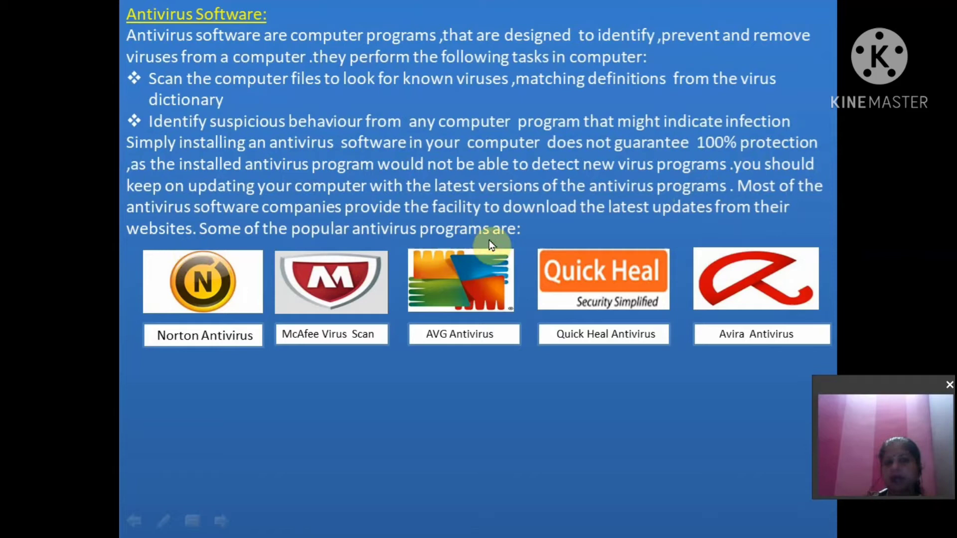
mouse_move(235, 349)
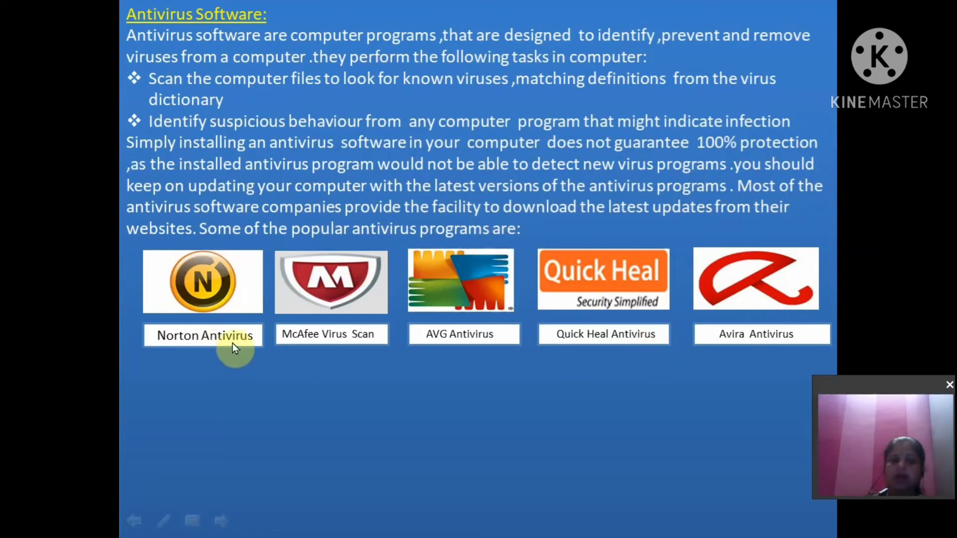
mouse_move(695, 310)
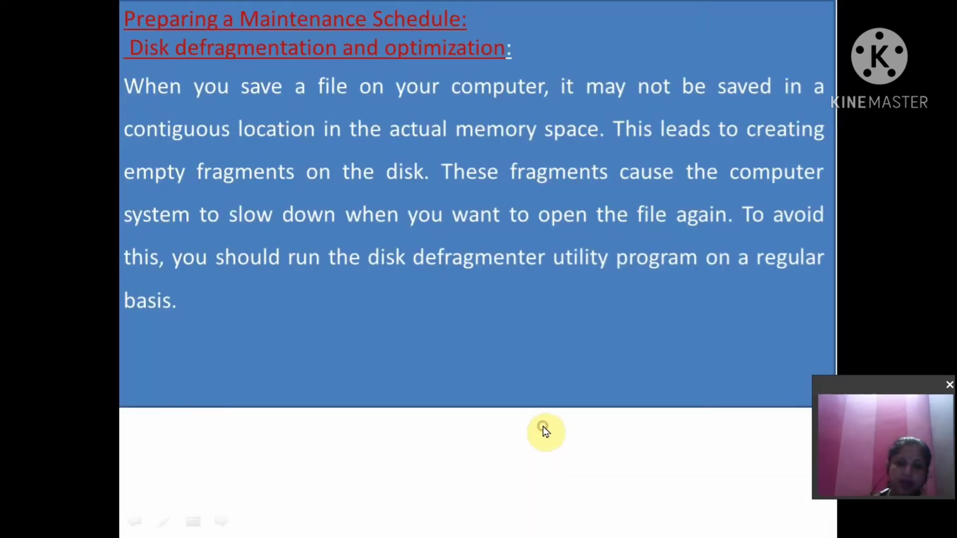
mouse_move(544, 431)
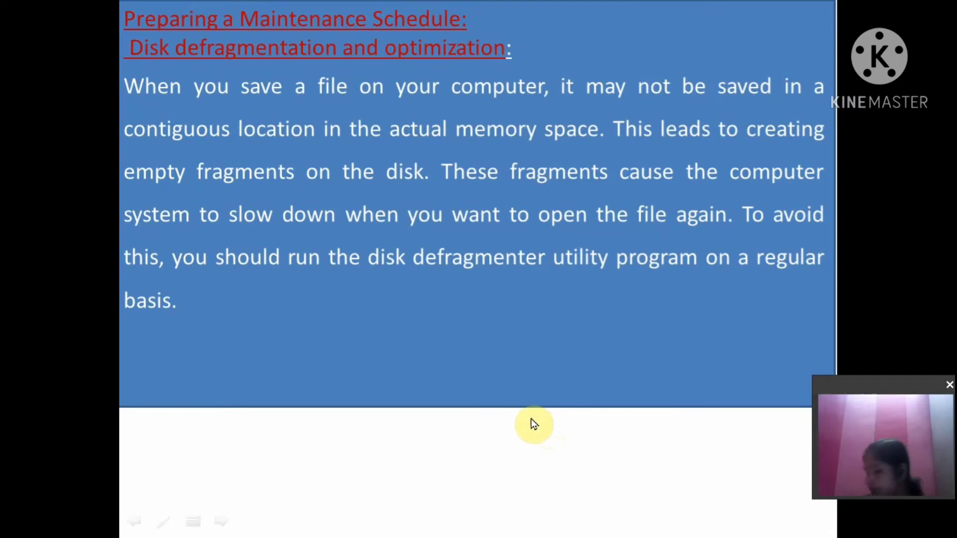
mouse_move(505, 431)
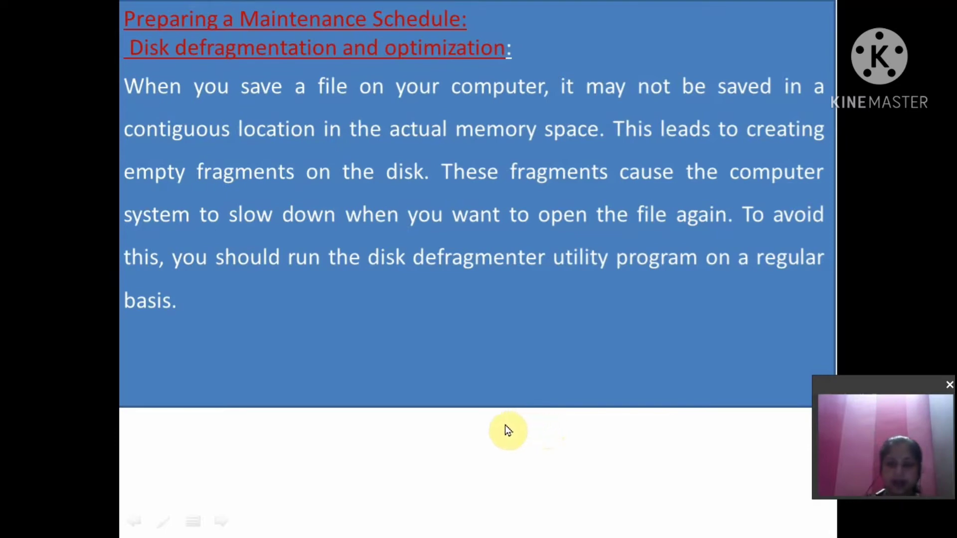
mouse_move(498, 425)
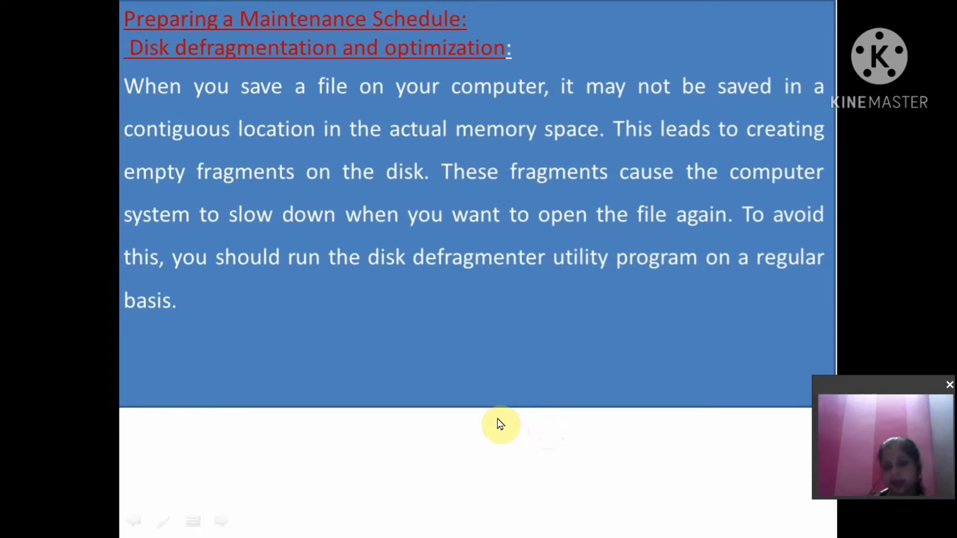
mouse_move(5, 432)
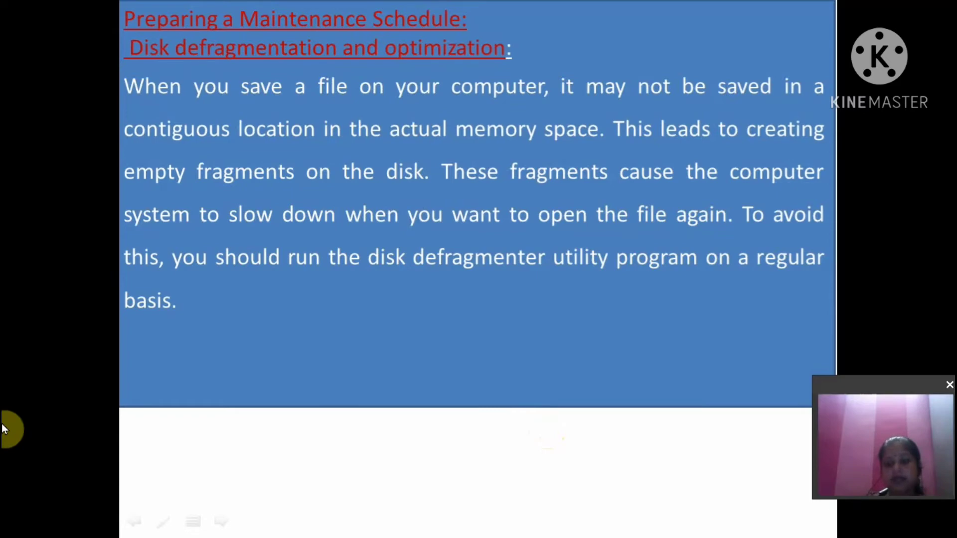
mouse_move(561, 400)
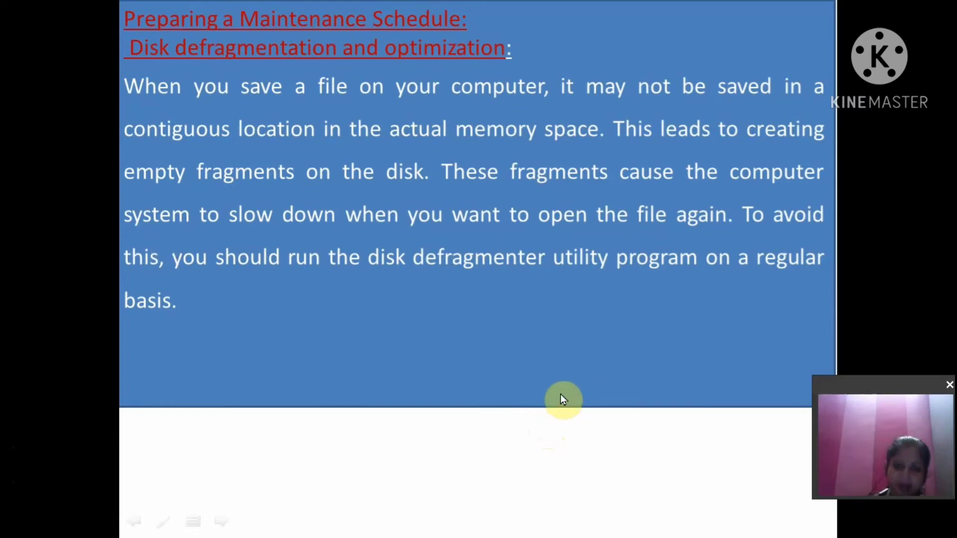
mouse_move(96, 6)
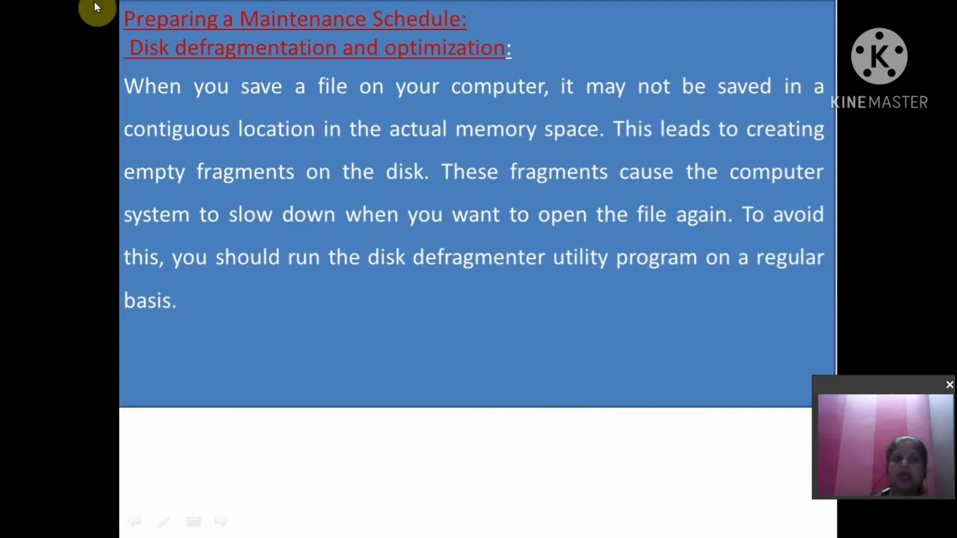
mouse_move(363, 65)
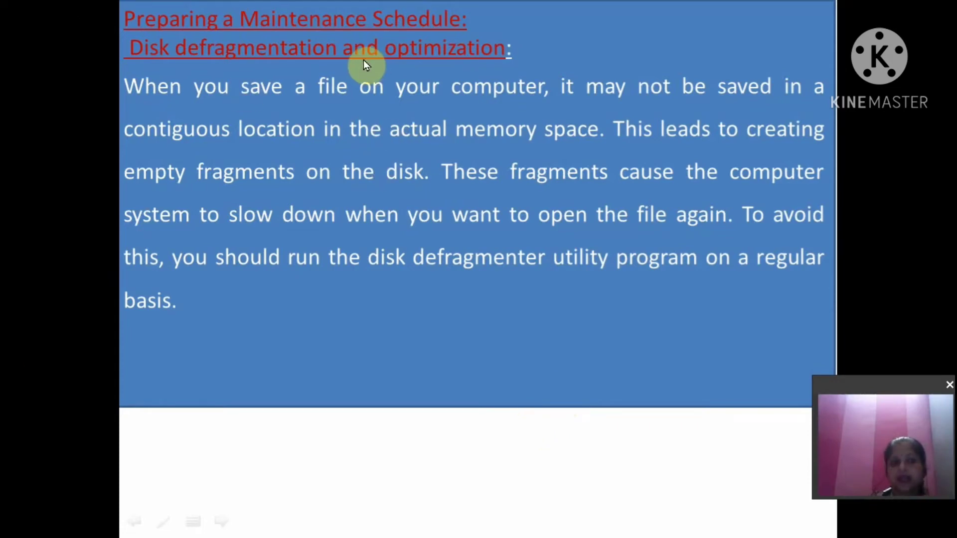
mouse_move(317, 68)
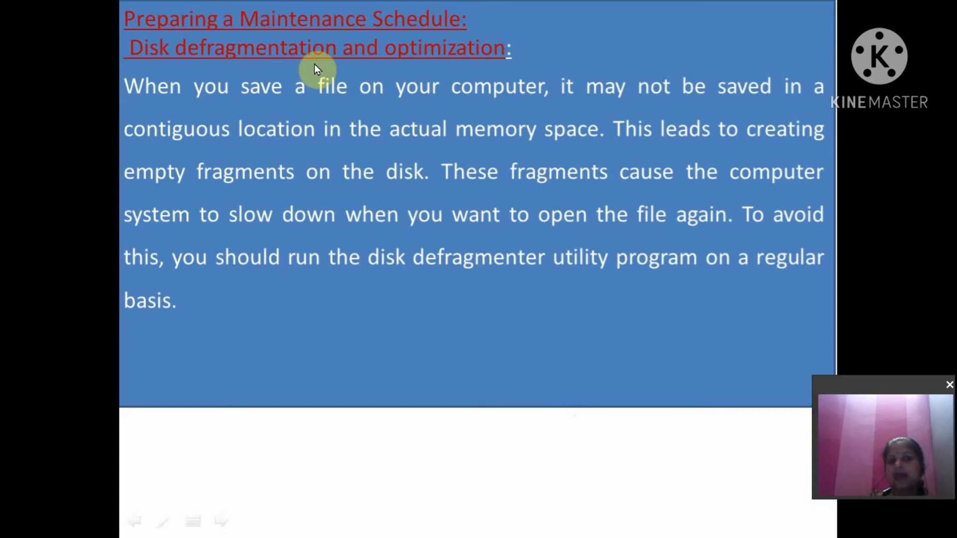
mouse_move(501, 70)
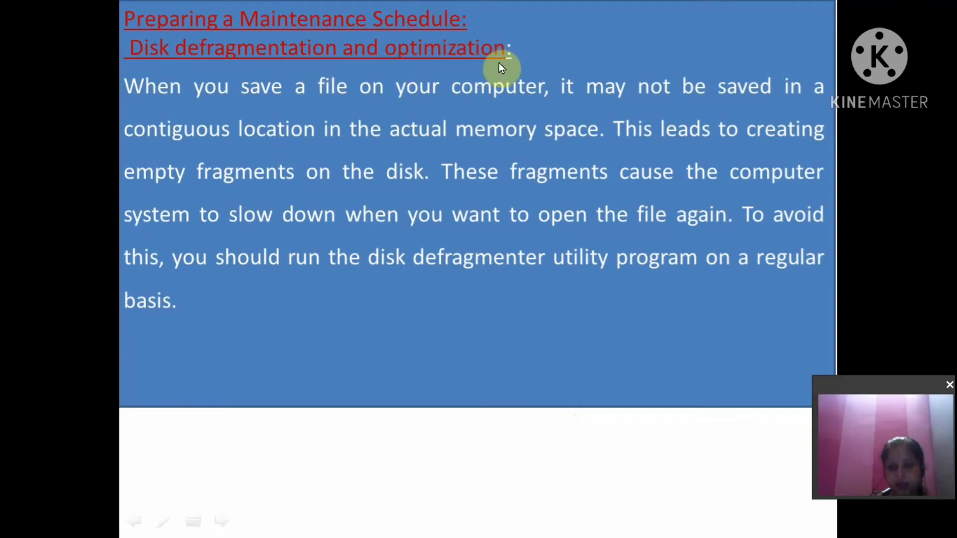
mouse_move(513, 118)
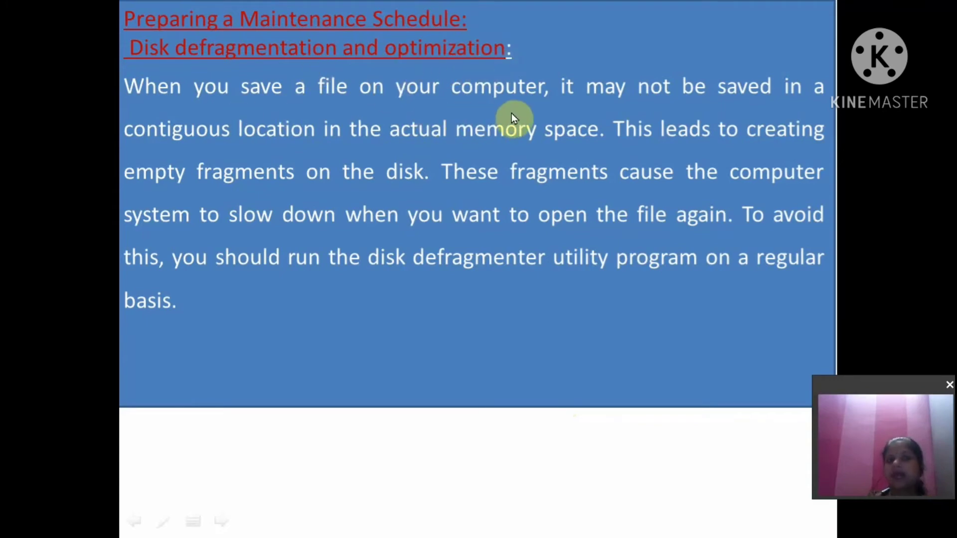
mouse_move(805, 102)
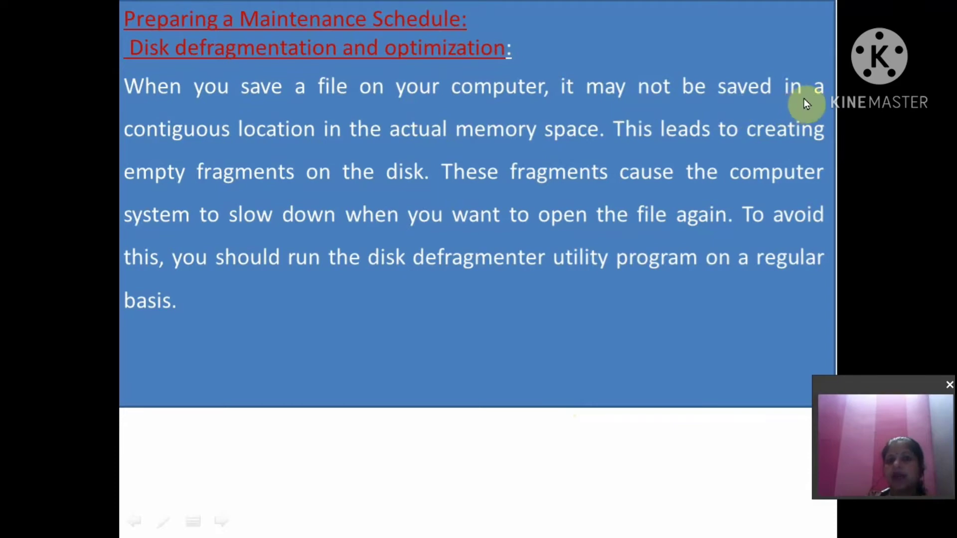
mouse_move(337, 152)
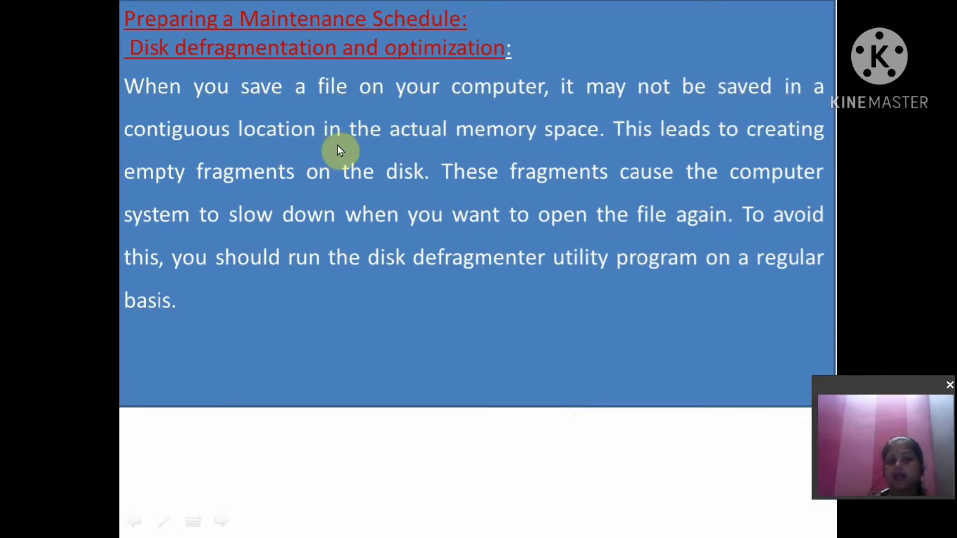
mouse_move(586, 149)
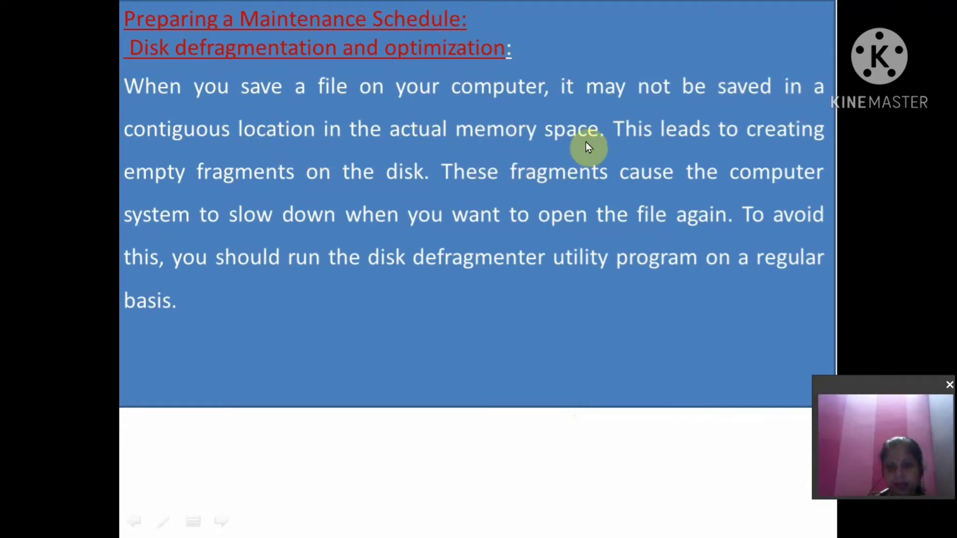
mouse_move(302, 195)
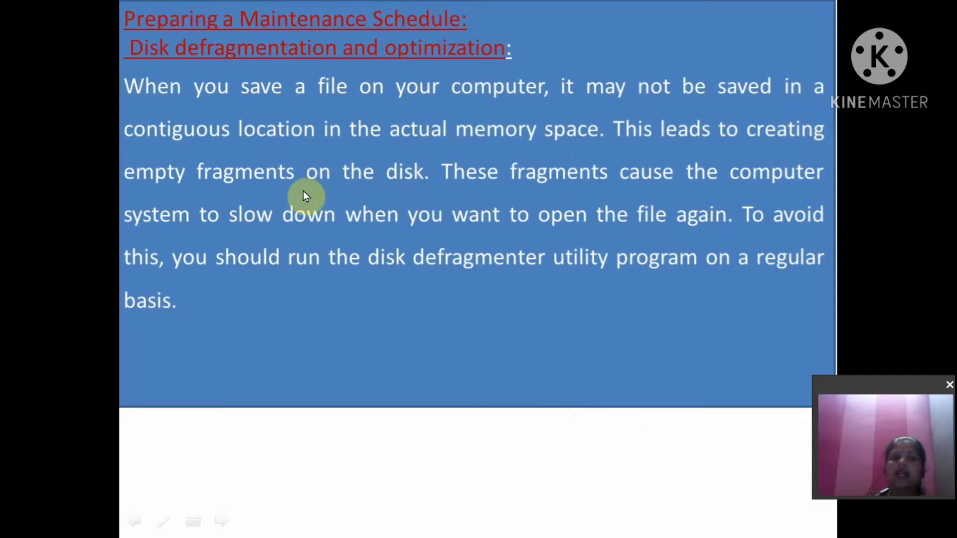
mouse_move(407, 191)
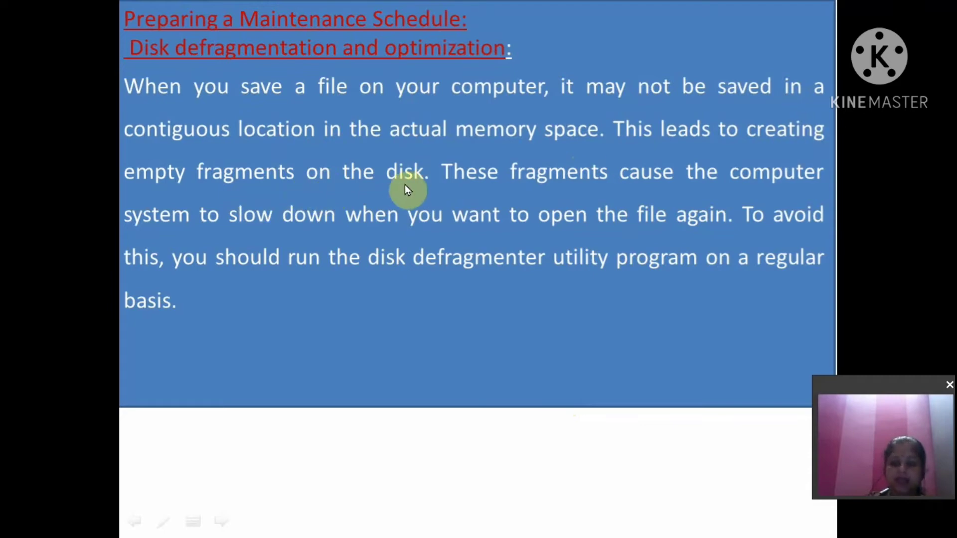
mouse_move(410, 225)
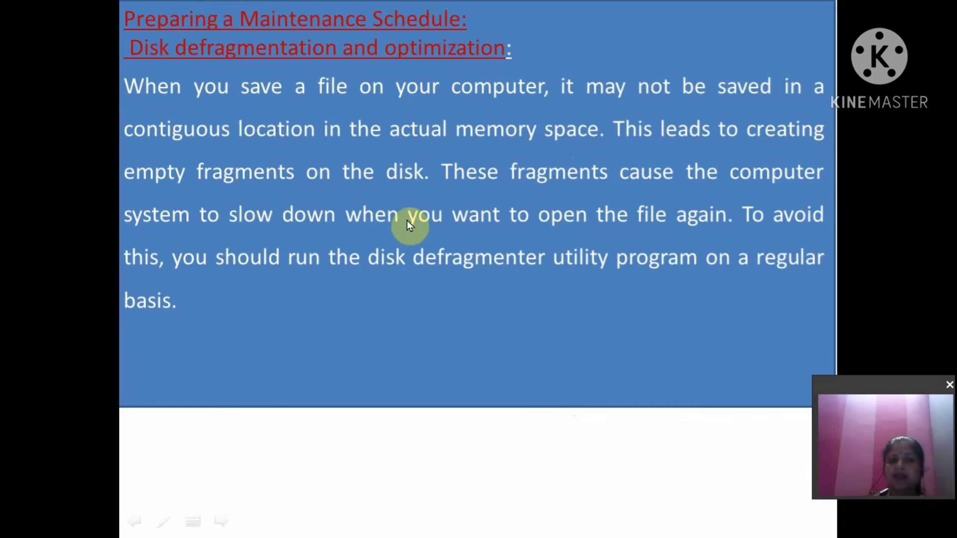
mouse_move(357, 240)
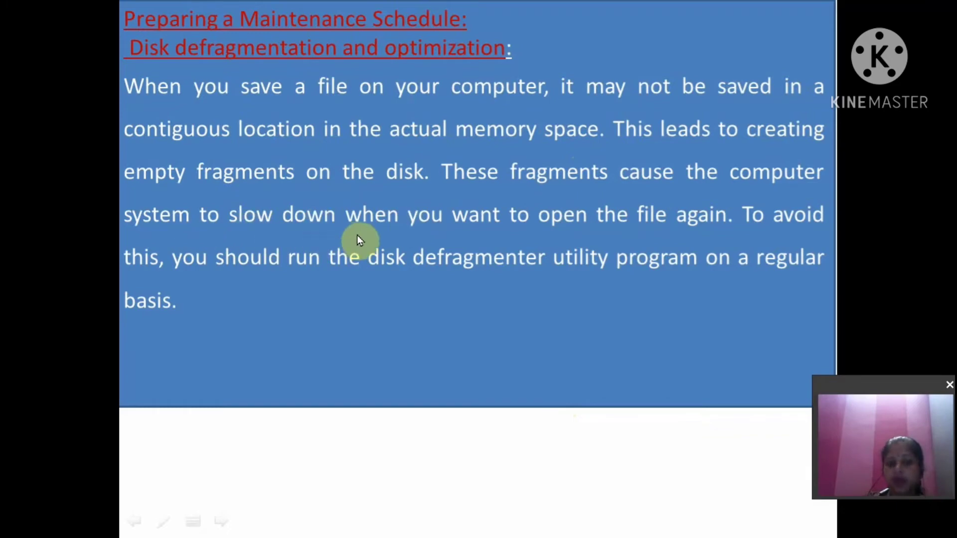
mouse_move(714, 237)
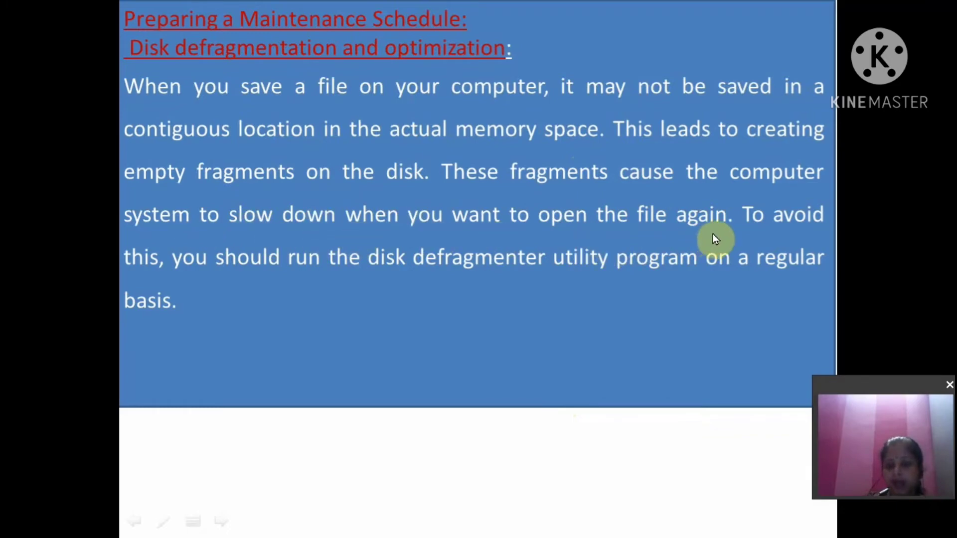
mouse_move(500, 278)
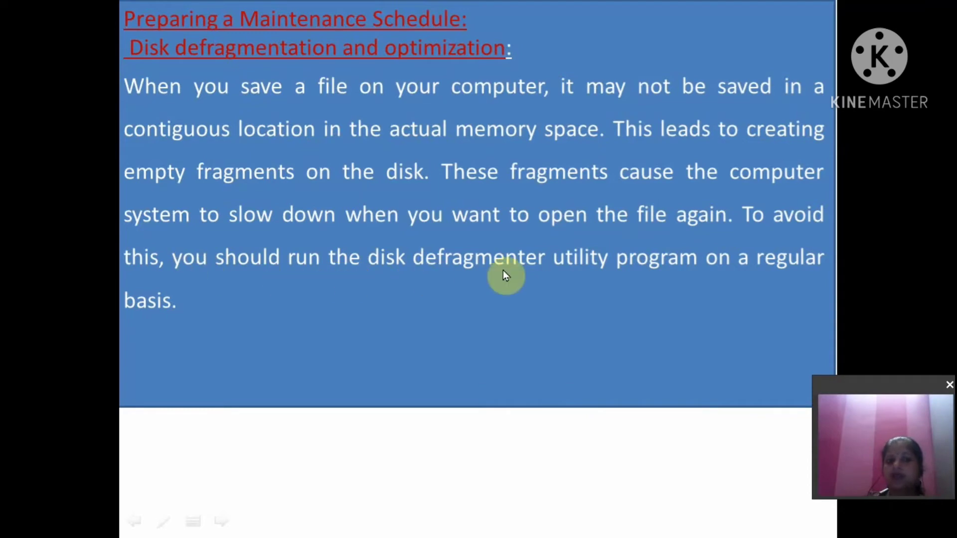
mouse_move(800, 274)
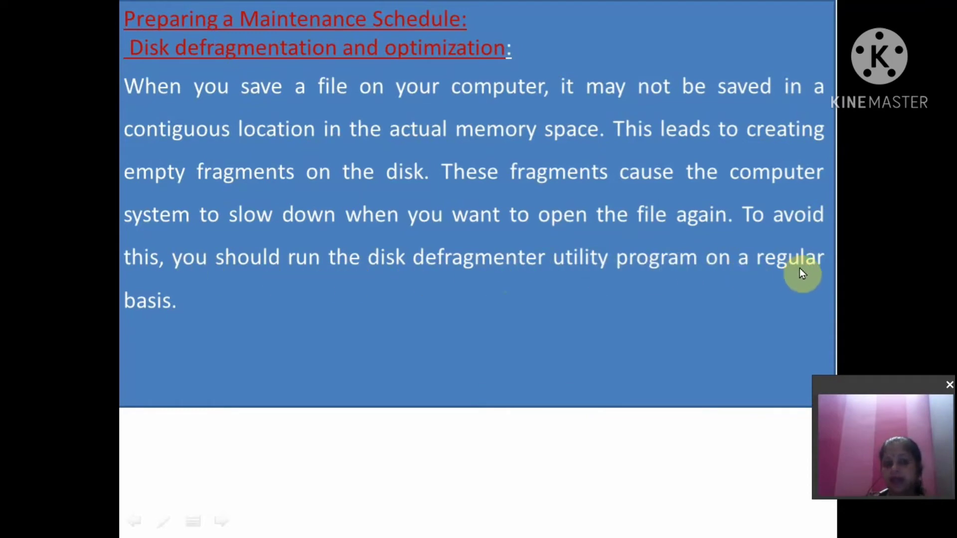
mouse_move(650, 285)
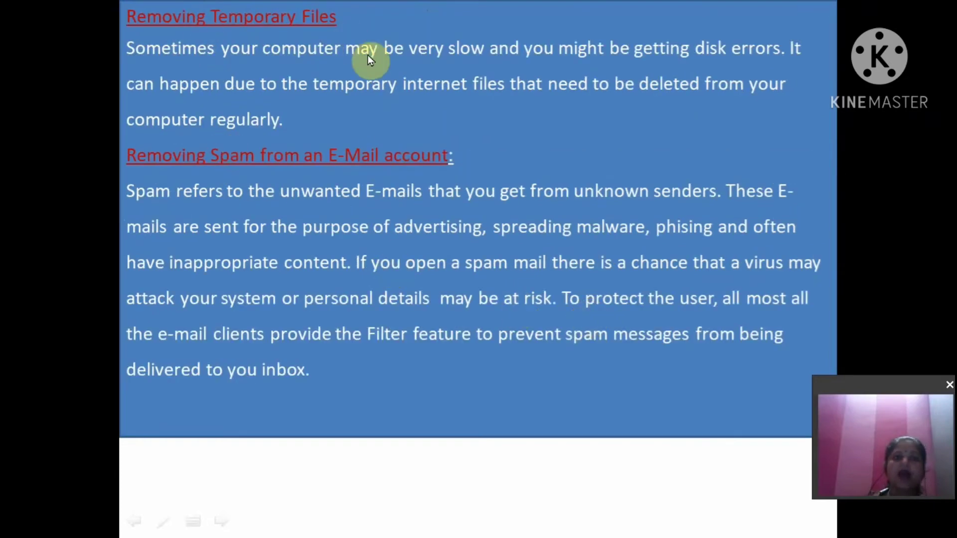
mouse_move(235, 60)
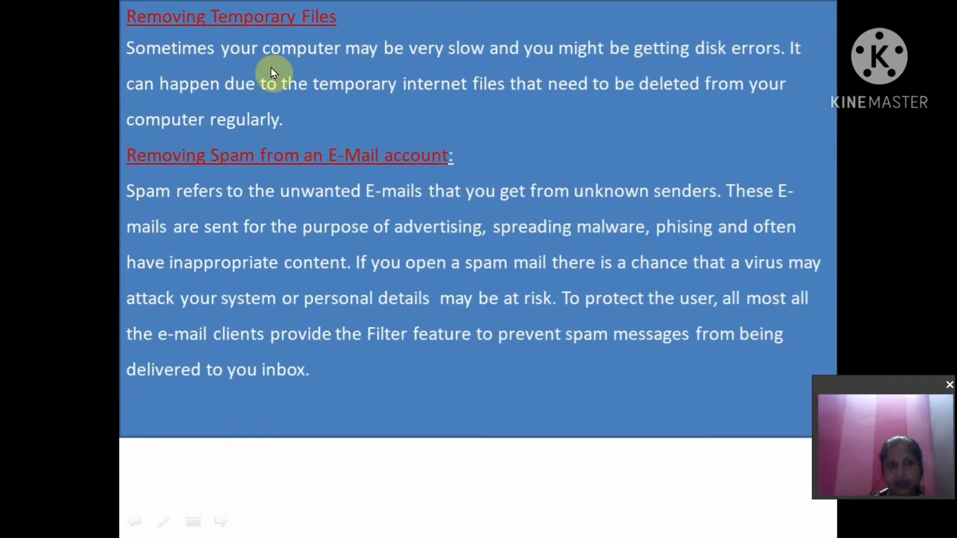
mouse_move(540, 61)
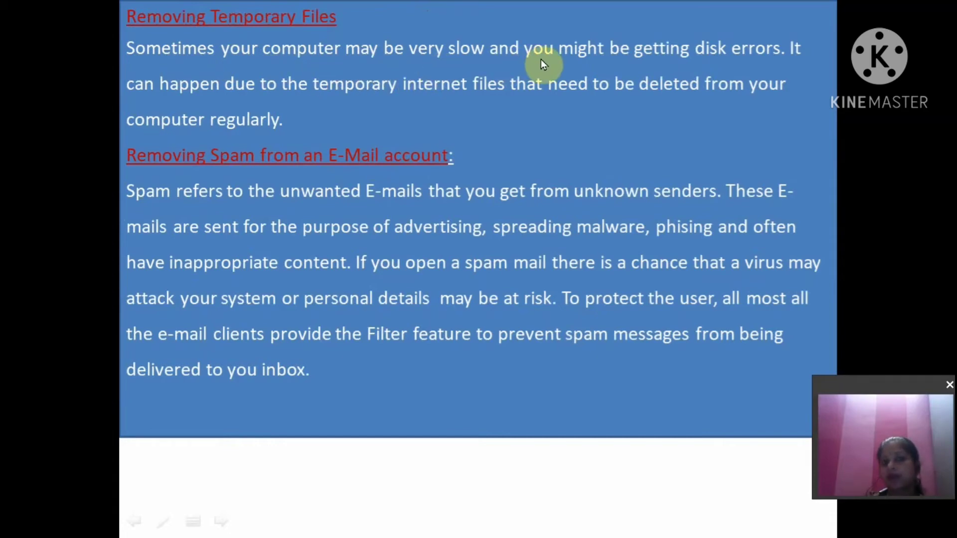
mouse_move(775, 67)
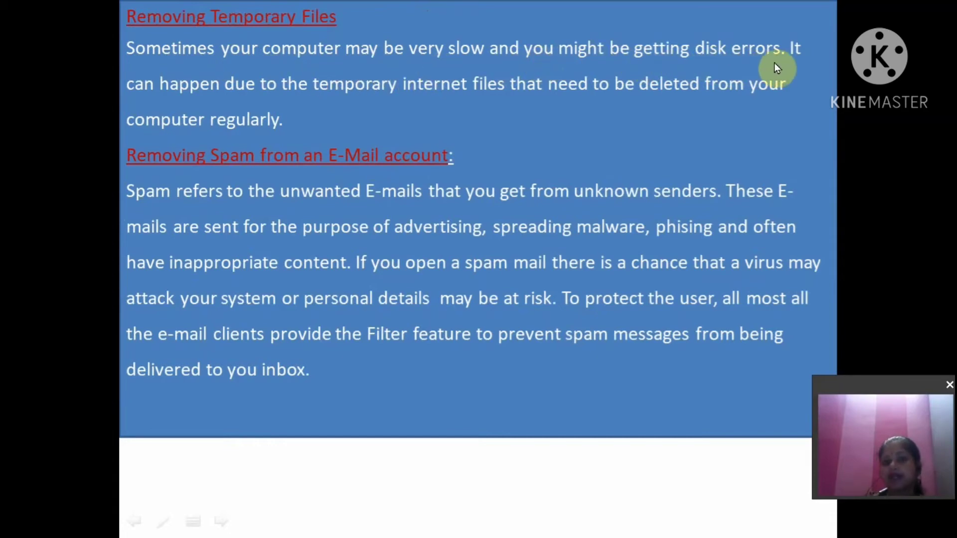
mouse_move(361, 101)
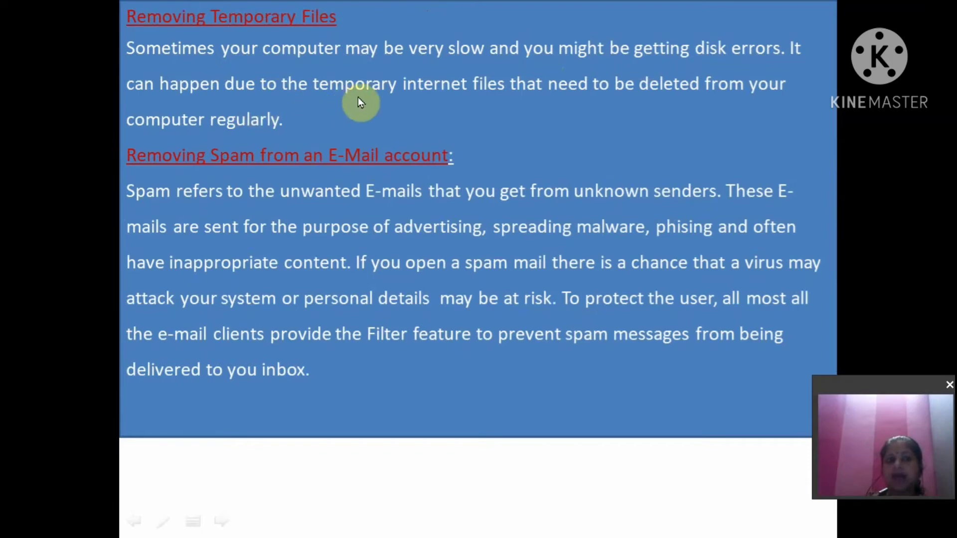
mouse_move(496, 109)
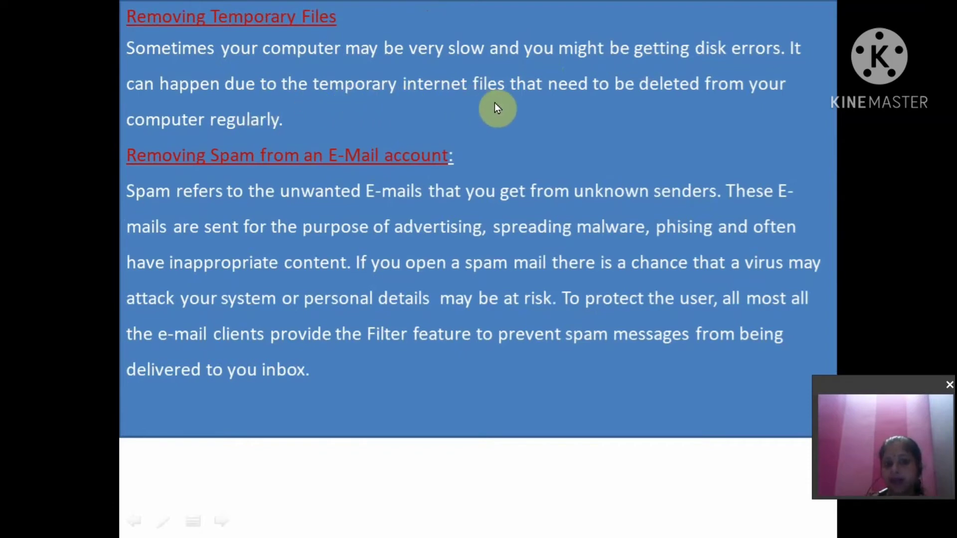
mouse_move(784, 98)
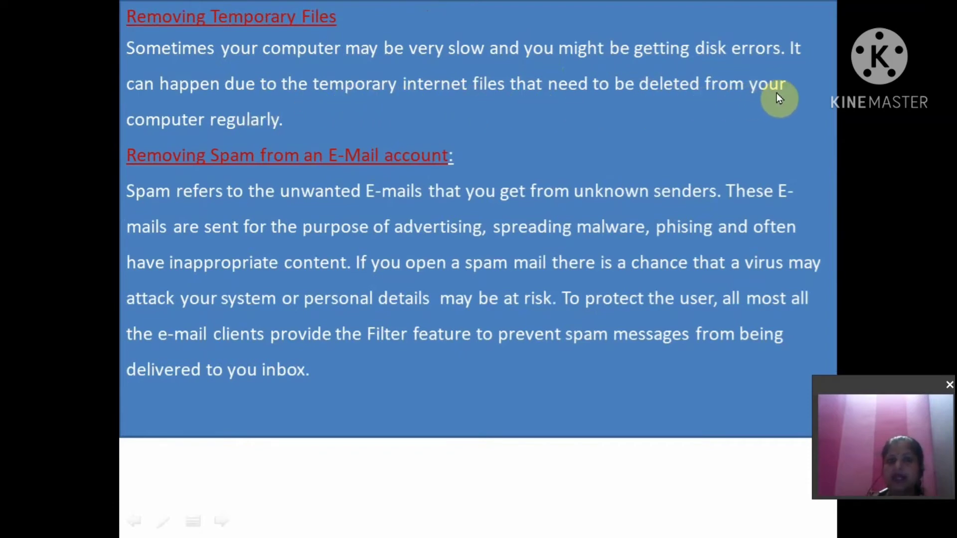
mouse_move(270, 135)
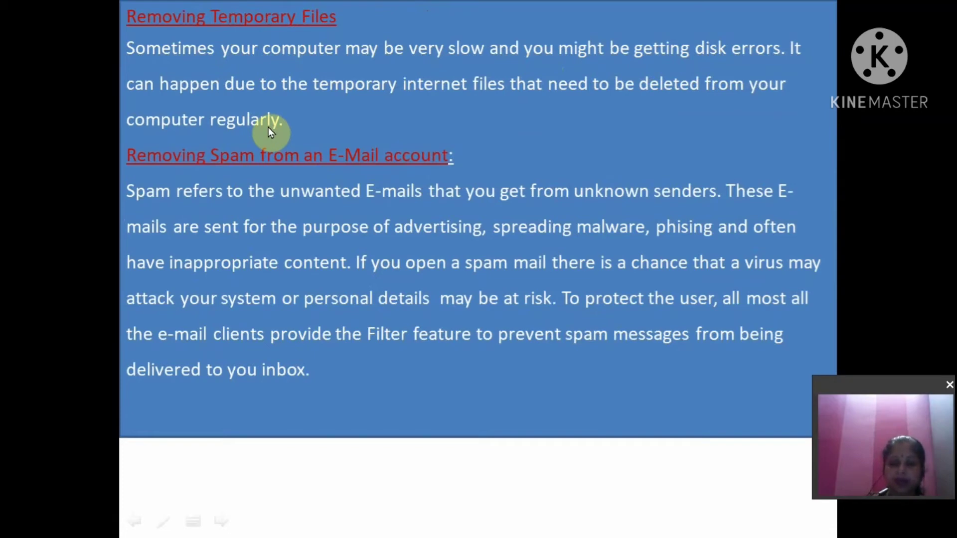
mouse_move(300, 336)
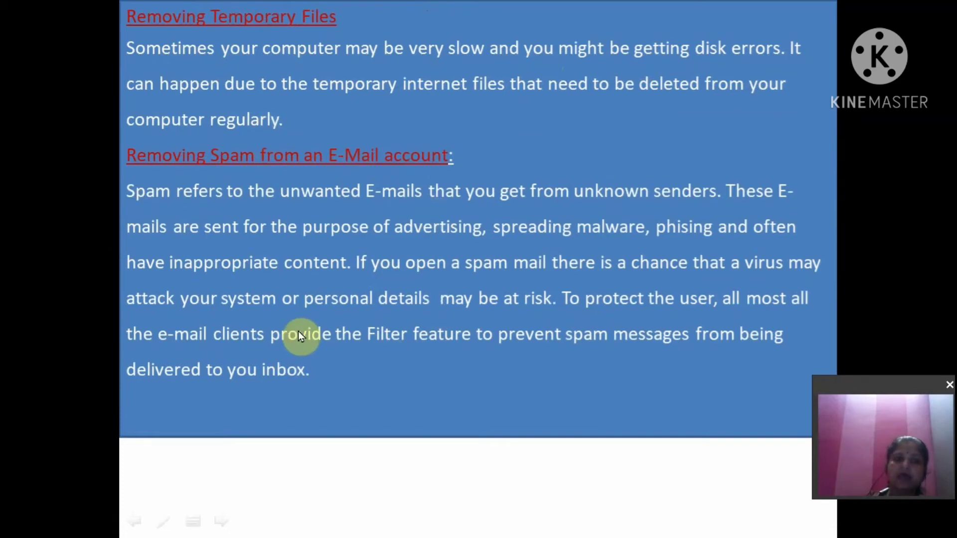
mouse_move(286, 281)
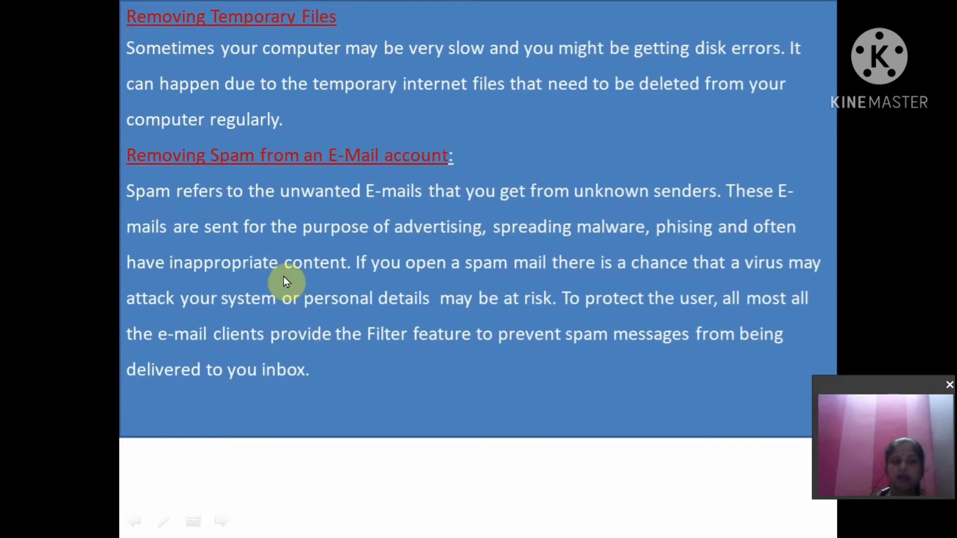
mouse_move(487, 216)
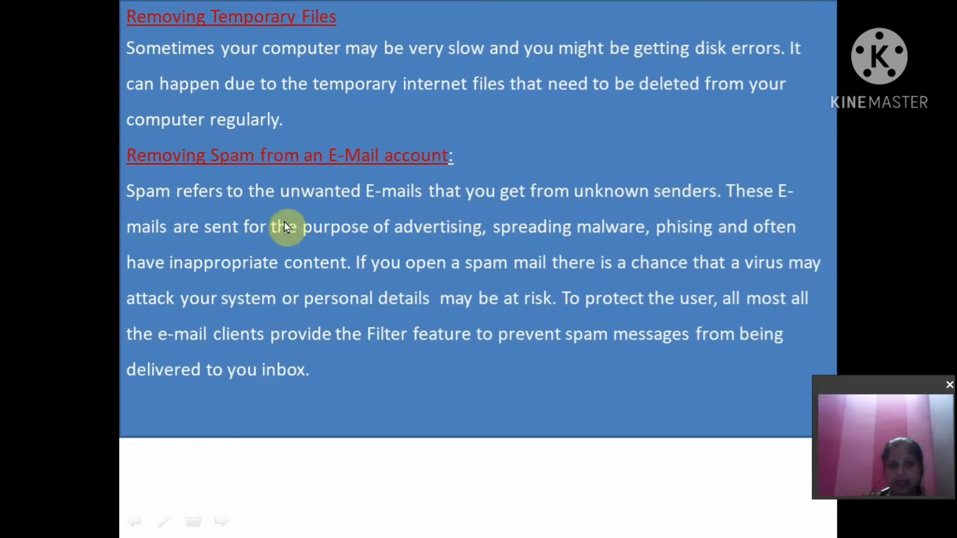
mouse_move(451, 240)
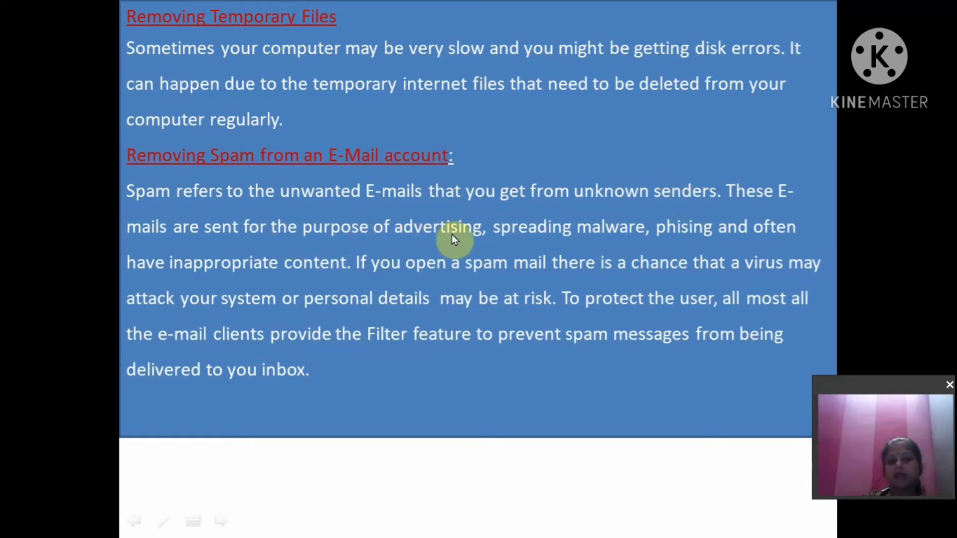
mouse_move(628, 241)
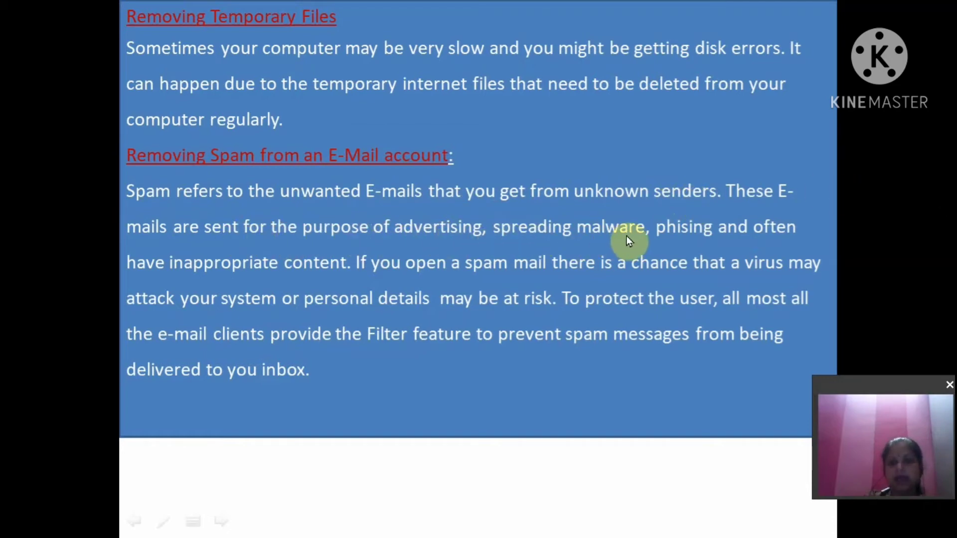
mouse_move(213, 287)
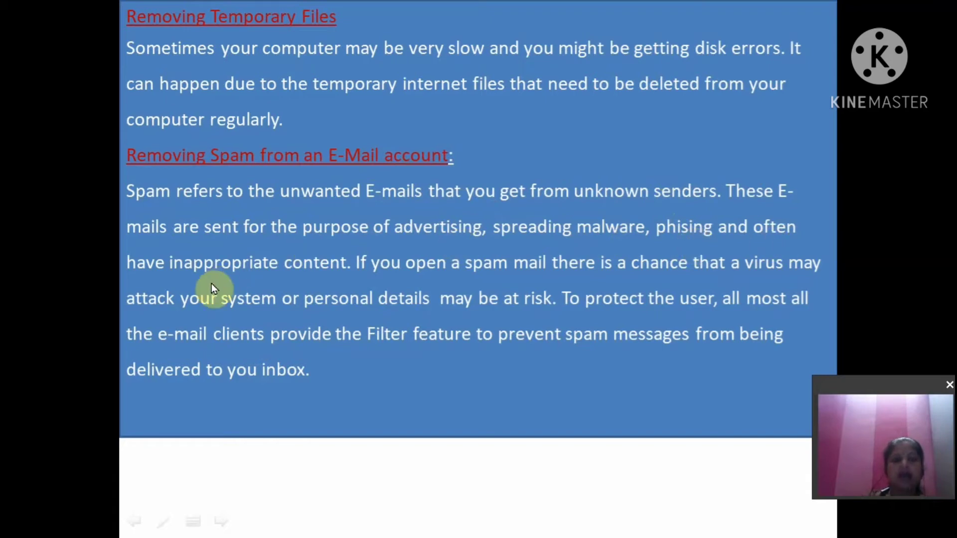
mouse_move(342, 281)
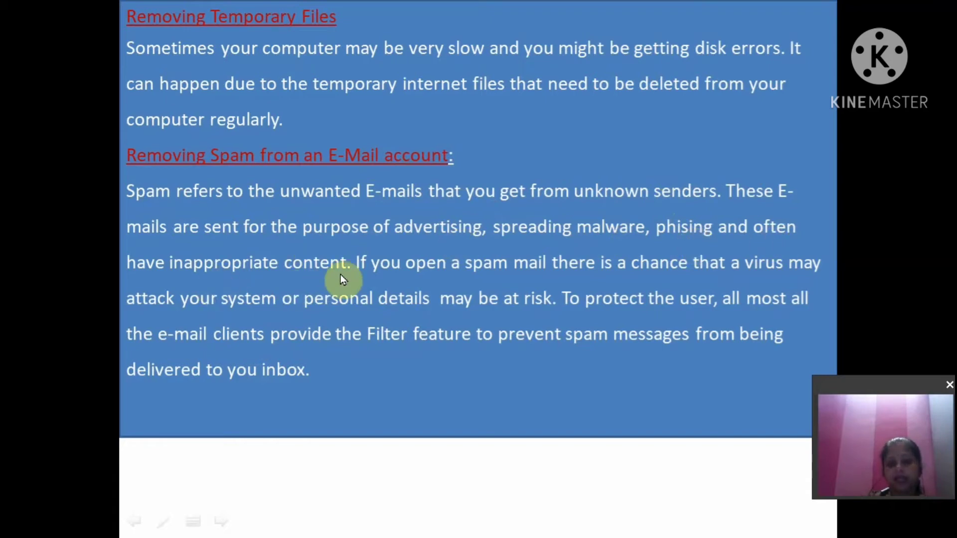
mouse_move(556, 277)
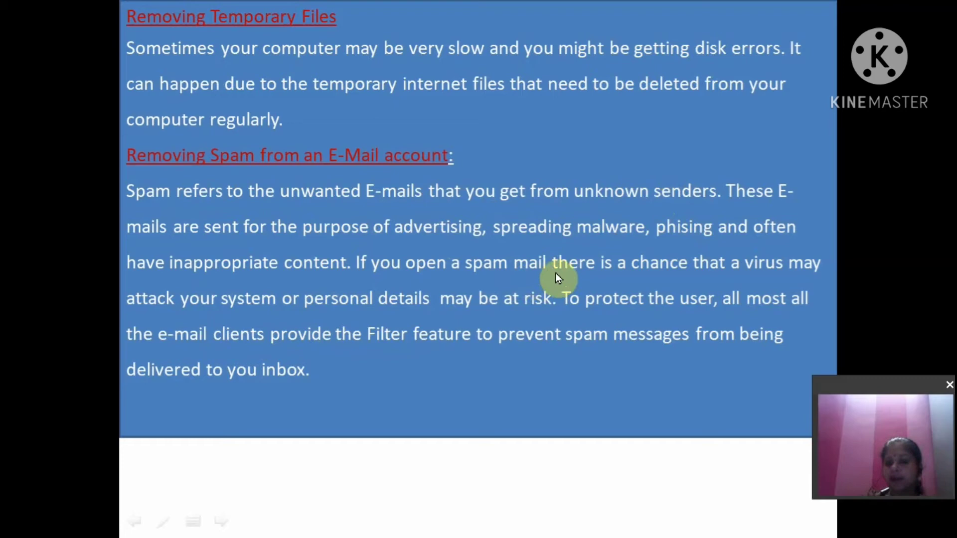
mouse_move(200, 311)
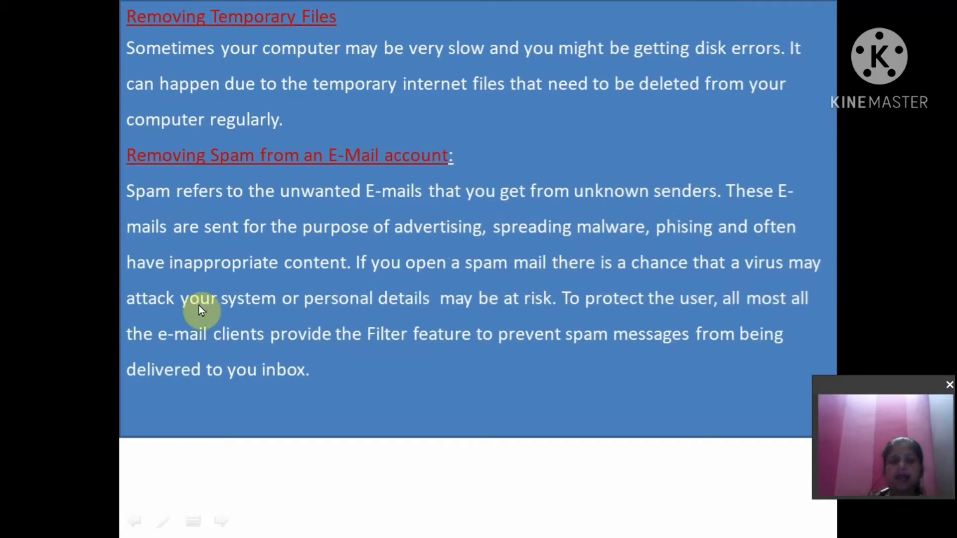
mouse_move(406, 310)
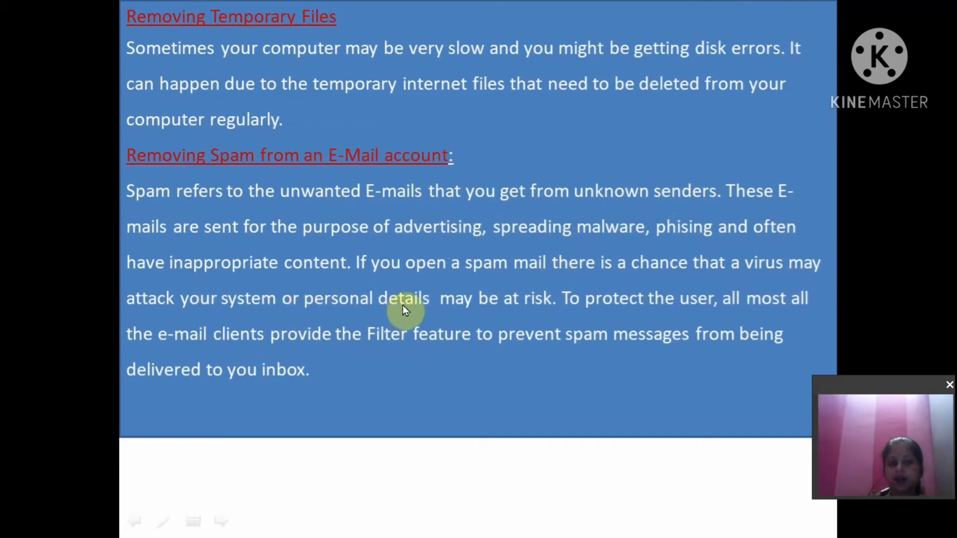
mouse_move(531, 309)
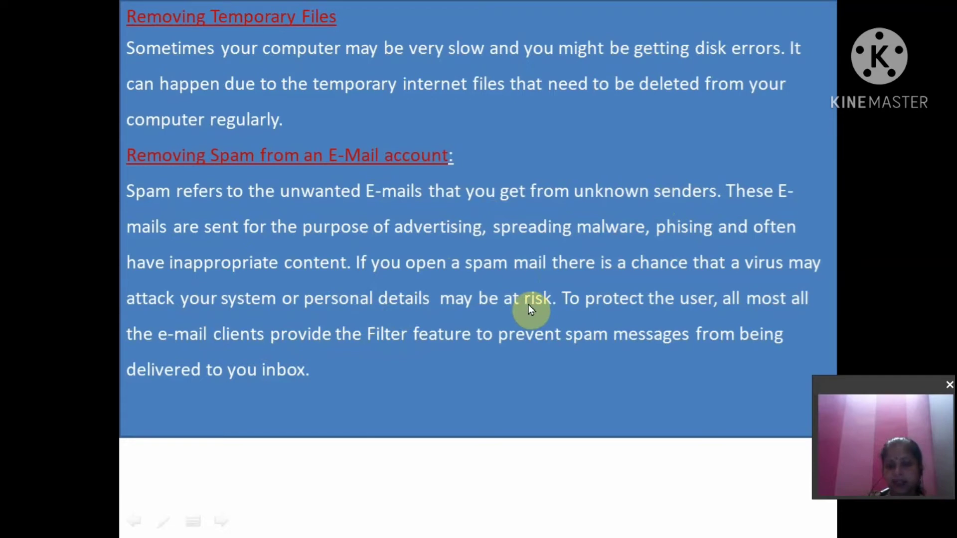
mouse_move(807, 305)
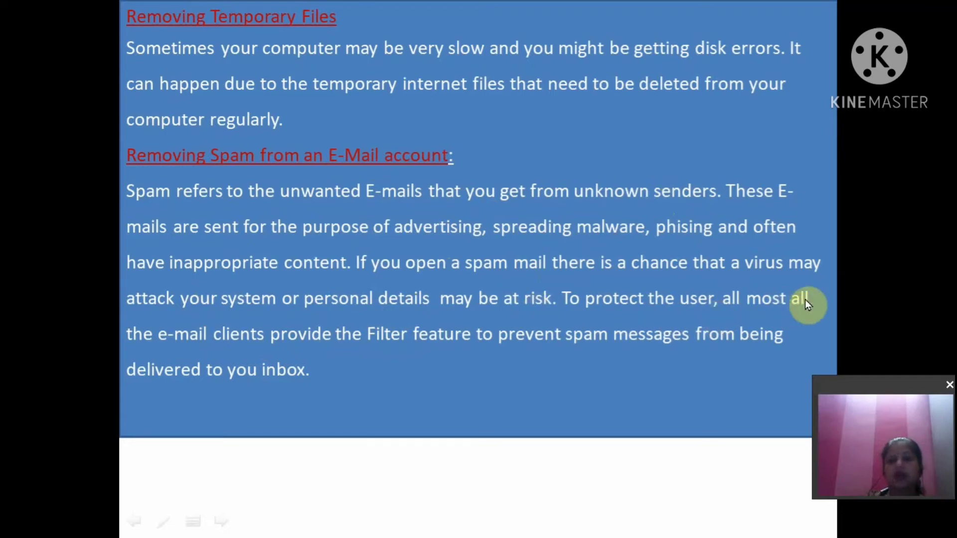
mouse_move(406, 344)
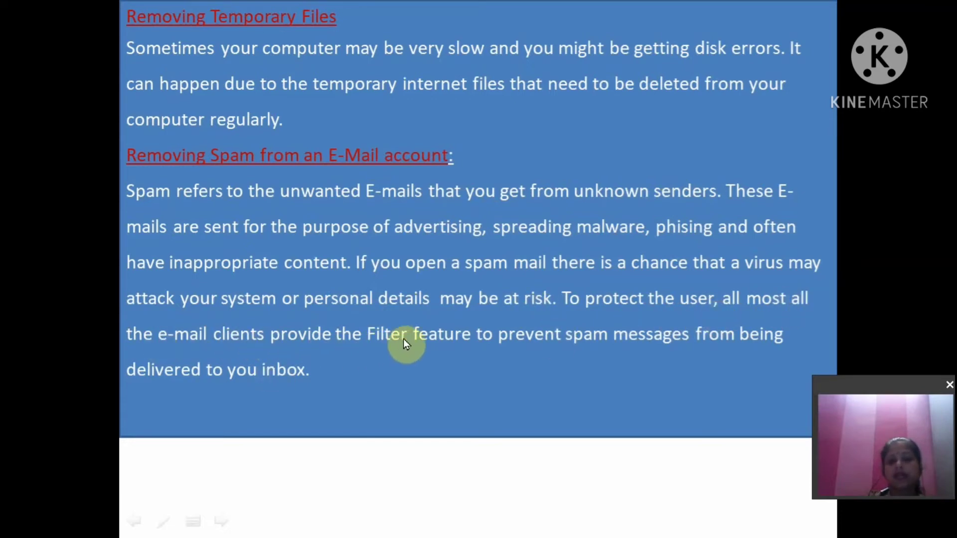
mouse_move(629, 341)
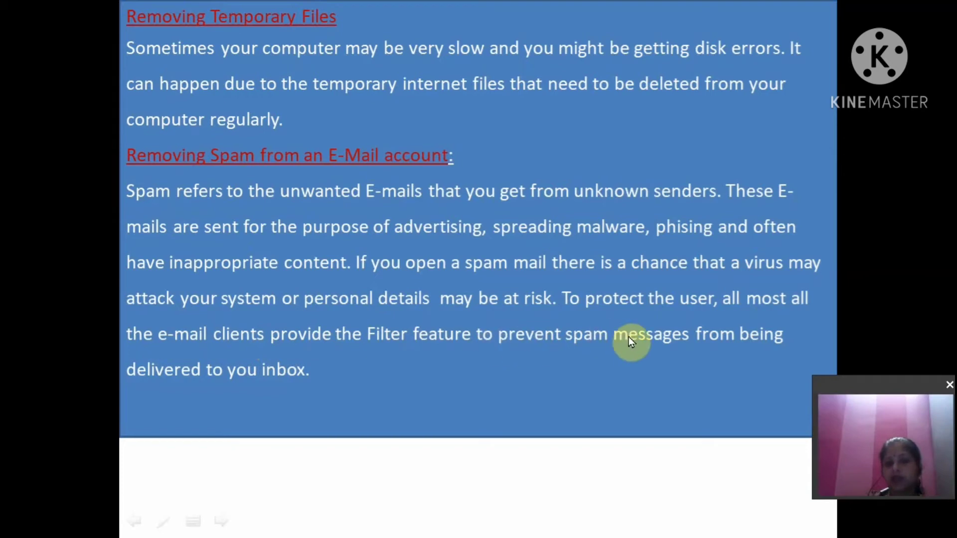
mouse_move(785, 349)
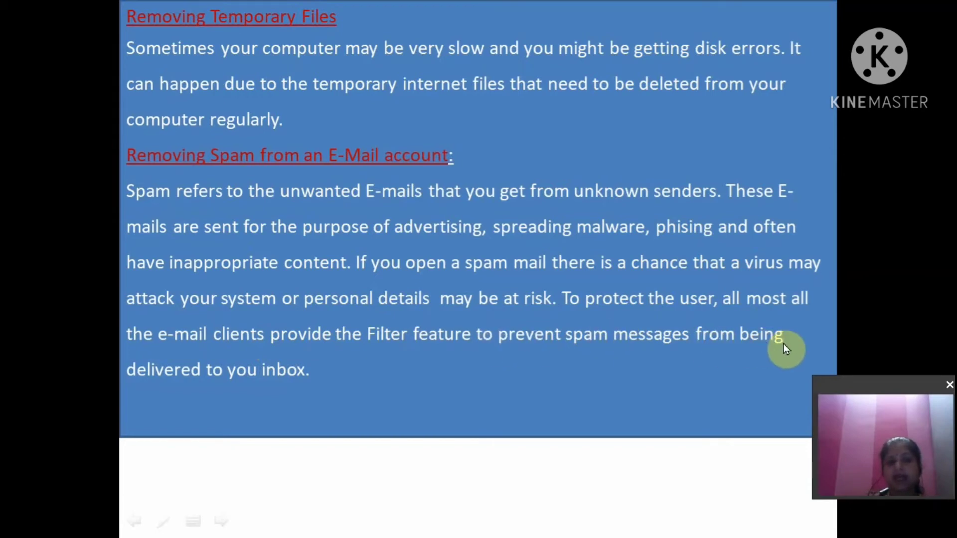
mouse_move(395, 380)
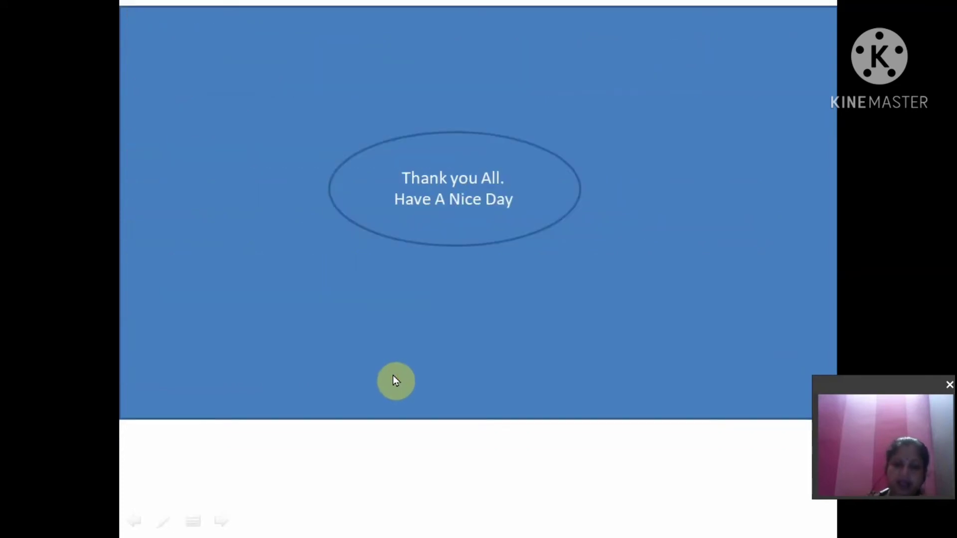
mouse_move(256, 499)
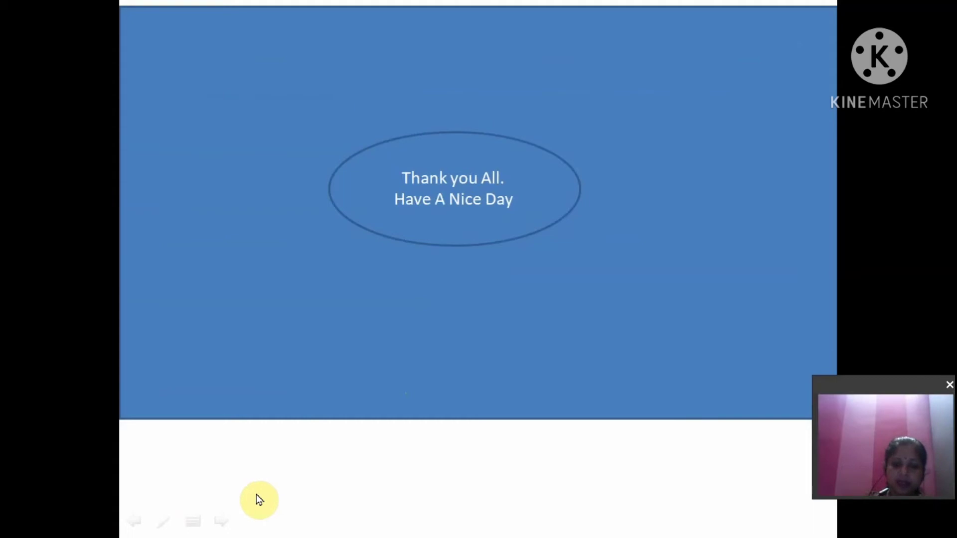
mouse_move(245, 472)
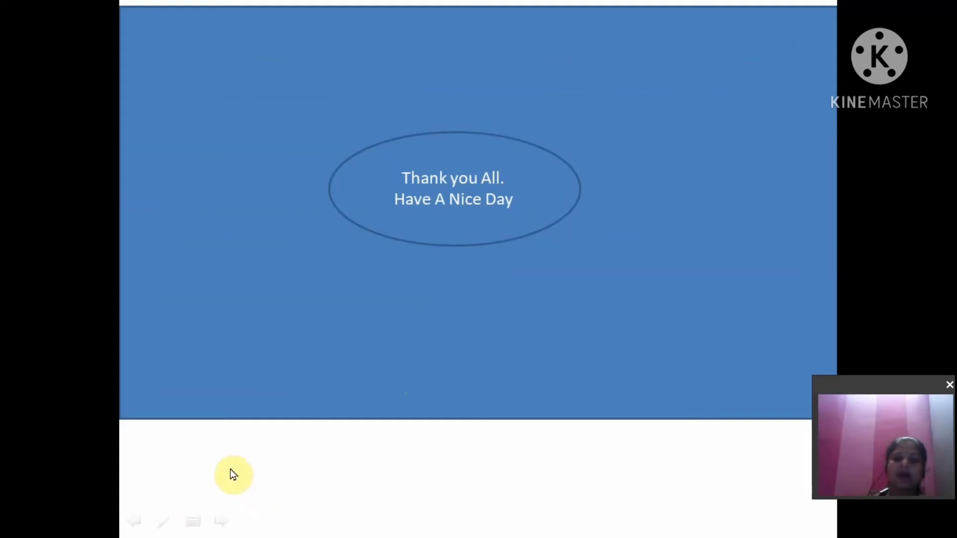
mouse_move(217, 484)
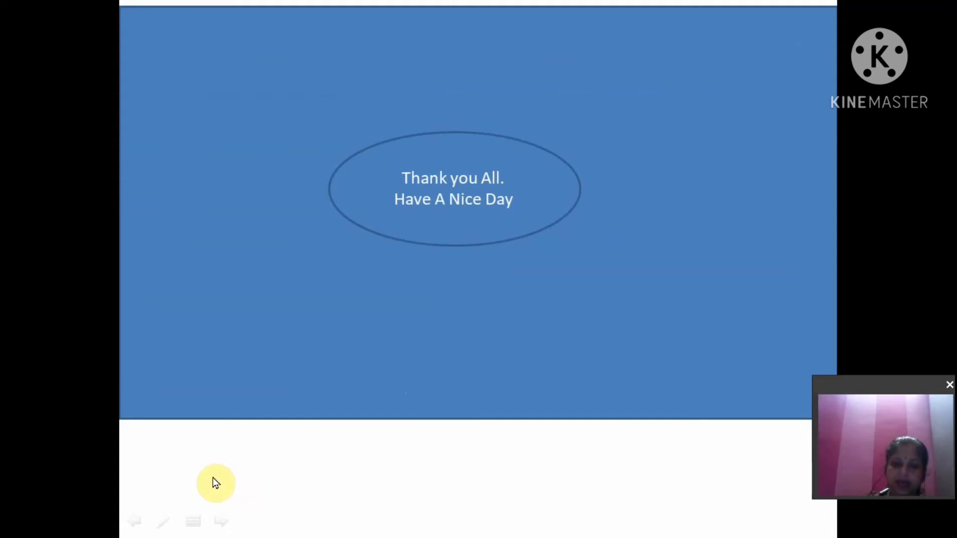
mouse_move(205, 479)
type("q")
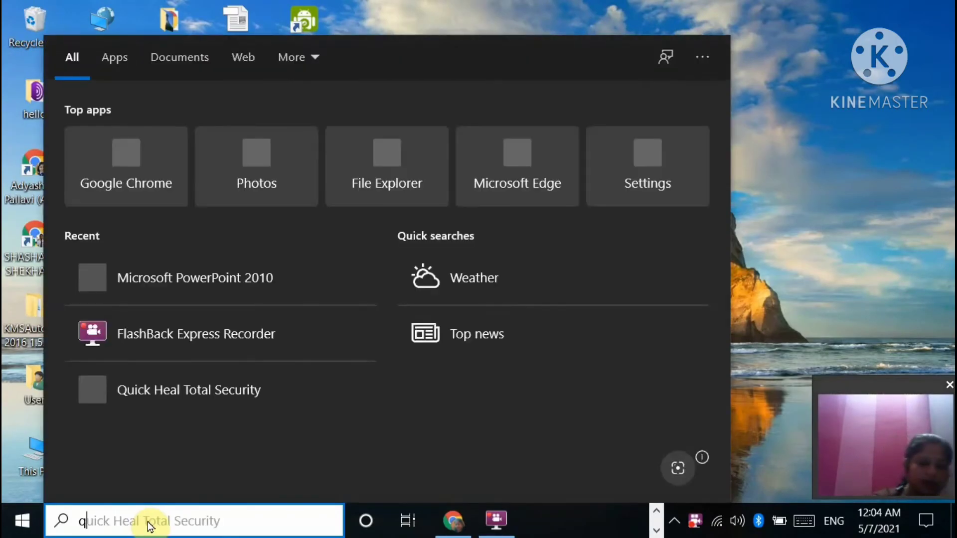
Launch Quick Heal Total Security from Windows search and view its Protection features page.
type("ui")
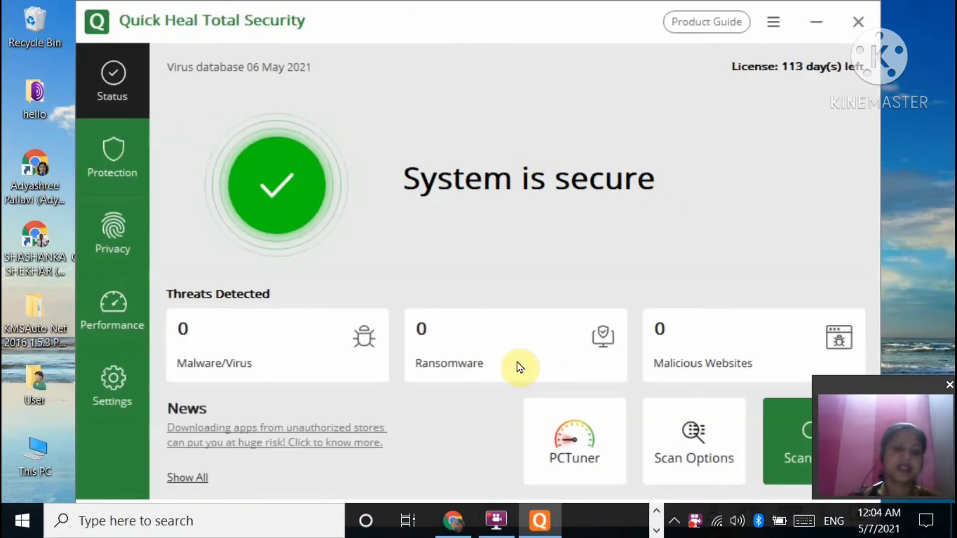
mouse_move(716, 430)
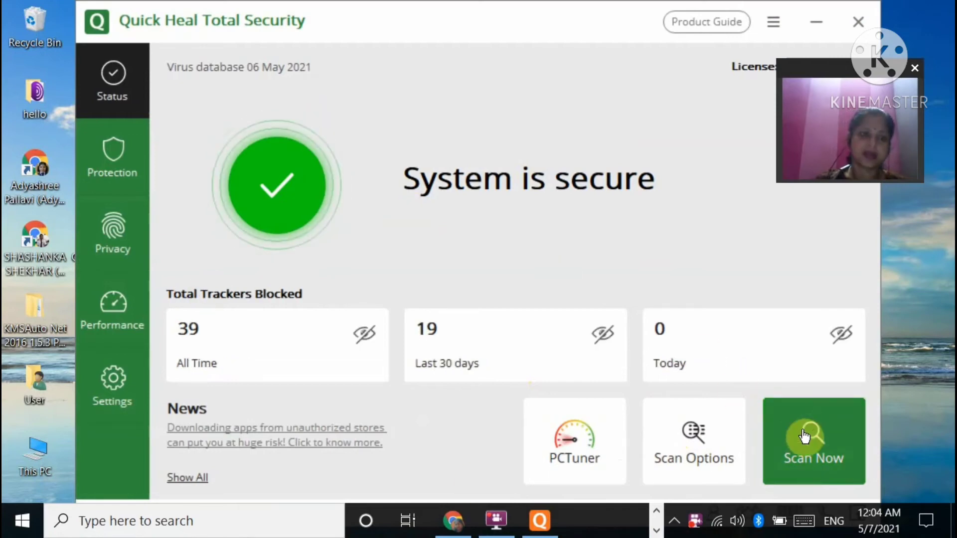
mouse_move(192, 265)
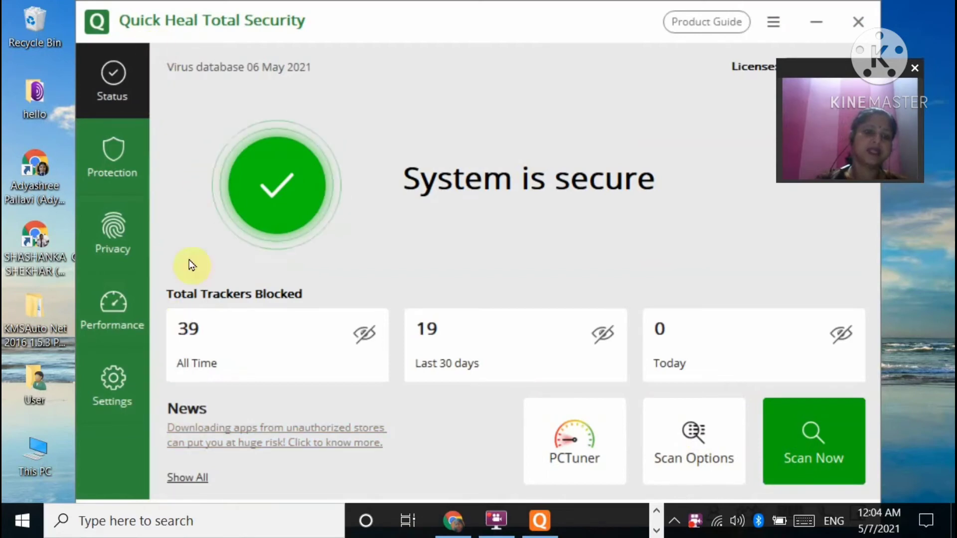
left_click(113, 165)
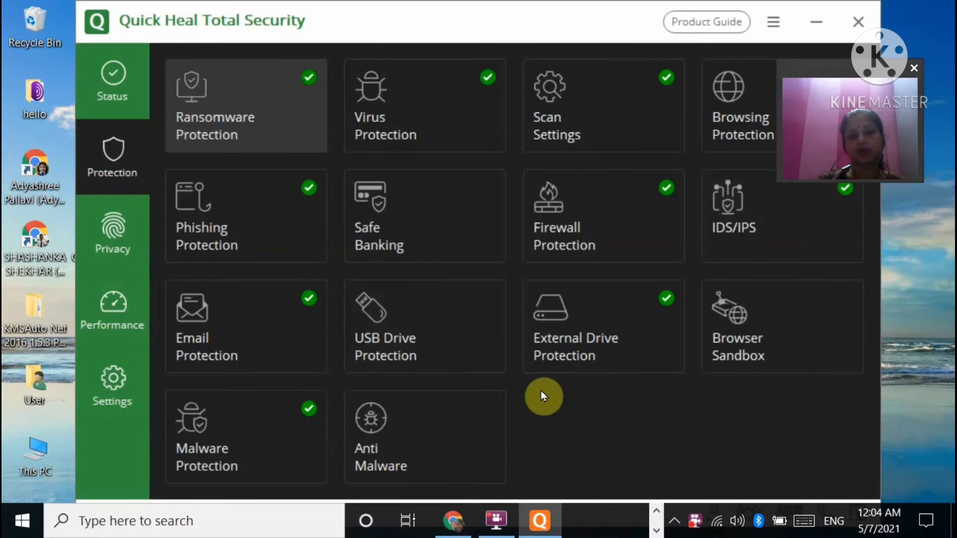
mouse_move(252, 154)
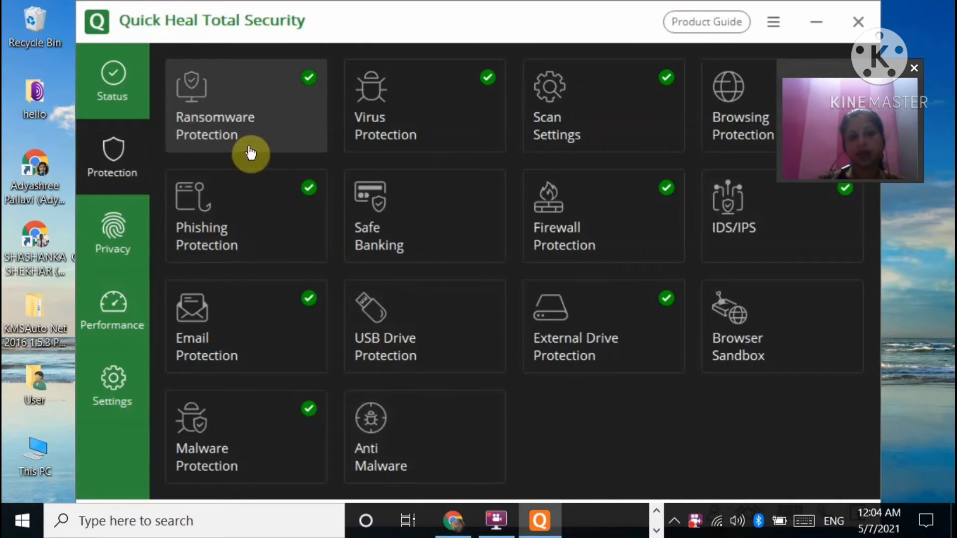
mouse_move(282, 137)
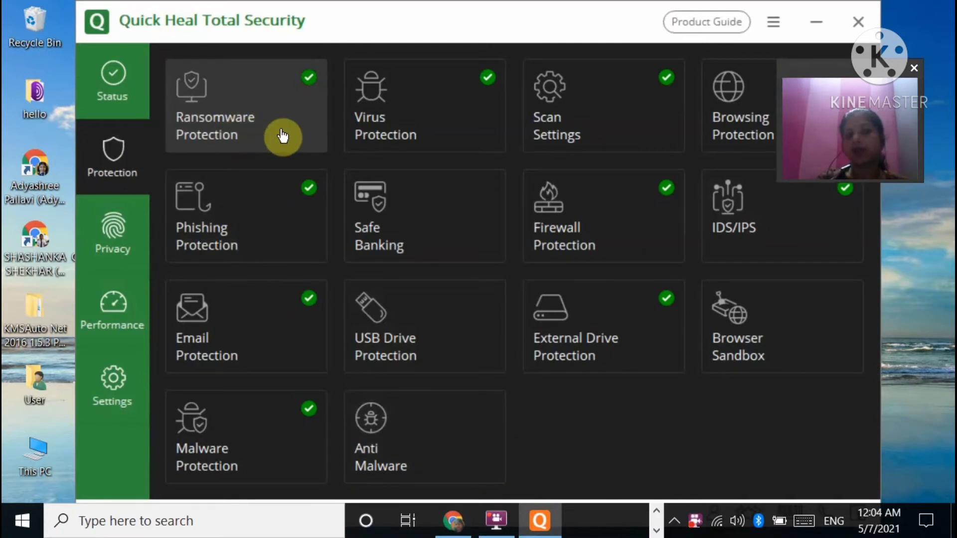
mouse_move(521, 145)
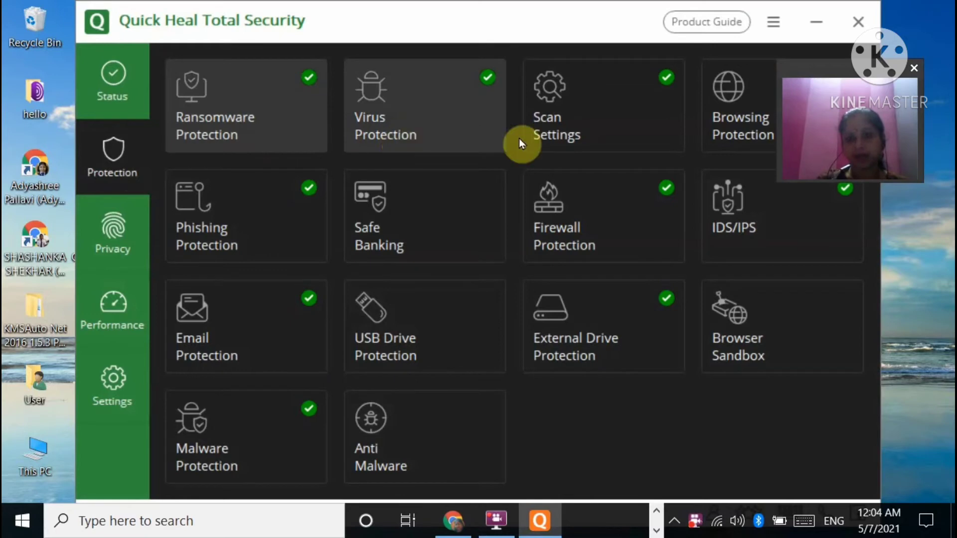
mouse_move(523, 238)
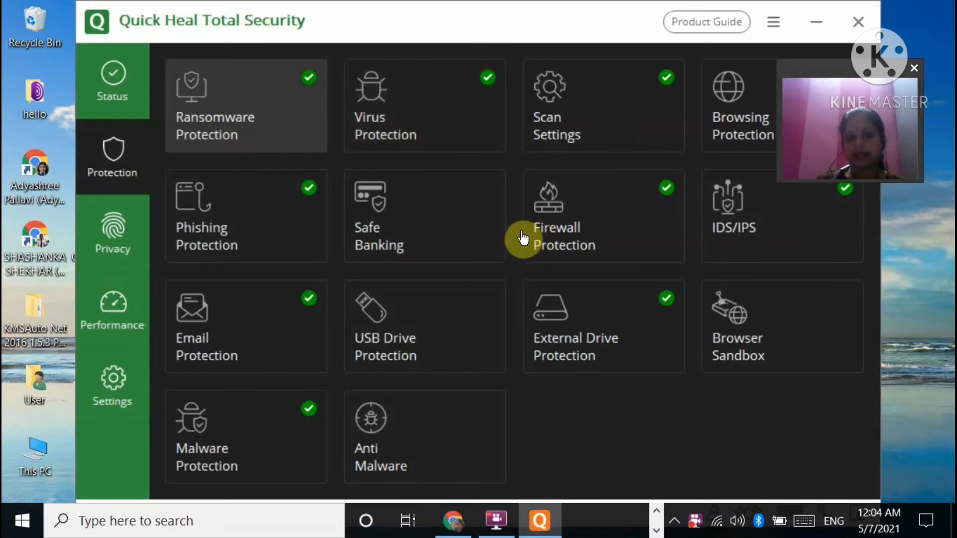
mouse_move(616, 233)
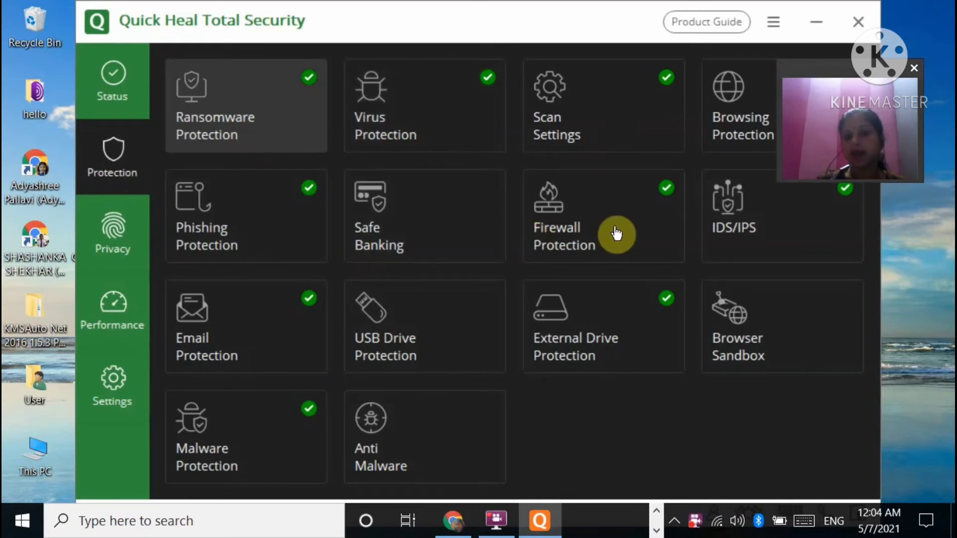
mouse_move(390, 353)
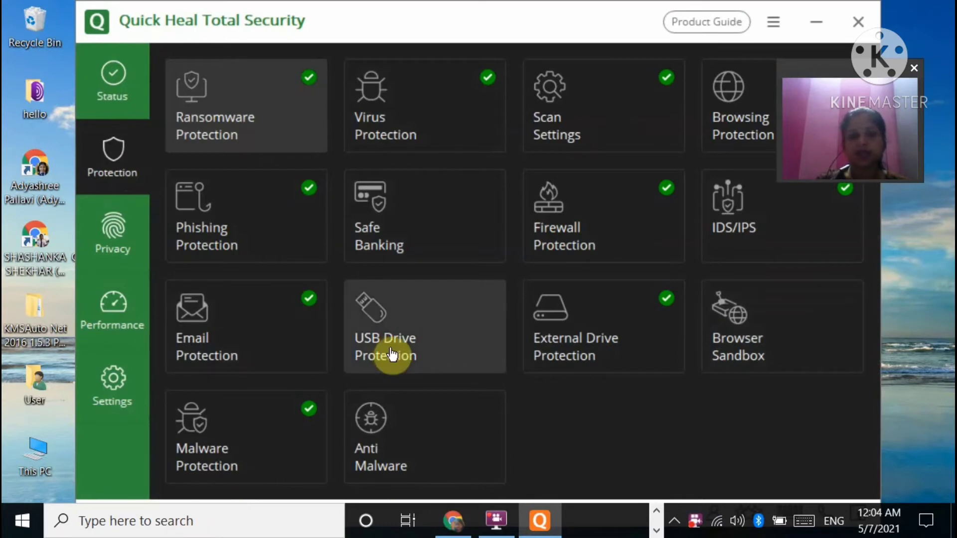
mouse_move(840, 228)
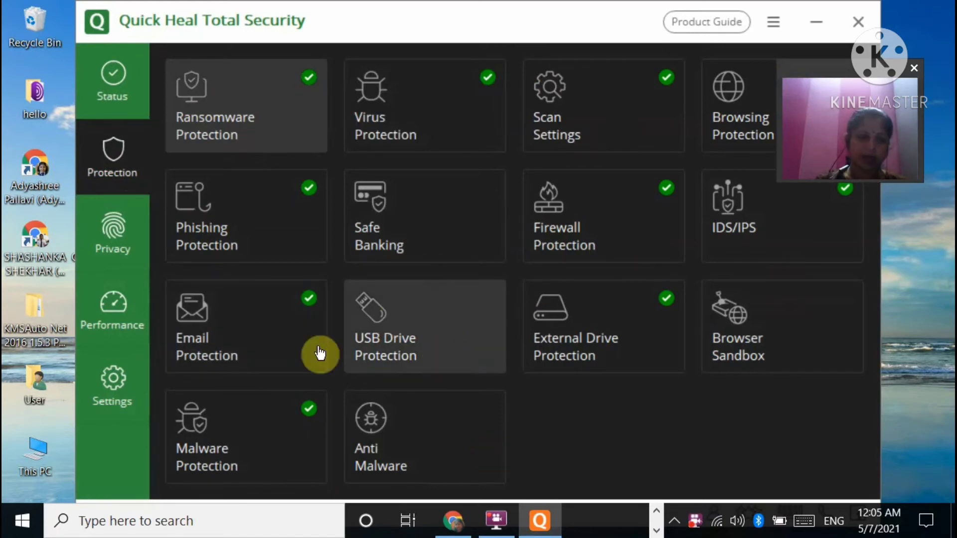
Switch Quick Heal to the Privacy page listing backup, parental control, webcam and anti-keylogger tools.
left_click(112, 234)
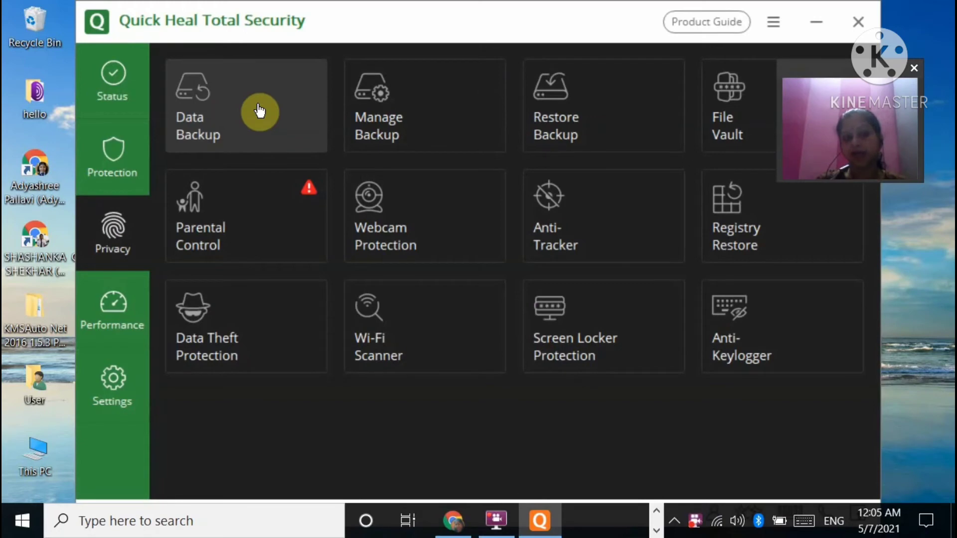
mouse_move(441, 247)
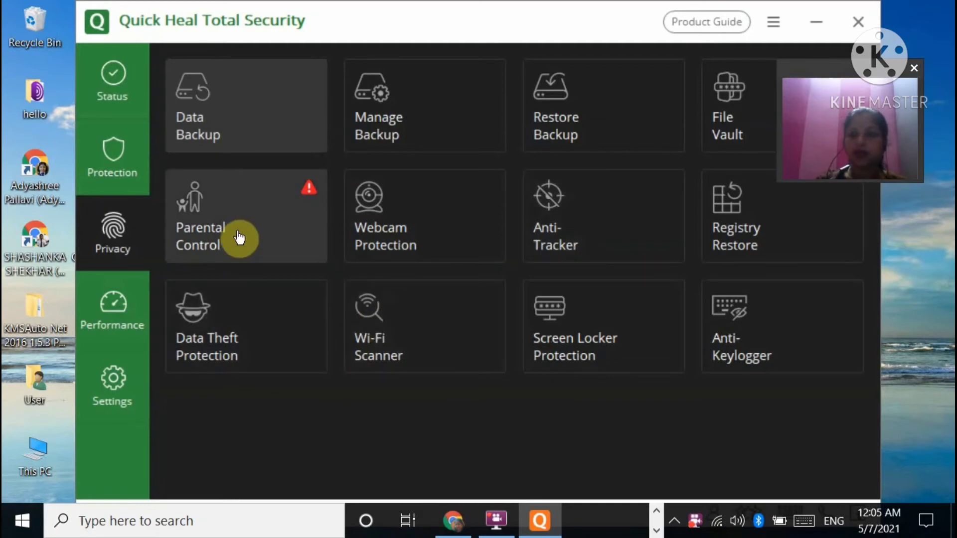
mouse_move(792, 266)
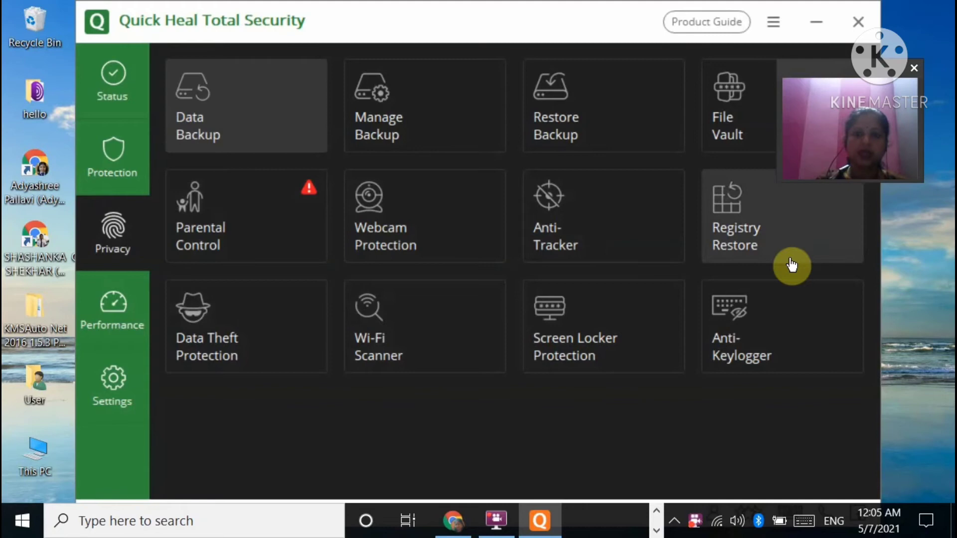
mouse_move(528, 353)
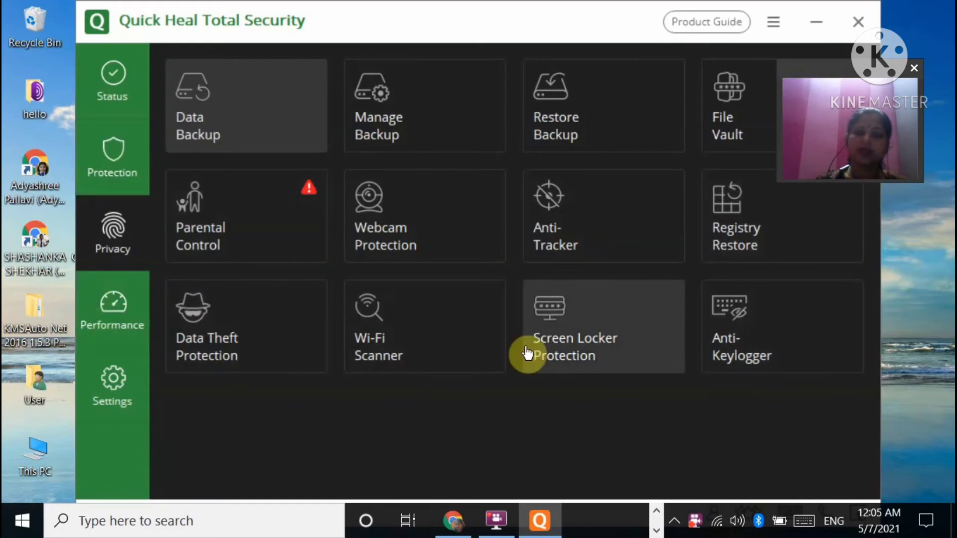
mouse_move(542, 192)
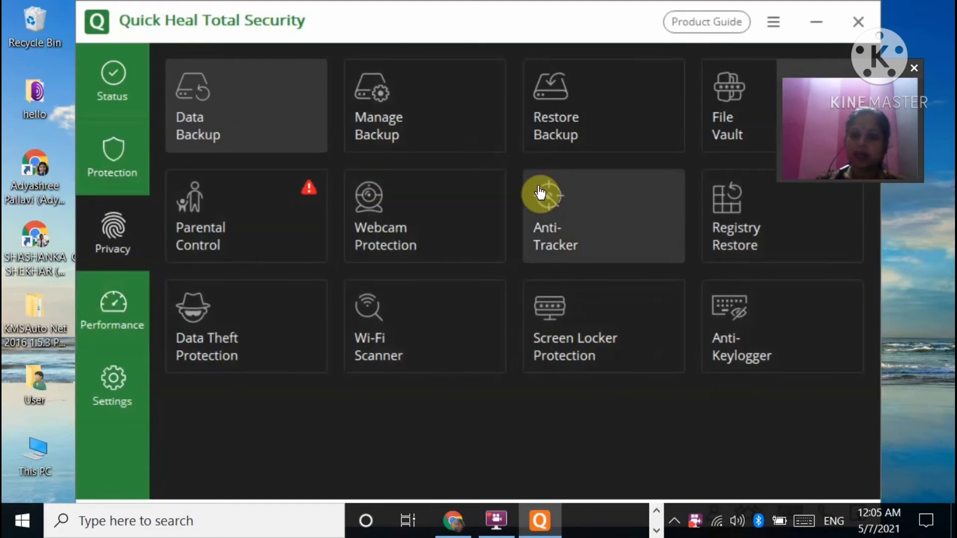
mouse_move(119, 326)
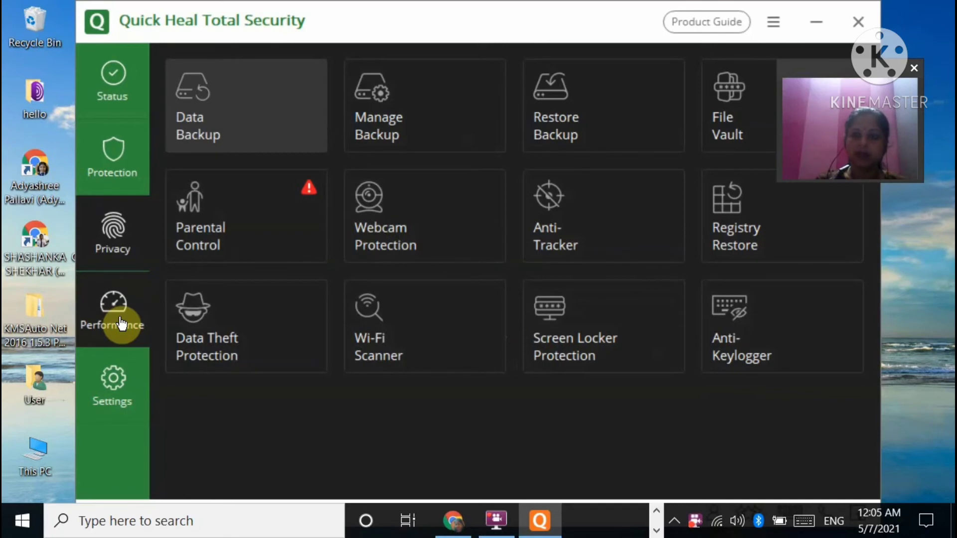
Switch Quick Heal to the Performance tools page.
left_click(113, 311)
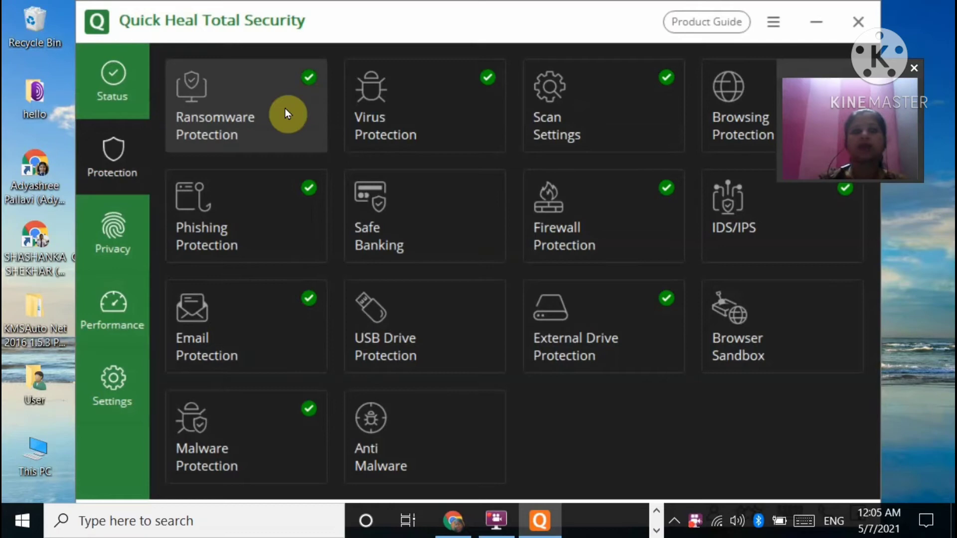
mouse_move(174, 121)
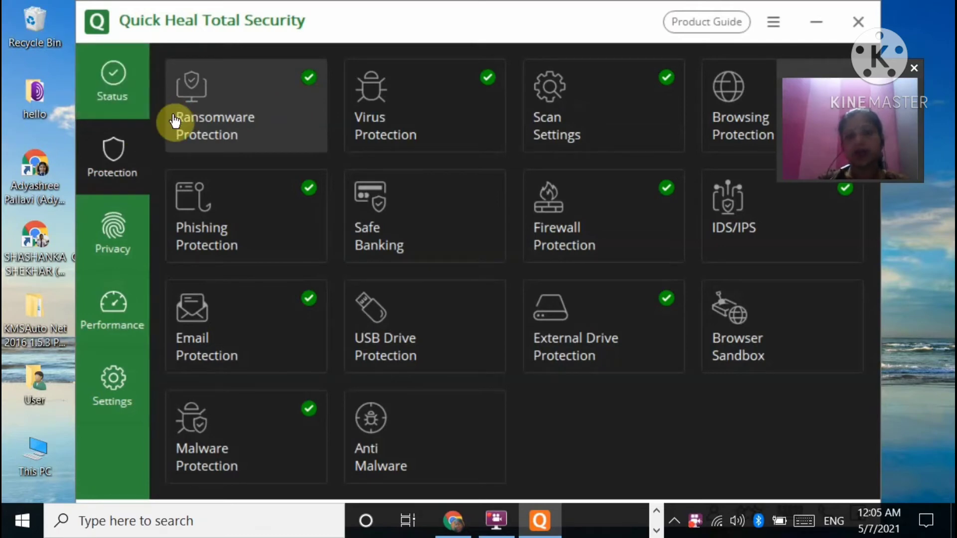
mouse_move(532, 377)
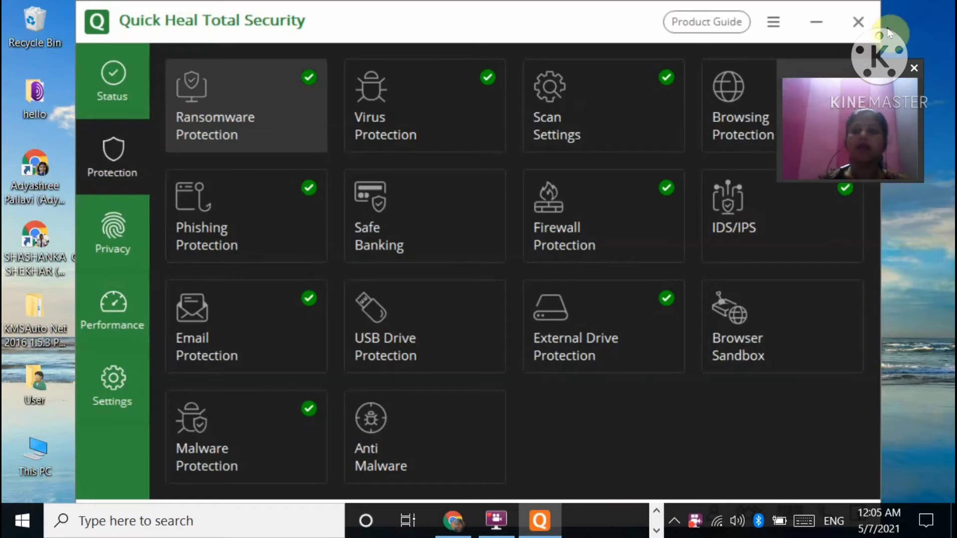
Close the Quick Heal Total Security window.
left_click(855, 22)
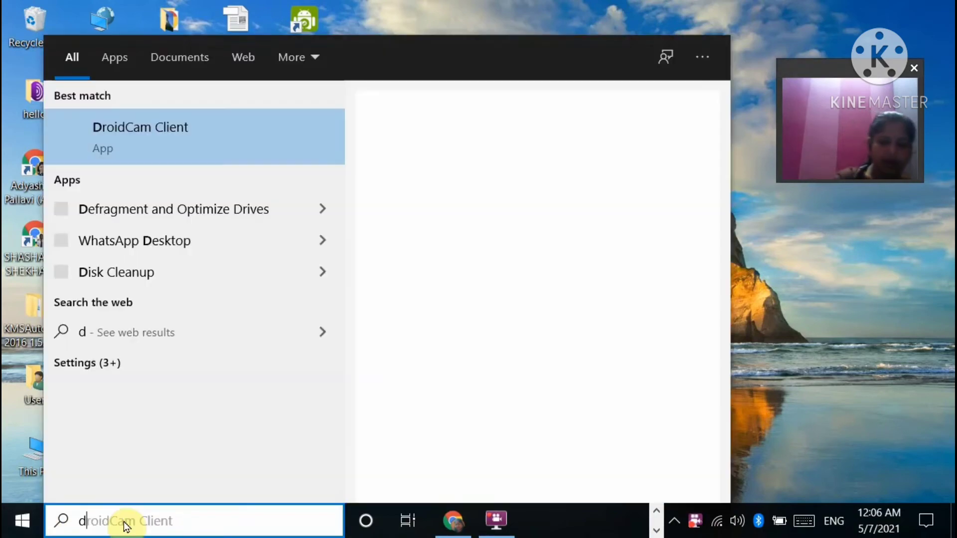
Launch Optimize Drives via a 'disk' search and bring up its scheduled optimization settings.
type("disk")
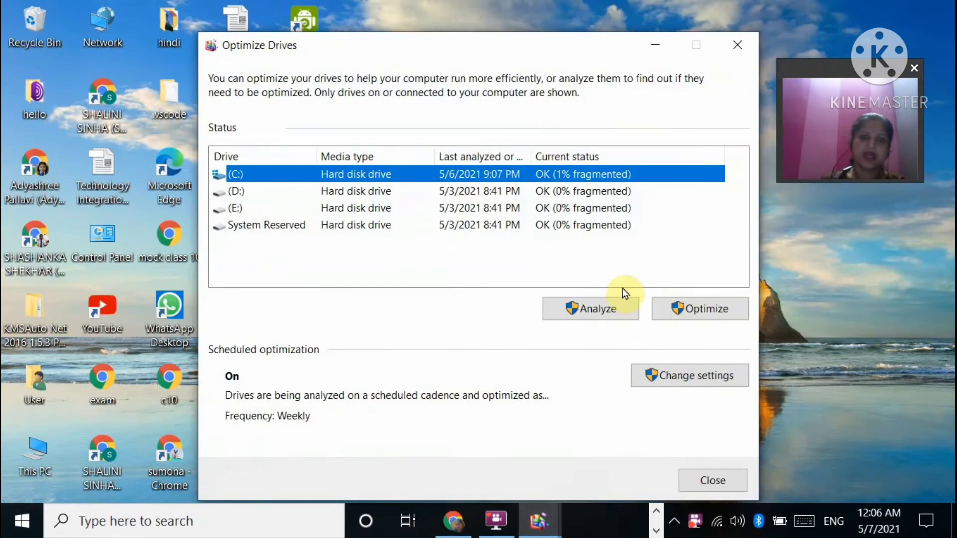
mouse_move(636, 353)
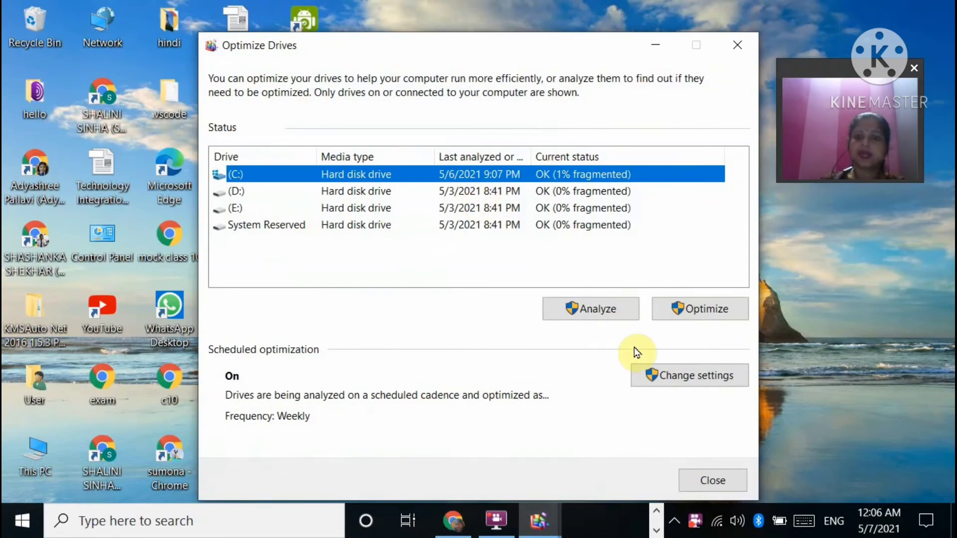
left_click(591, 309)
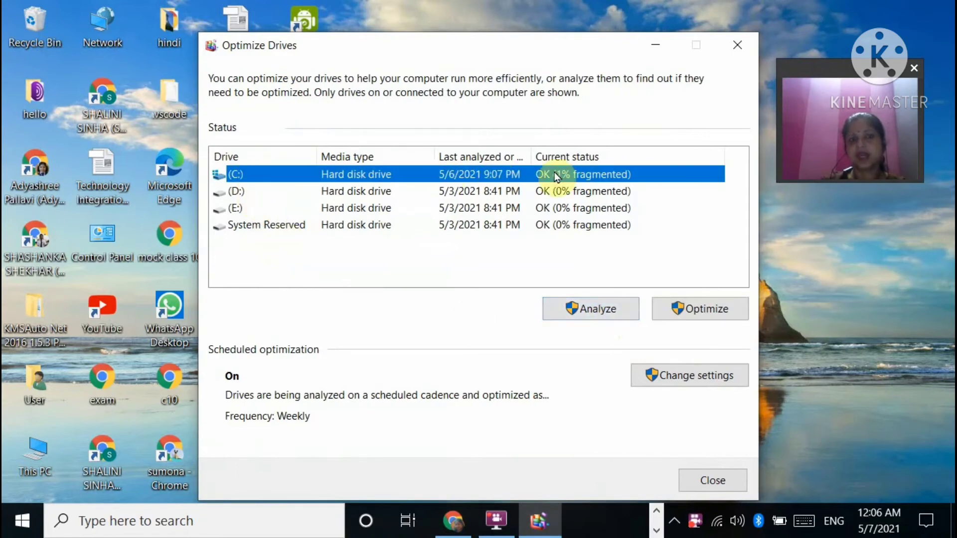
mouse_move(644, 188)
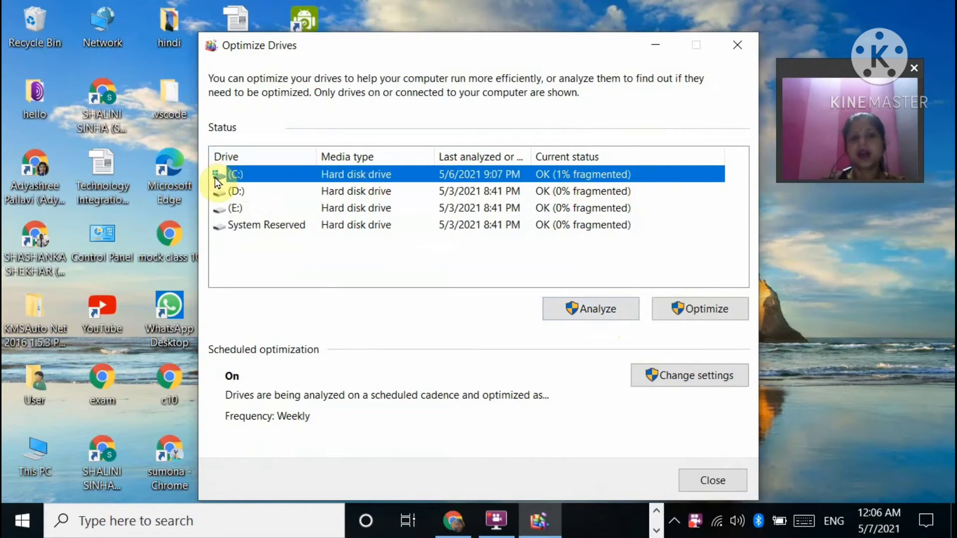
mouse_move(636, 180)
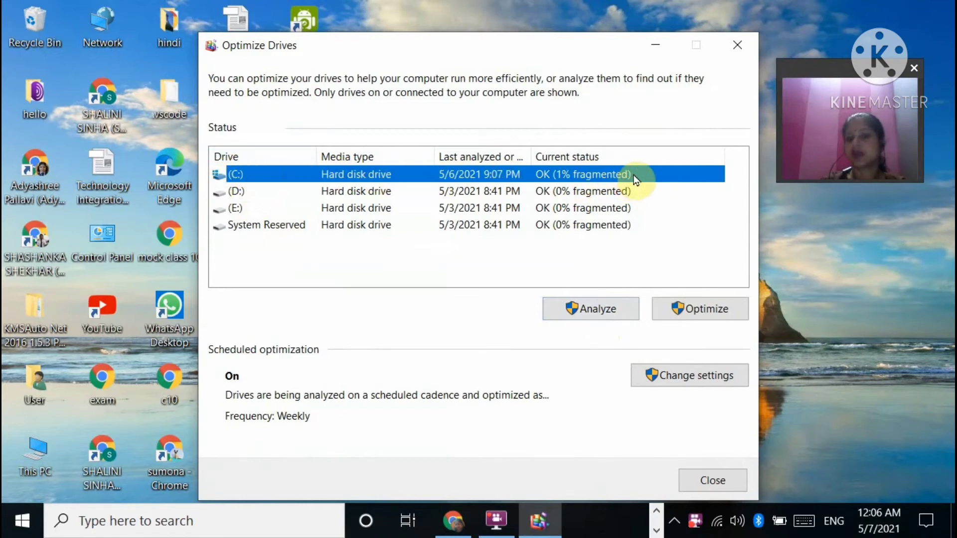
mouse_move(709, 381)
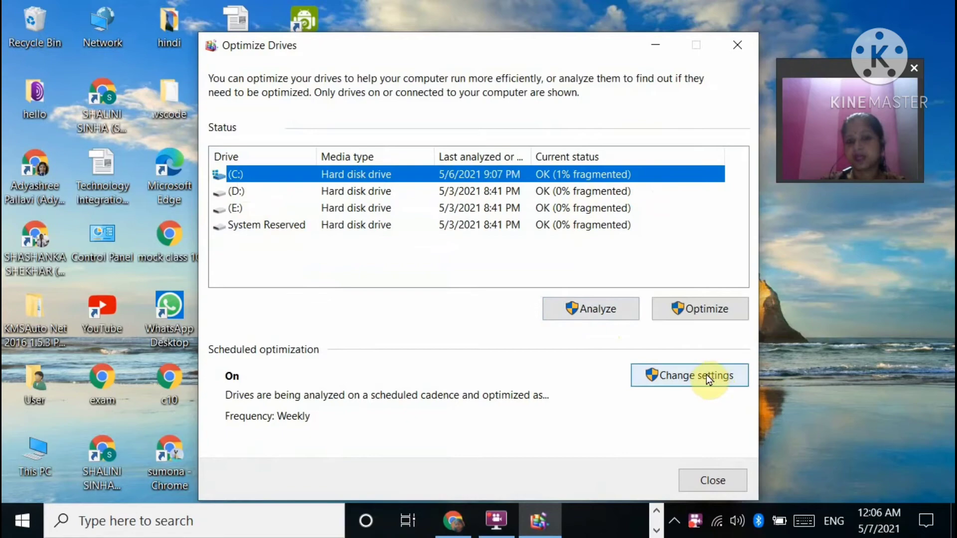
left_click(690, 374)
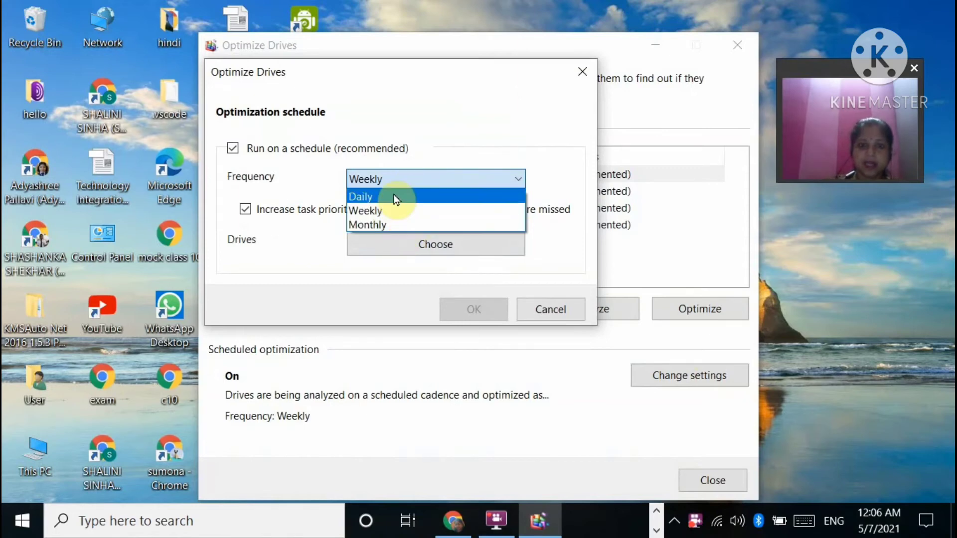
mouse_move(381, 229)
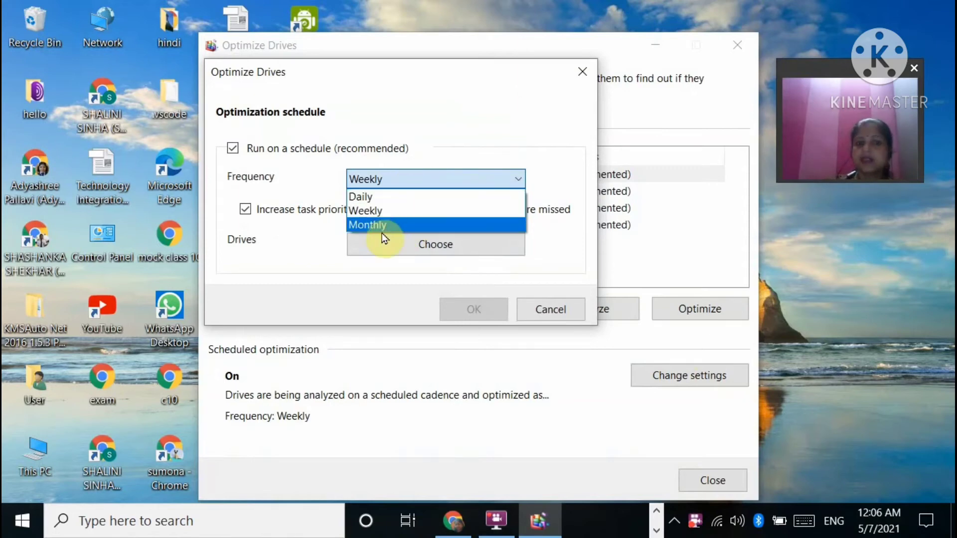
mouse_move(429, 251)
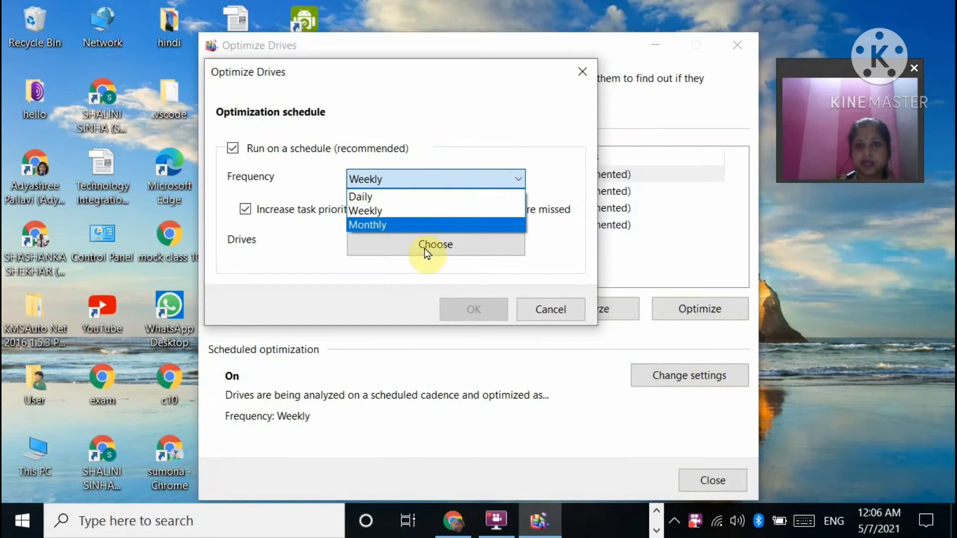
Pick Daily frequency, discard the change leaving Weekly, and close Optimize Drives.
left_click(360, 196)
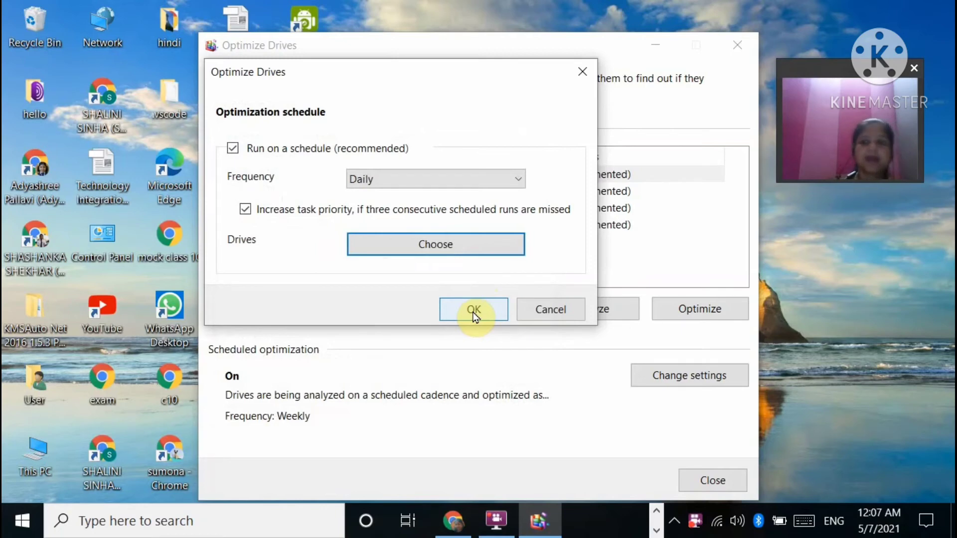
mouse_move(590, 119)
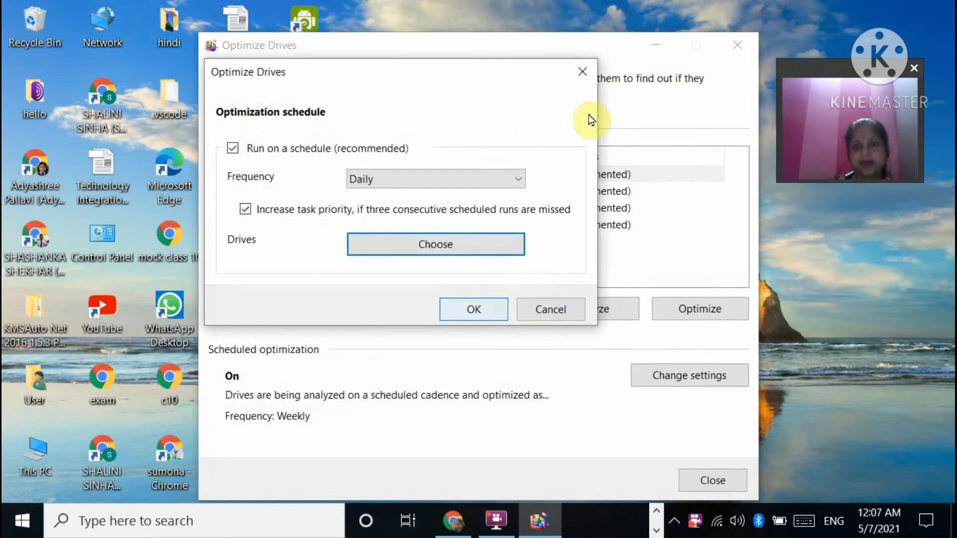
left_click(582, 72)
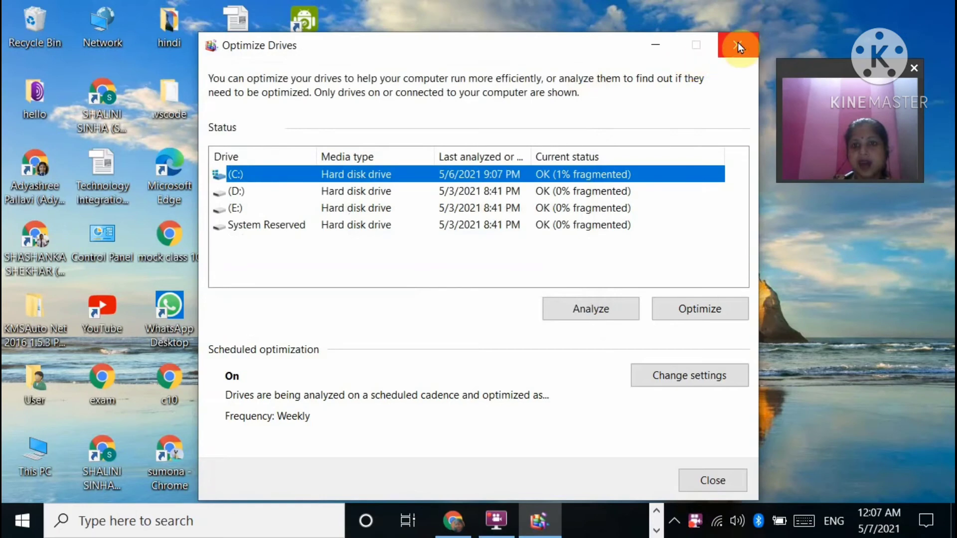
left_click(739, 45)
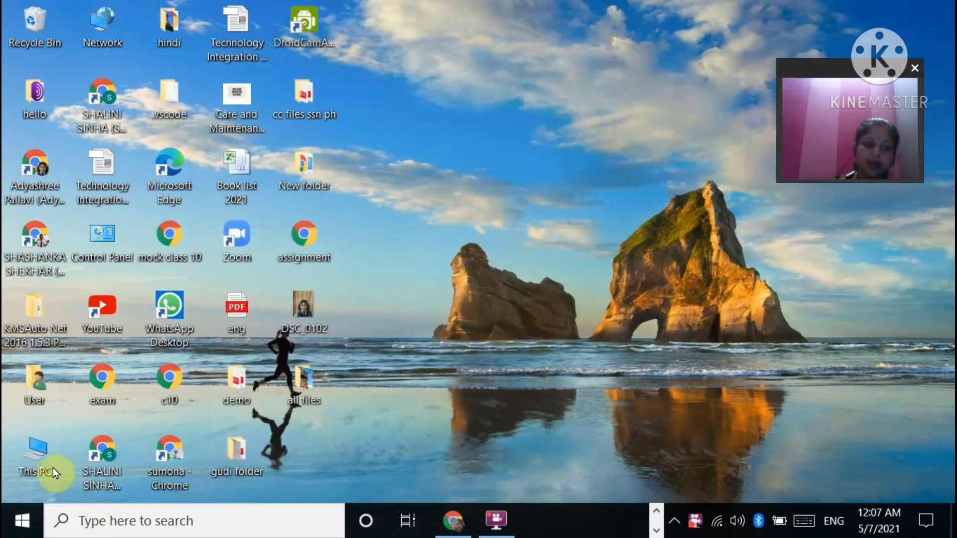
From This PC, show Local Disk (C:) Properties and start Disk Cleanup for drive C:.
double_click(34, 446)
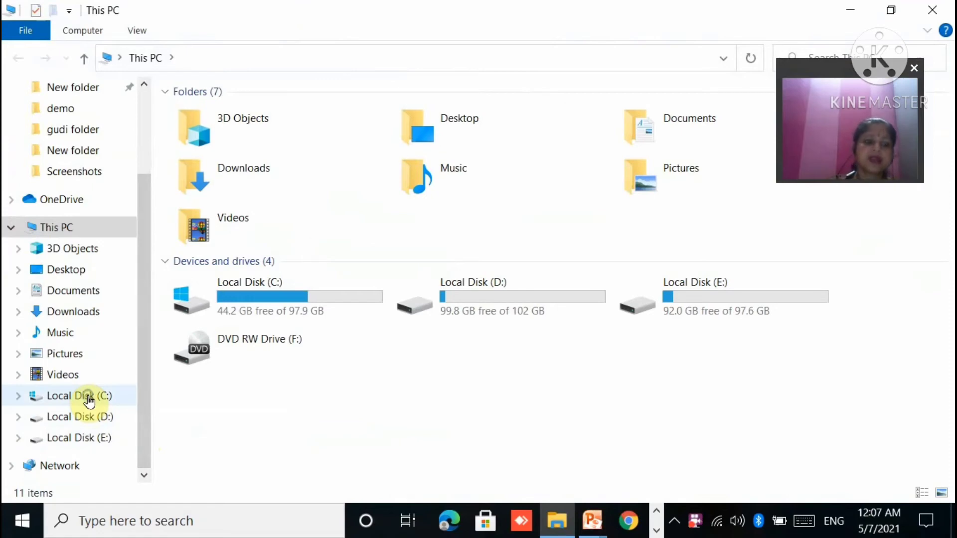
right_click(80, 396)
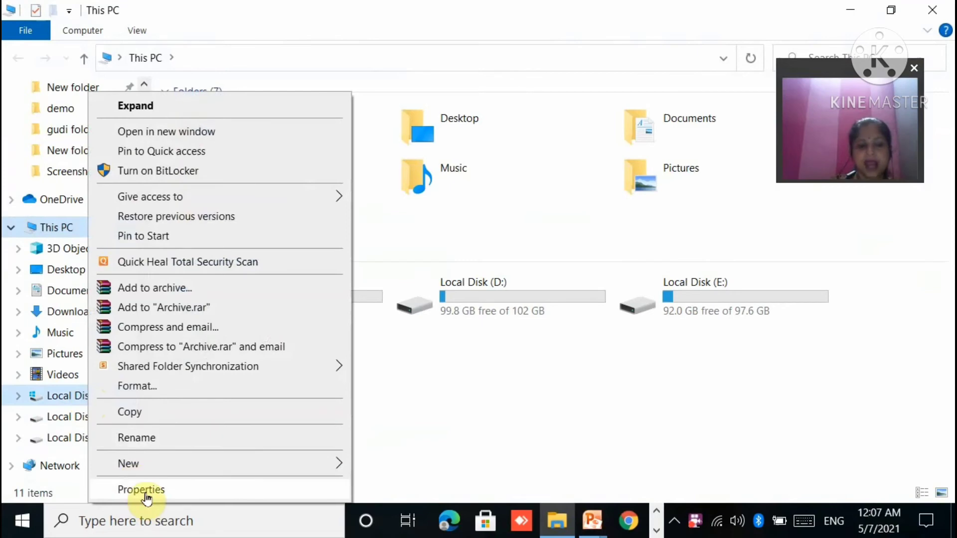
left_click(142, 490)
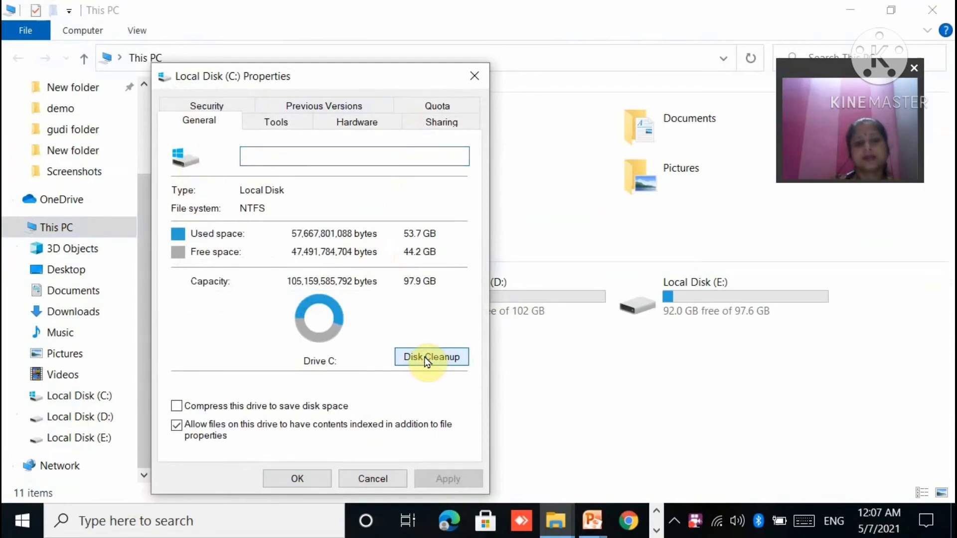
left_click(430, 357)
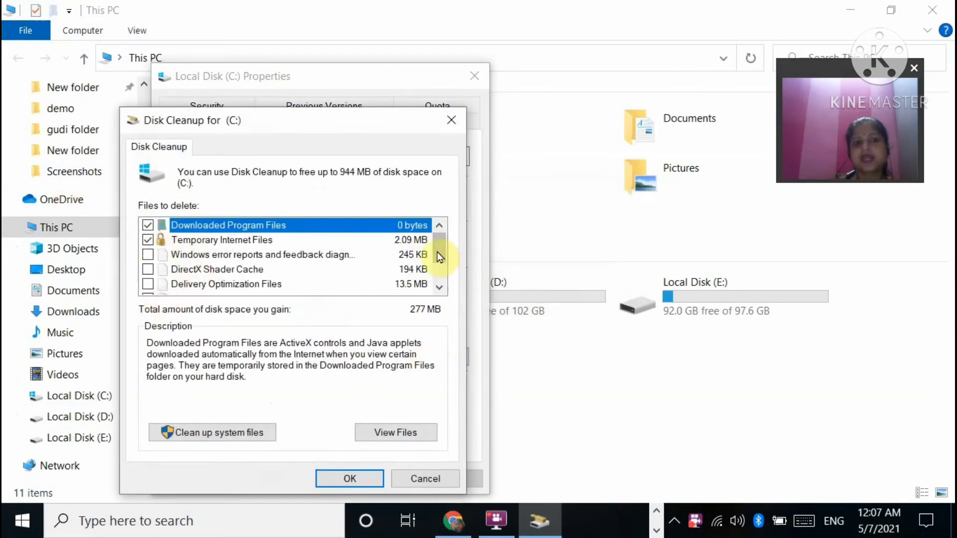
Tick Recycle Bin in Disk Cleanup, raising the total to 930 MB, then close the C: properties.
scroll("down", 3)
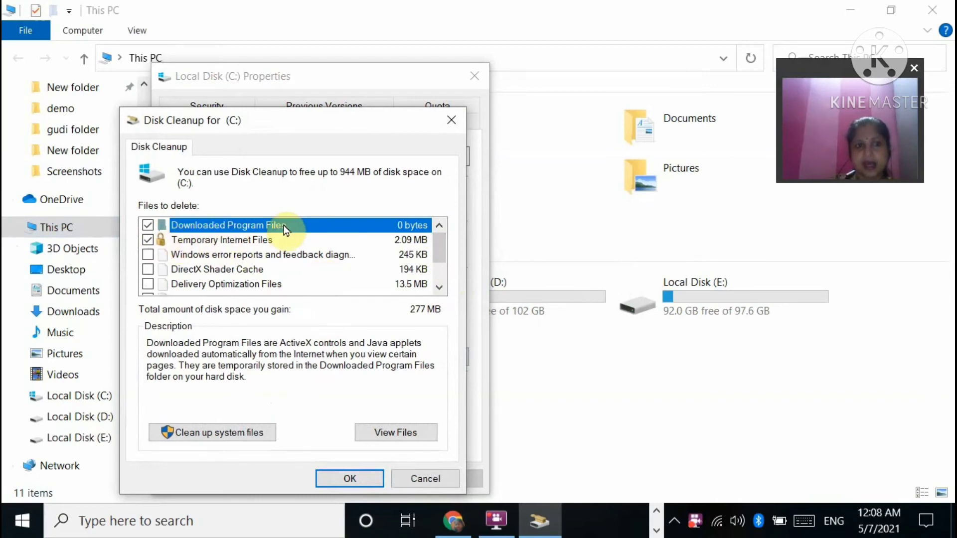
mouse_move(203, 276)
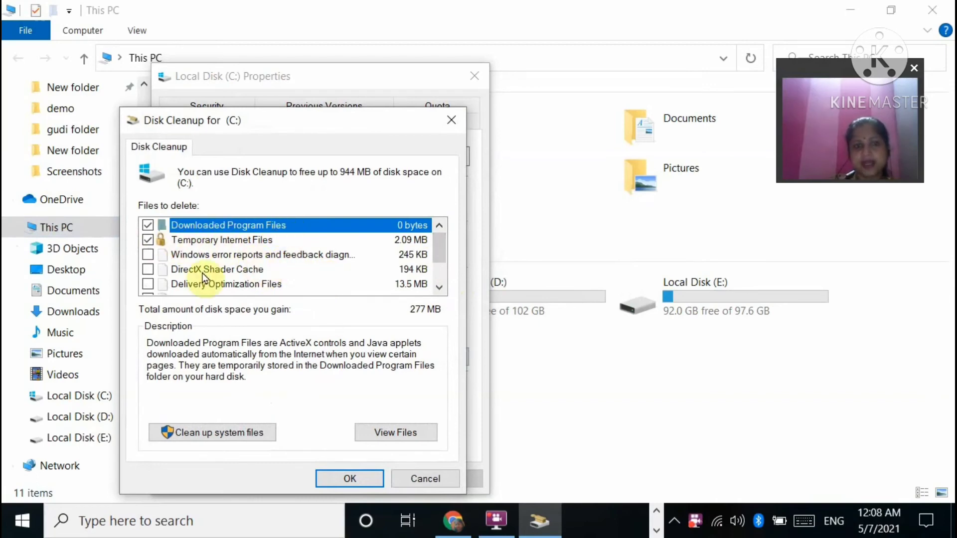
scroll("down", 3)
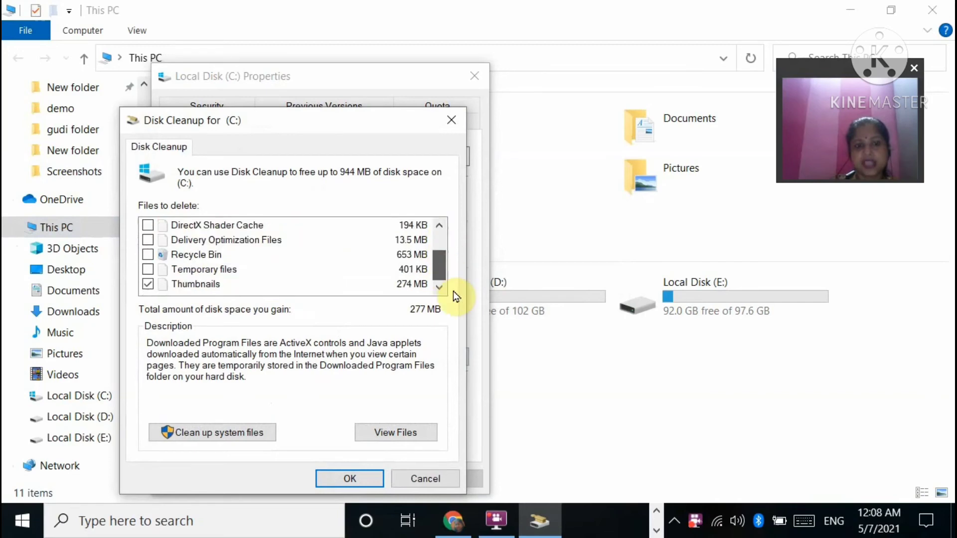
left_click(148, 255)
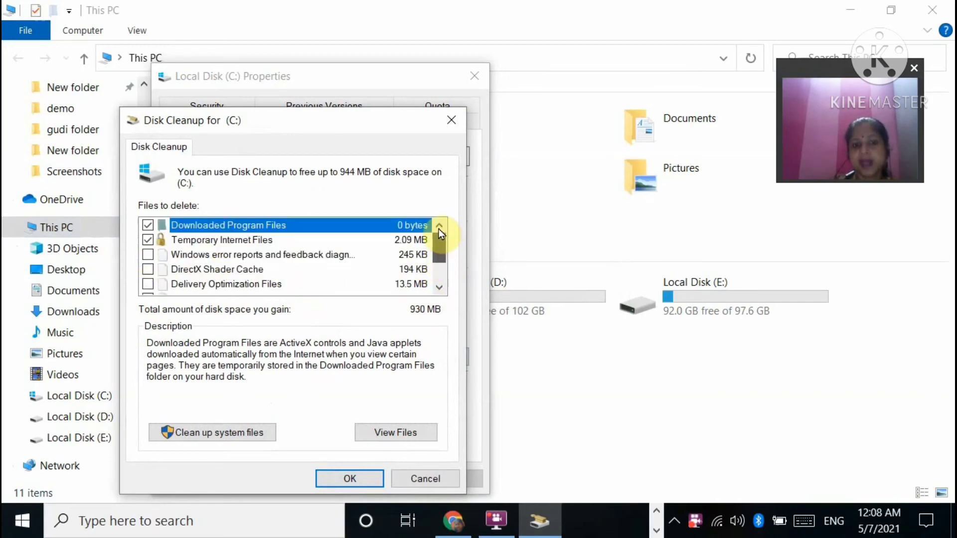
scroll("down", 3)
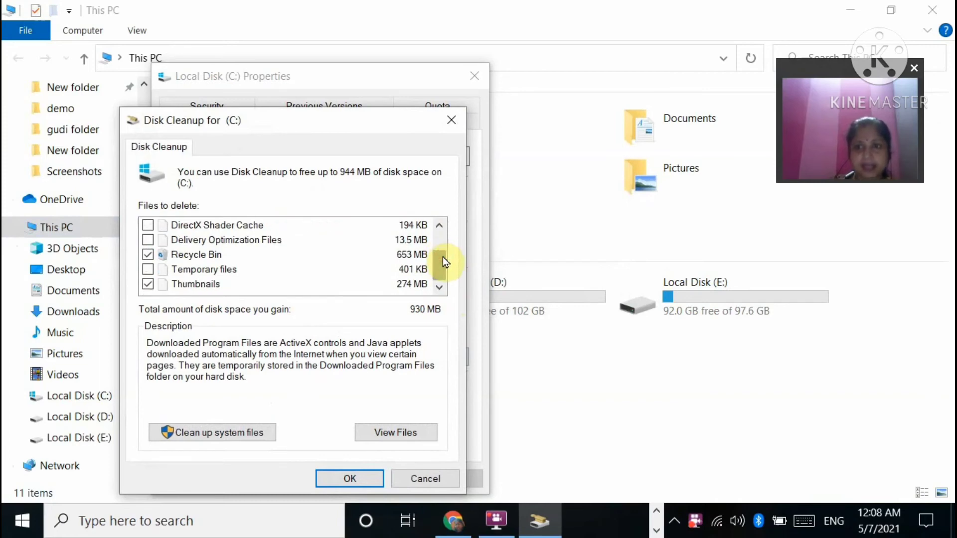
mouse_move(228, 287)
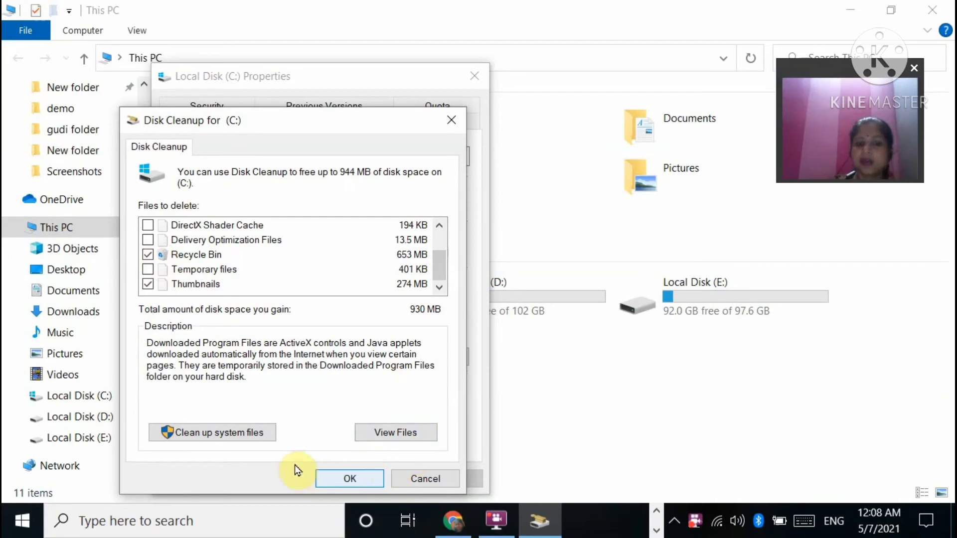
mouse_move(403, 378)
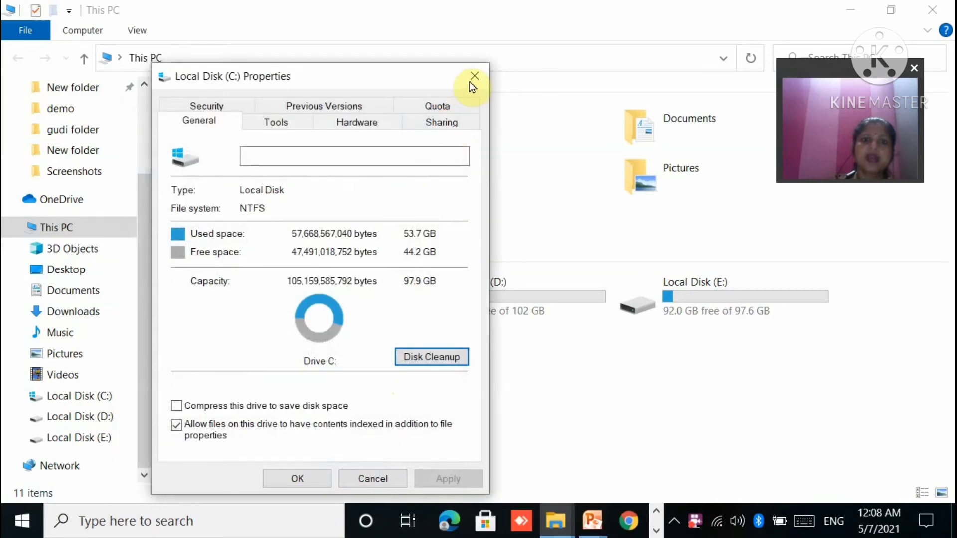
left_click(474, 76)
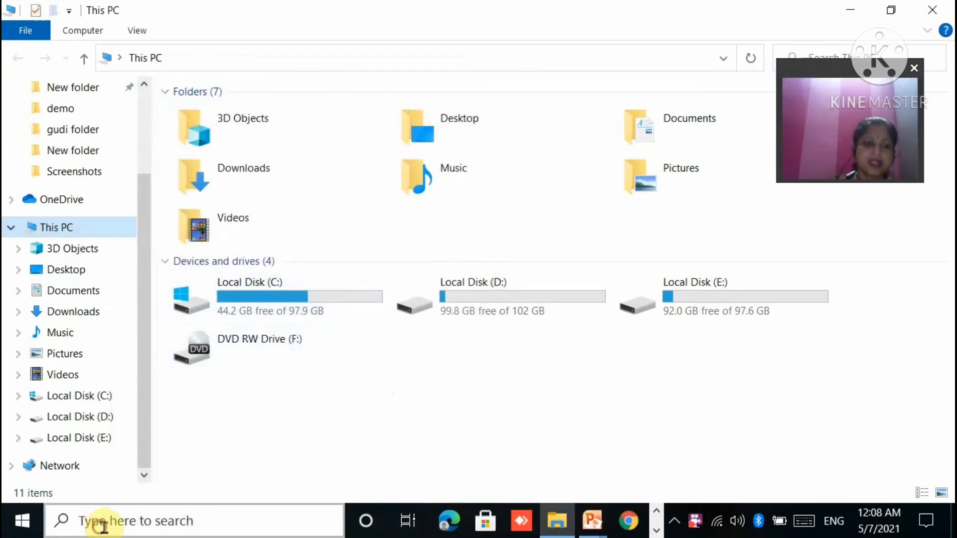
Search %temp% from the taskbar to reach the user's local AppData Temp folder.
left_click(99, 521)
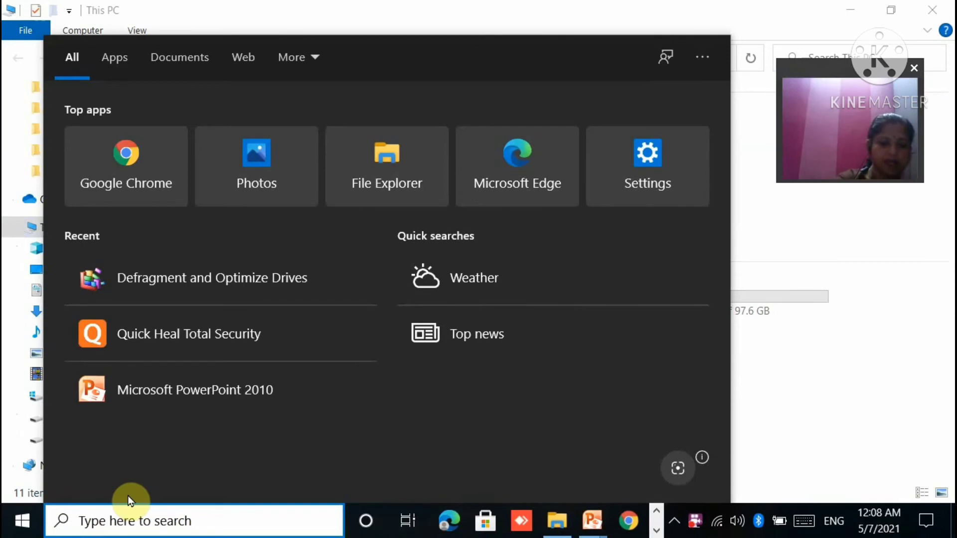
type("%te")
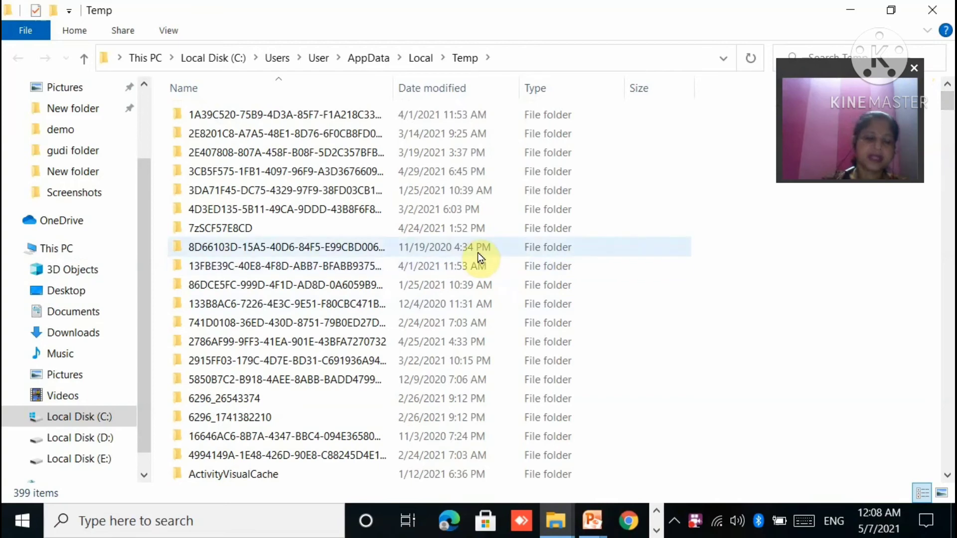
key("ctrl+a")
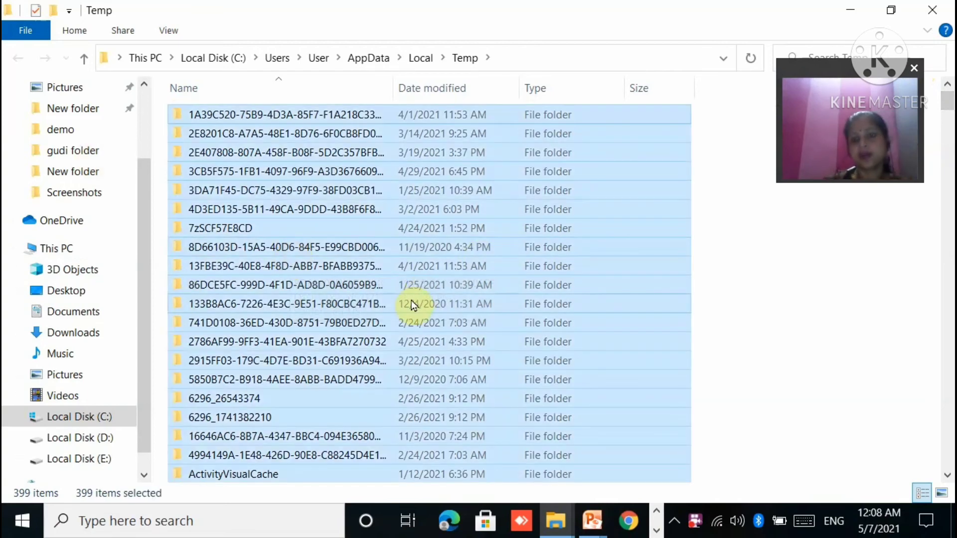
right_click(415, 304)
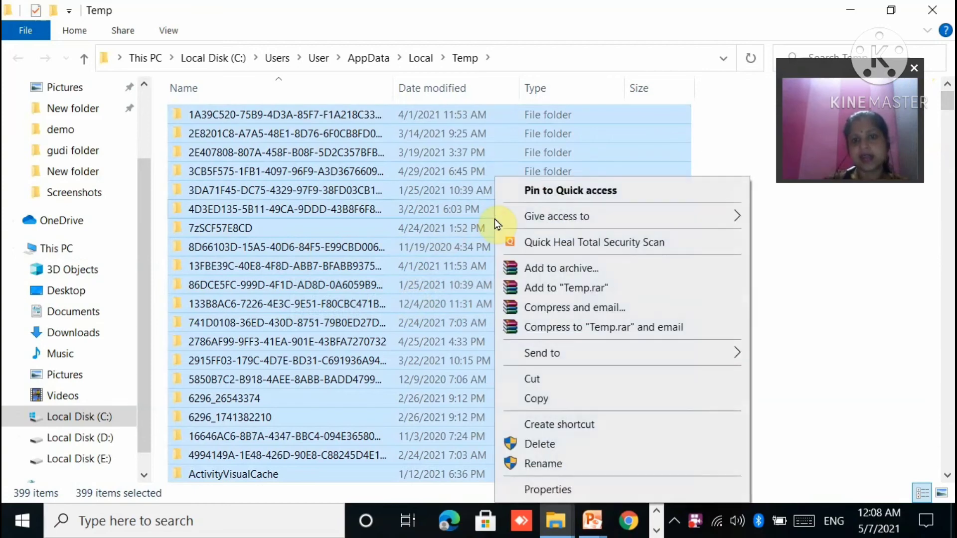
mouse_move(545, 458)
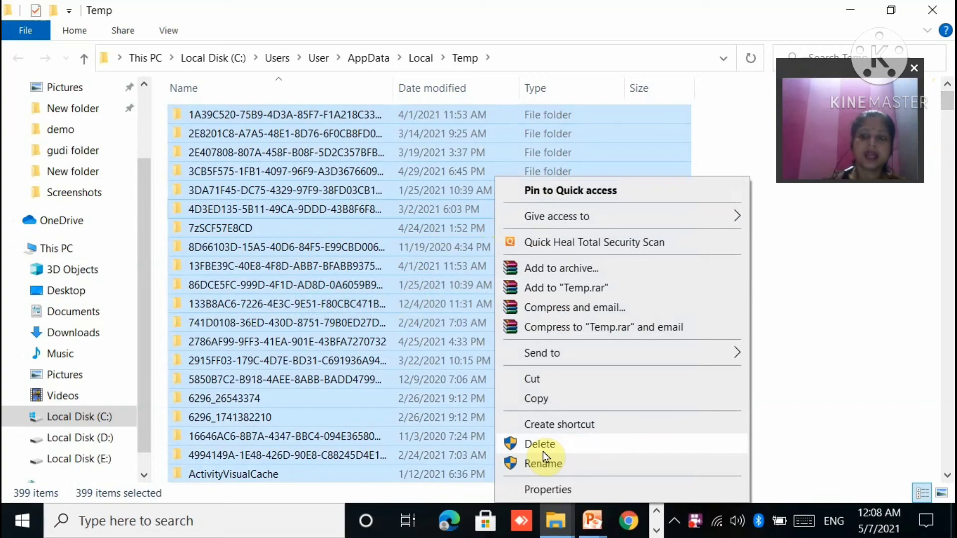
mouse_move(870, 333)
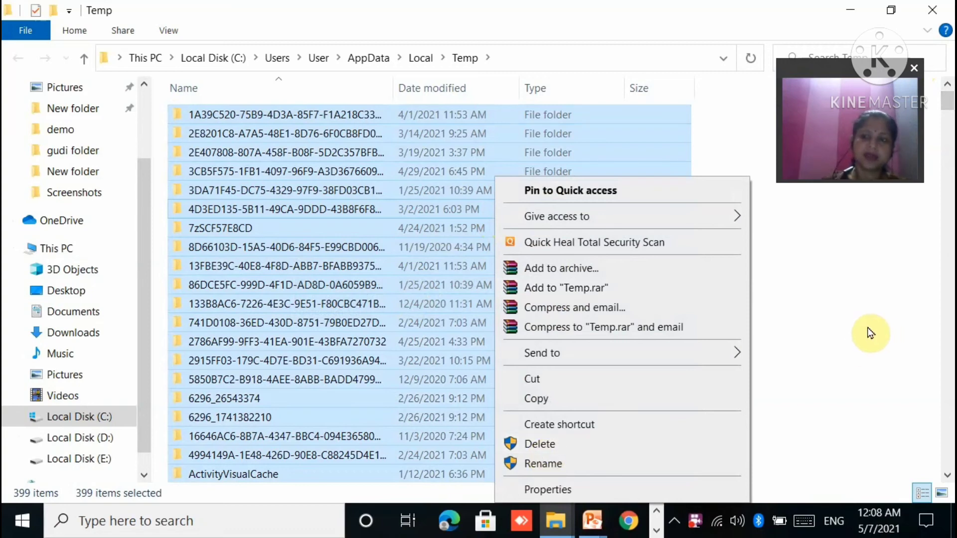
mouse_move(851, 341)
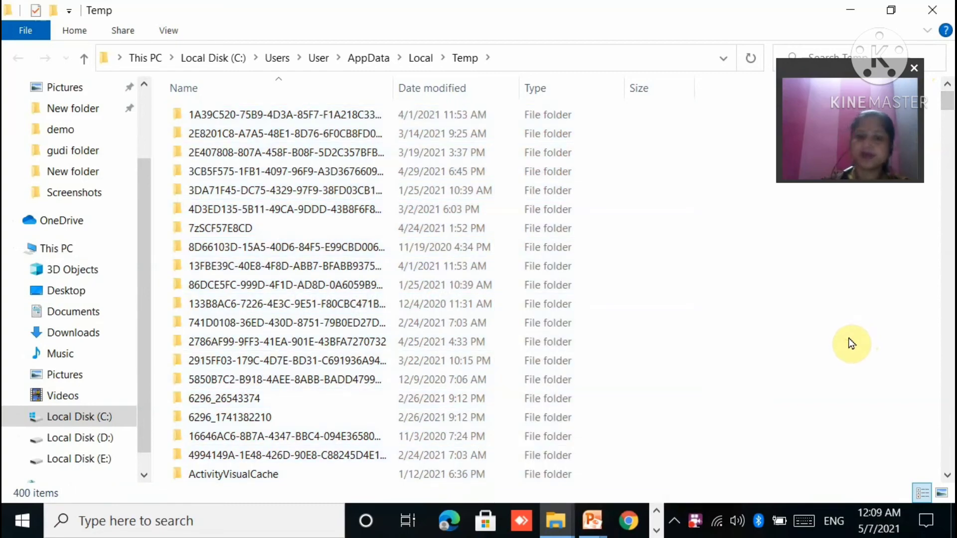
mouse_move(805, 268)
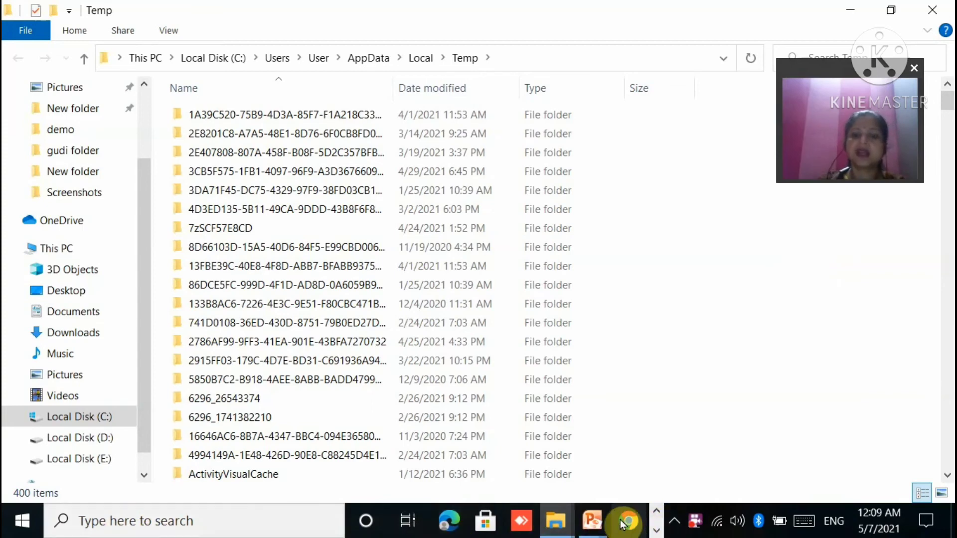
Switch to Chrome and bring up the Gmail inbox.
left_click(630, 521)
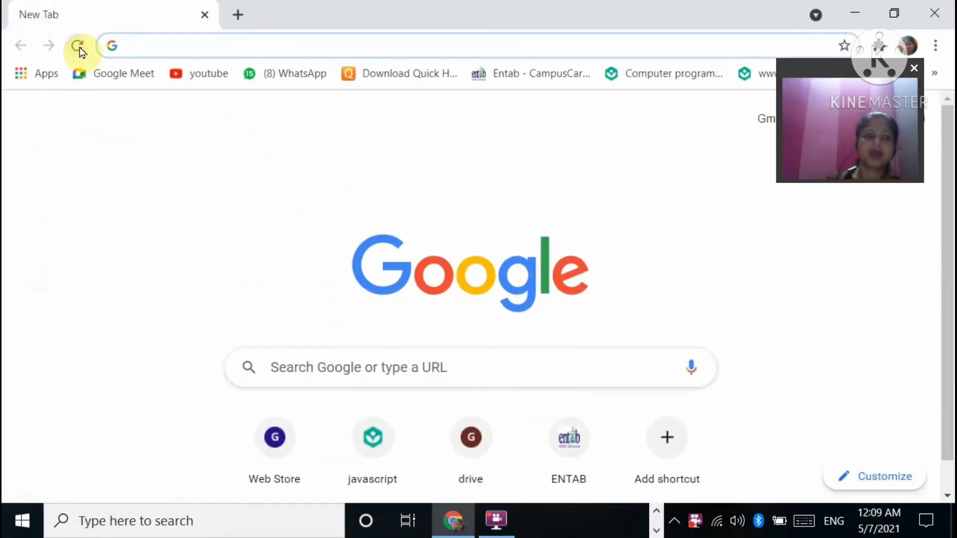
type("inbox")
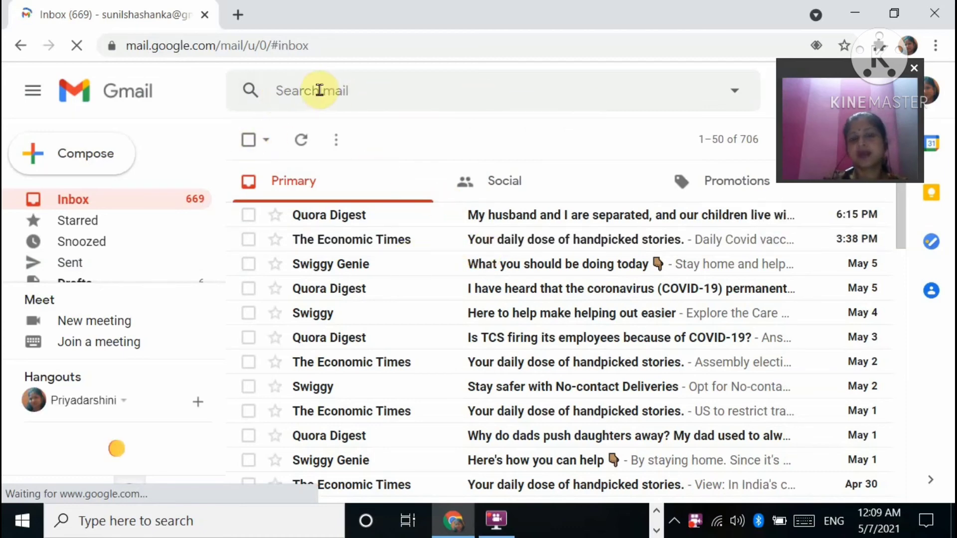
mouse_move(735, 95)
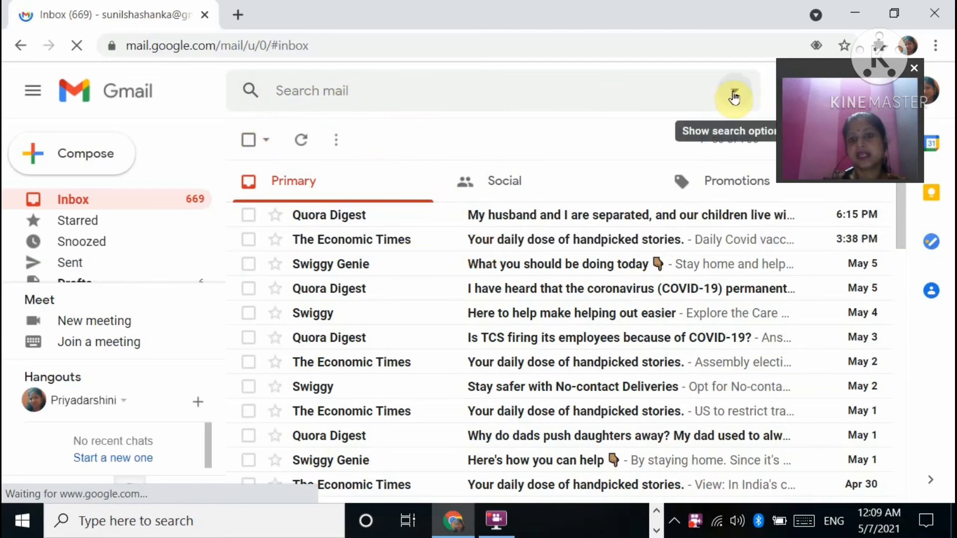
Search mail from swiggy via advanced search and start creating a filter for it.
left_click(735, 97)
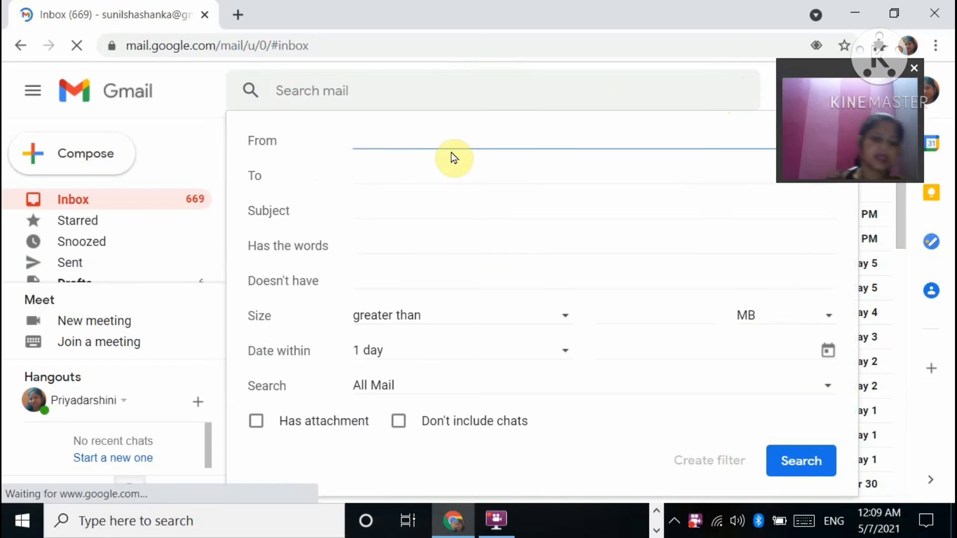
type("swigg")
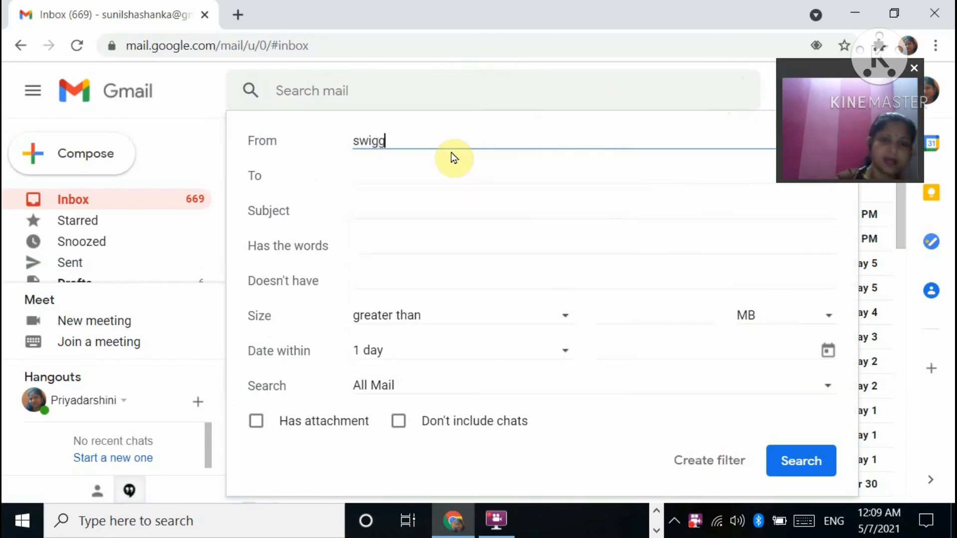
type("y")
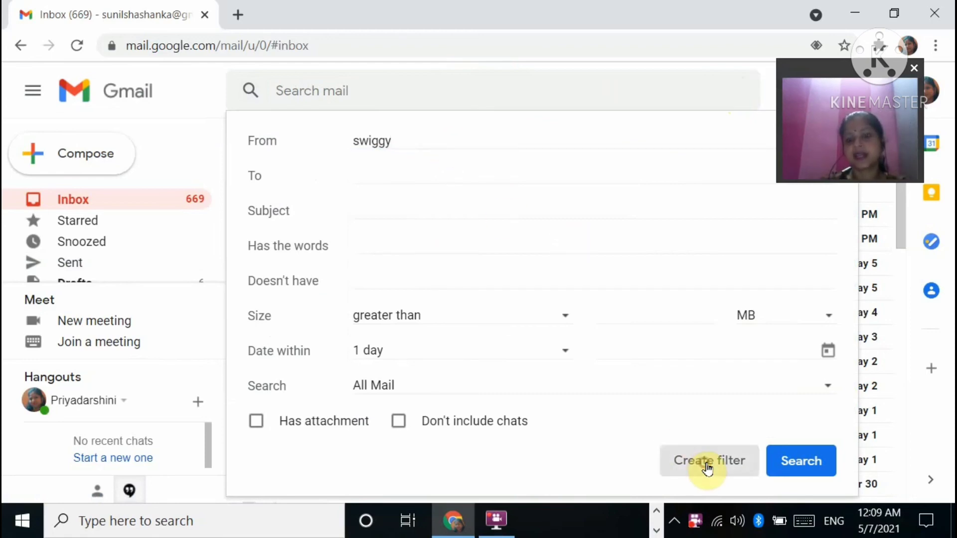
left_click(710, 460)
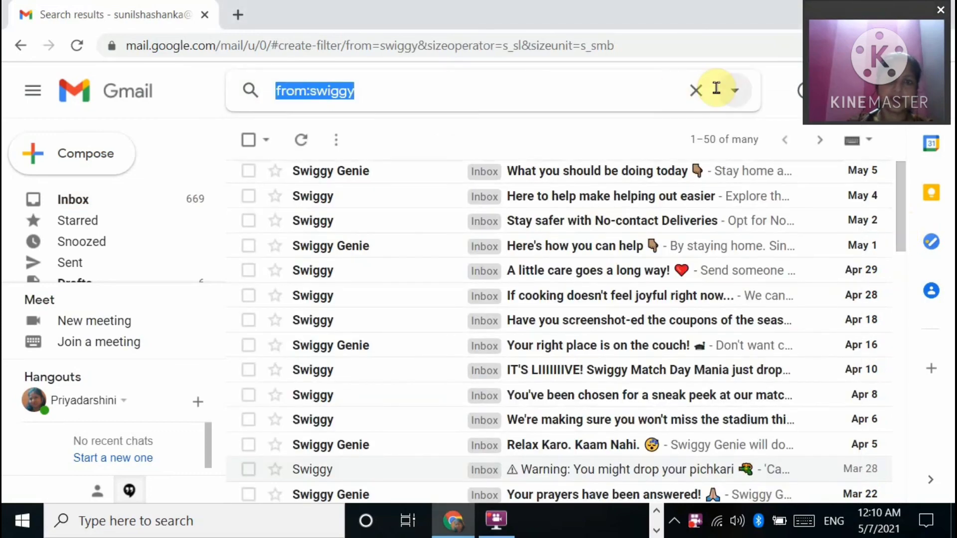
left_click(734, 90)
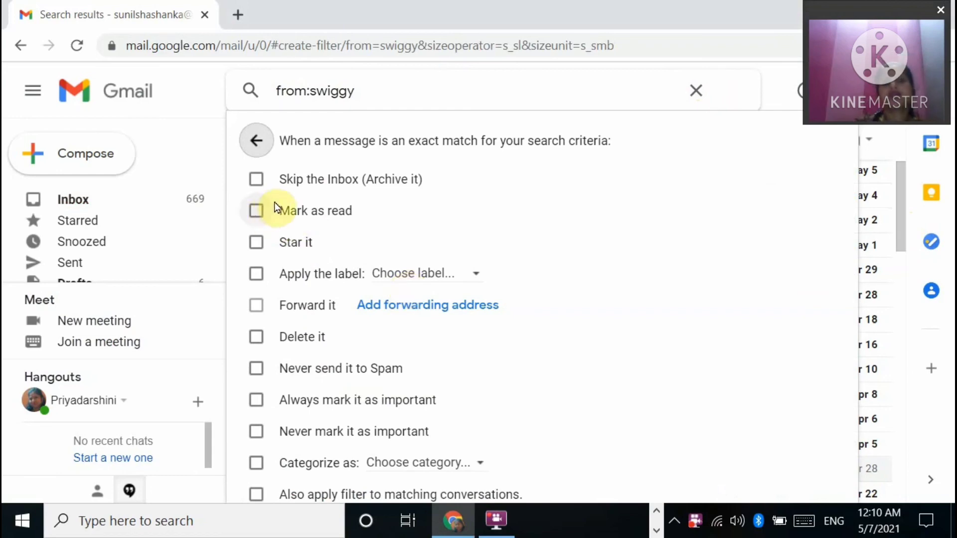
mouse_move(396, 233)
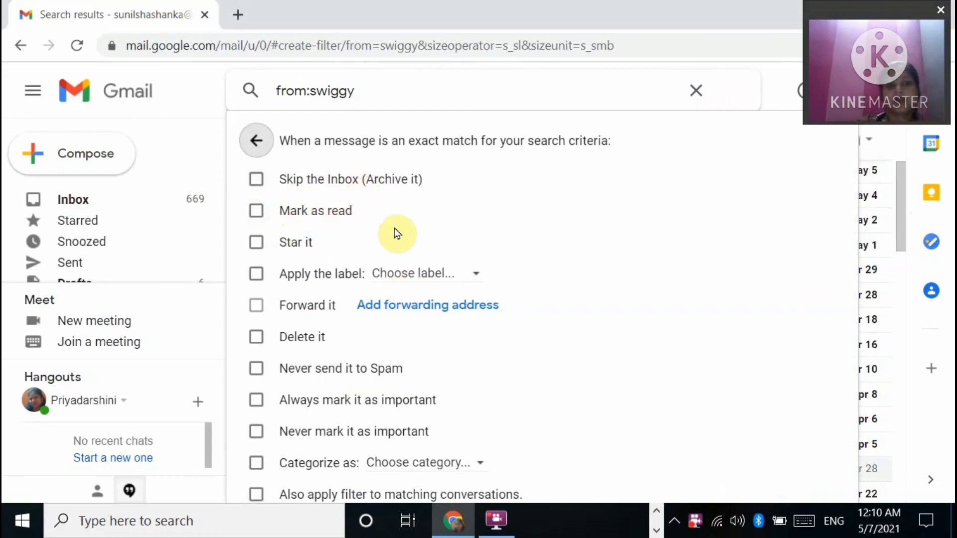
mouse_move(369, 344)
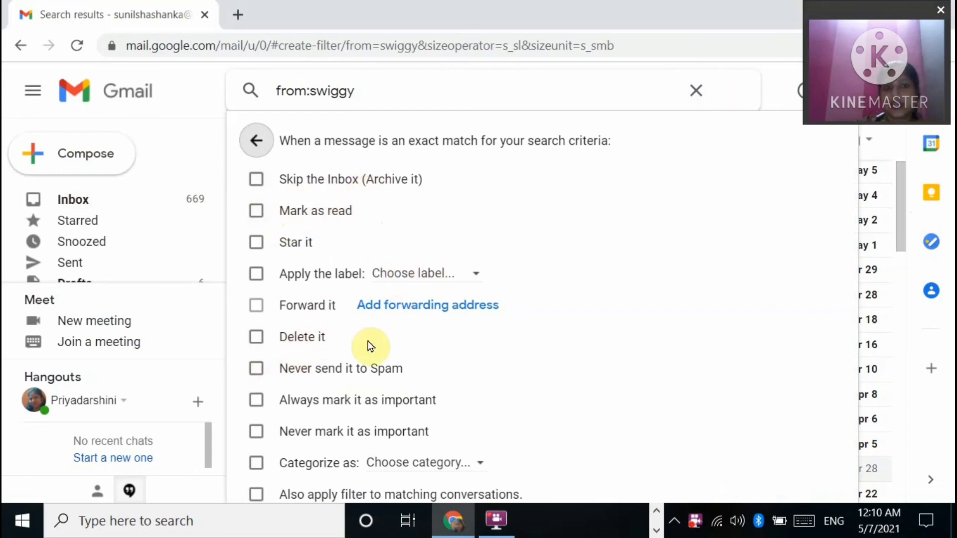
mouse_move(354, 345)
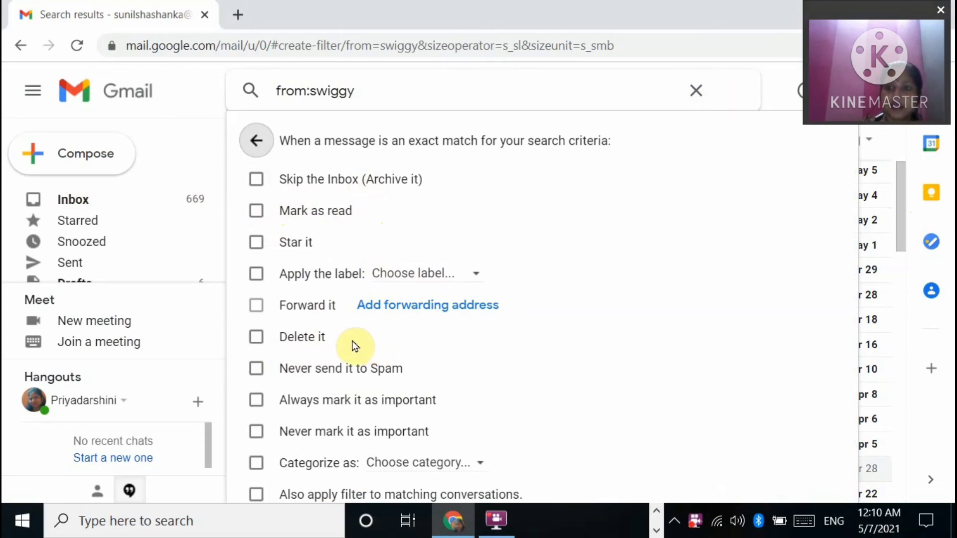
mouse_move(297, 468)
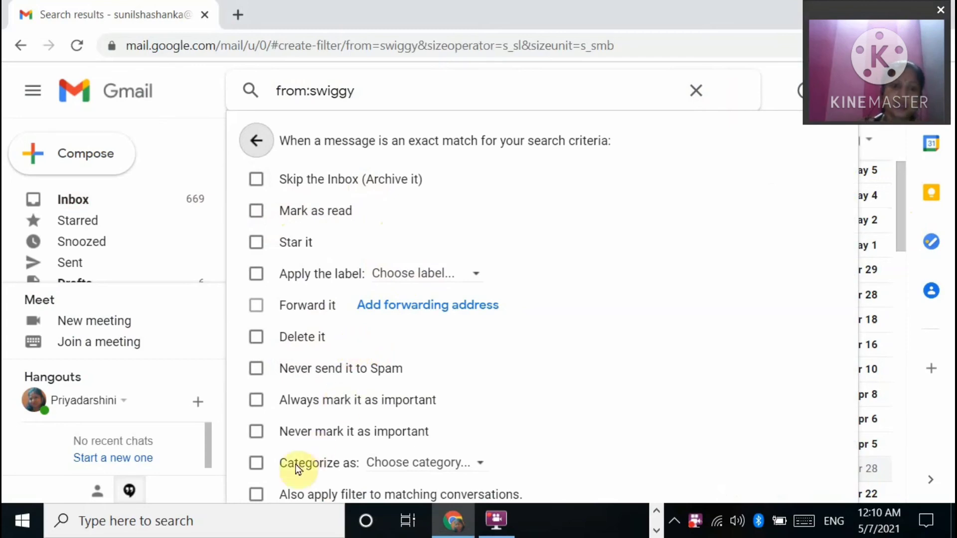
mouse_move(424, 421)
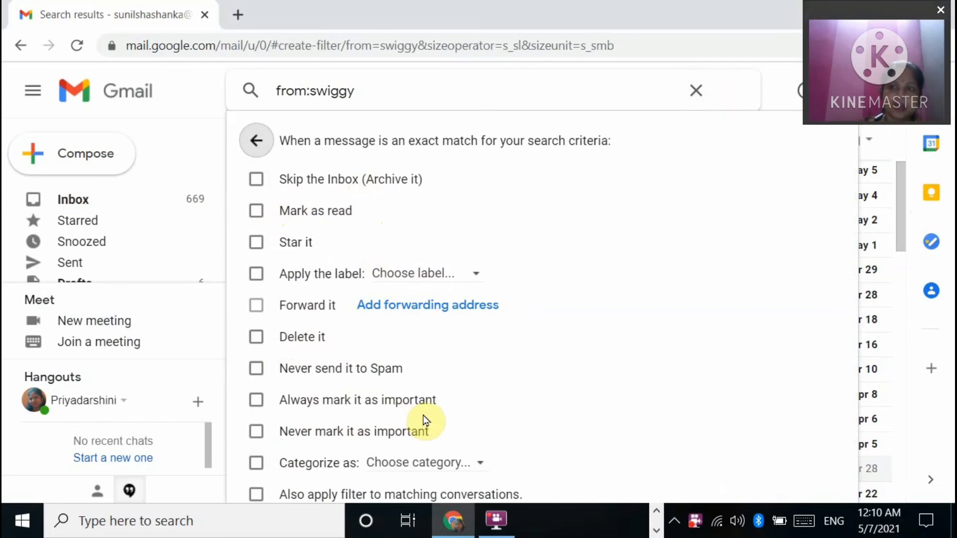
mouse_move(277, 234)
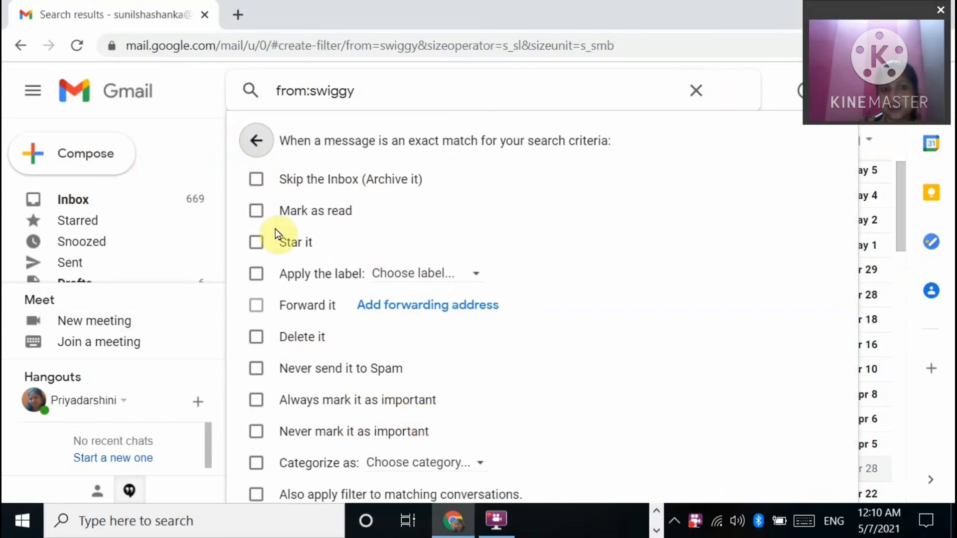
mouse_move(355, 339)
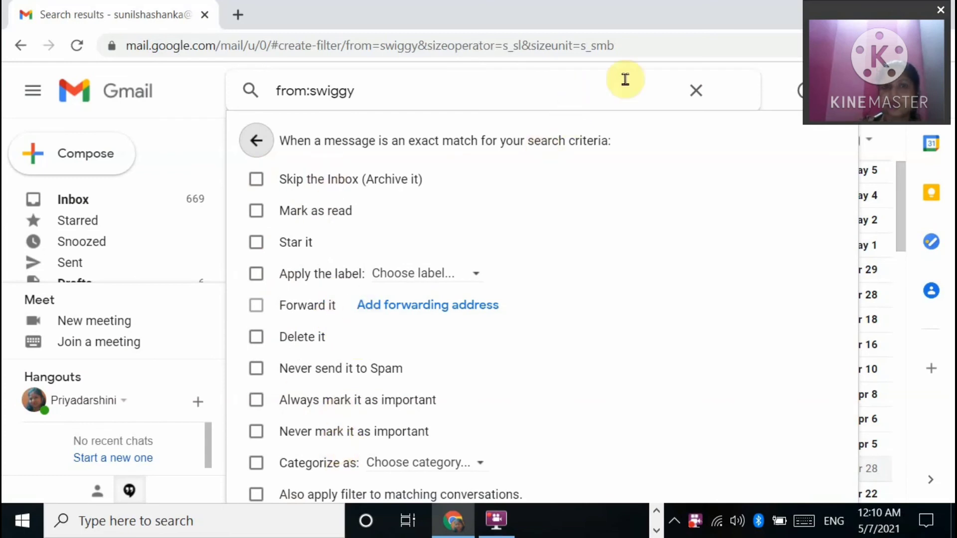
mouse_move(262, 349)
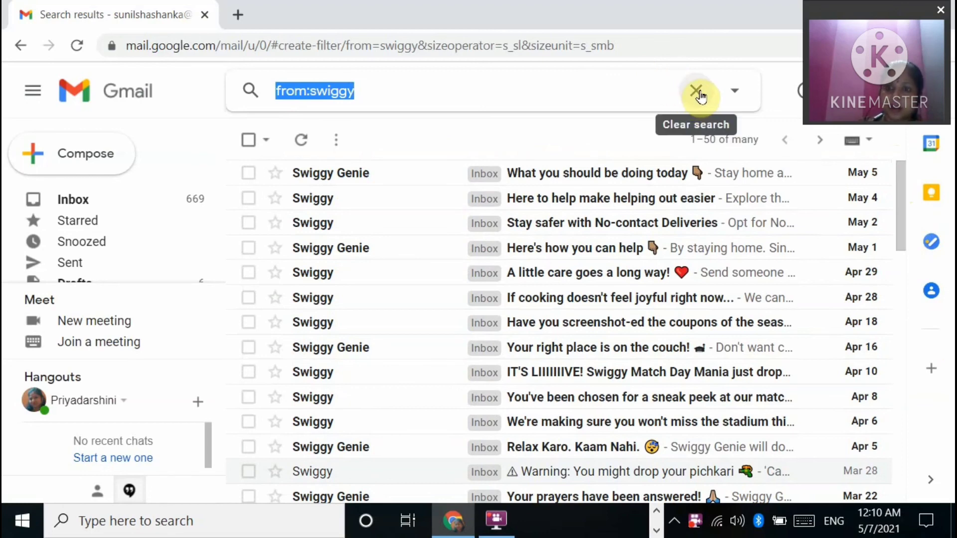
Clear the swiggy search and list mail matching the account's own suggested address.
left_click(696, 90)
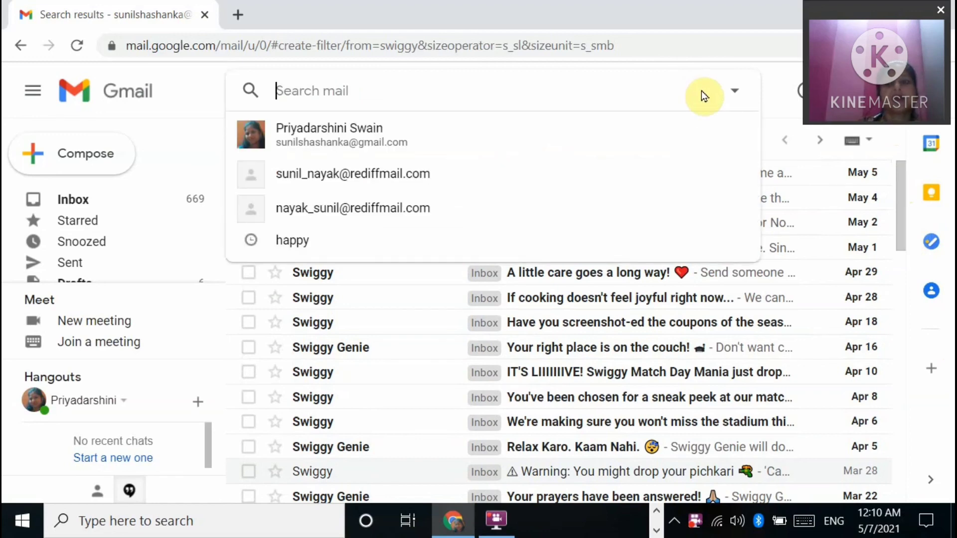
left_click(329, 135)
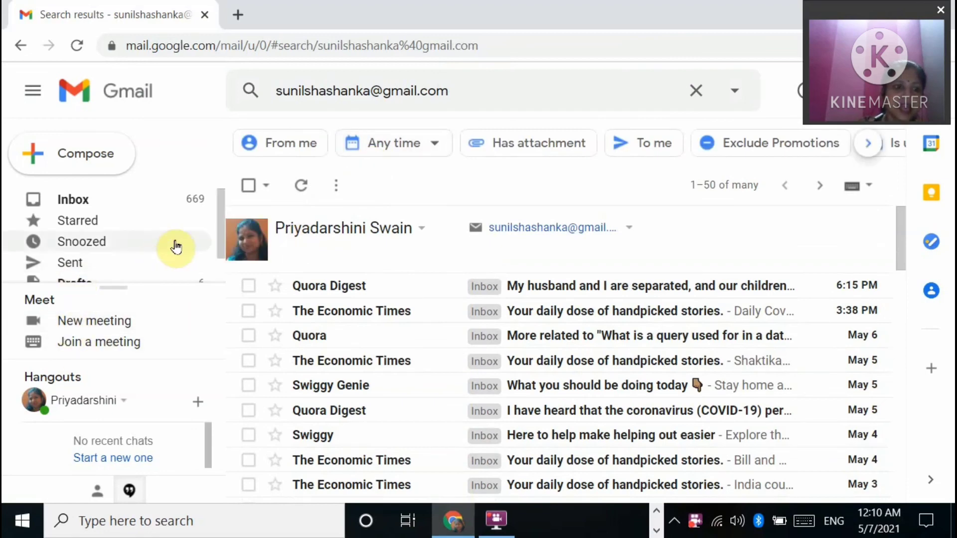
scroll("down", 3)
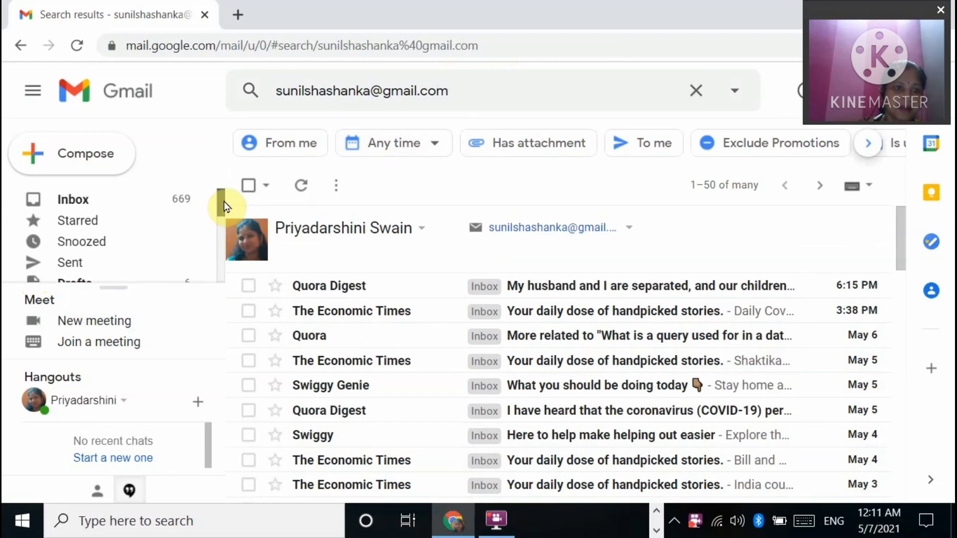
scroll("down", 3)
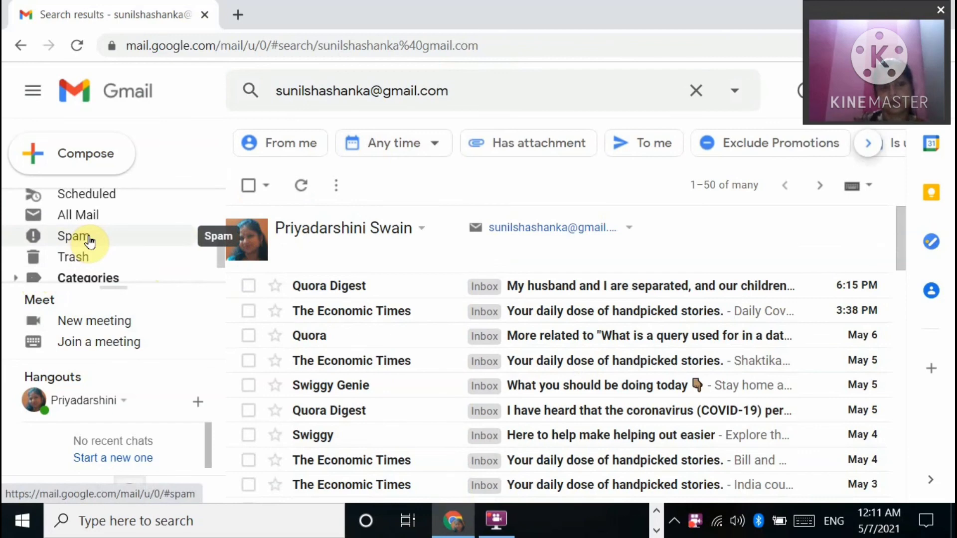
Show the Spam folder, which holds no messages.
left_click(73, 236)
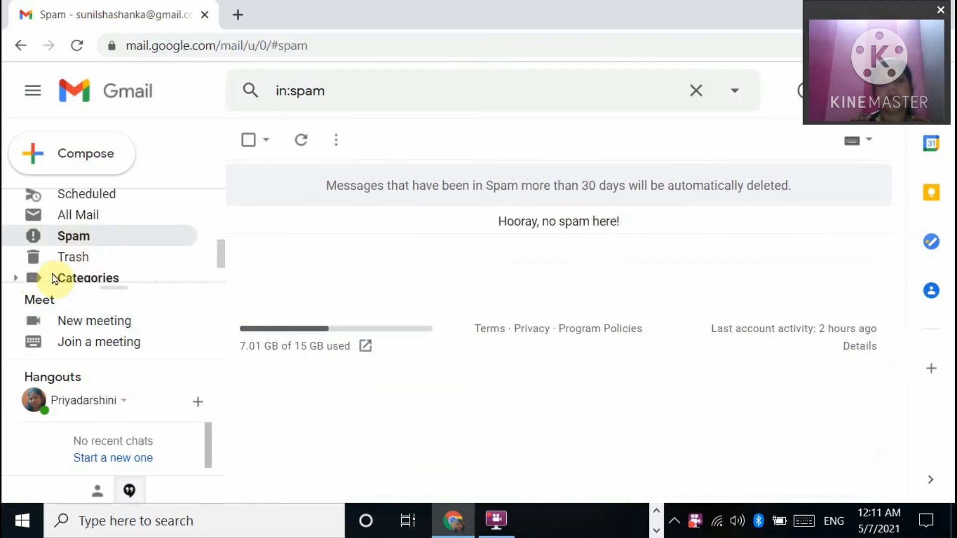
mouse_move(806, 279)
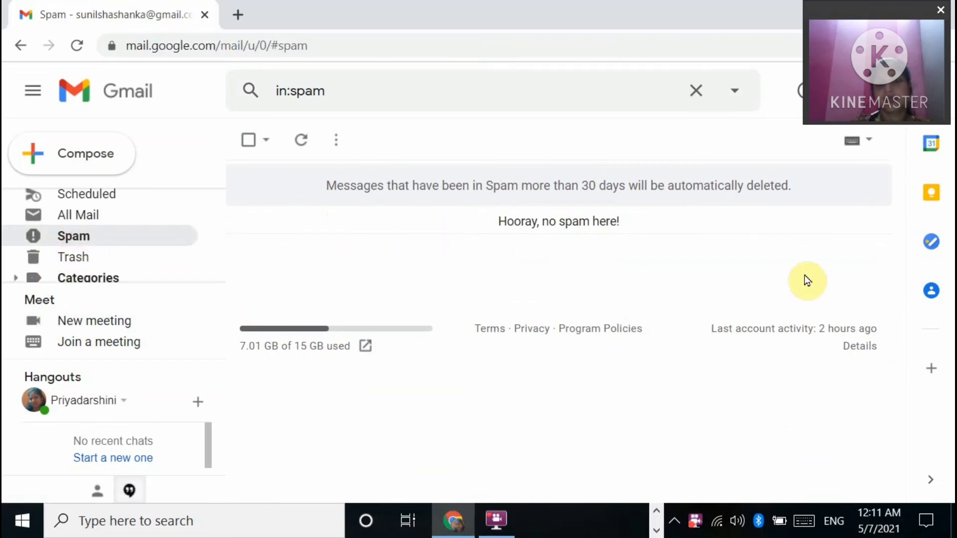
mouse_move(483, 288)
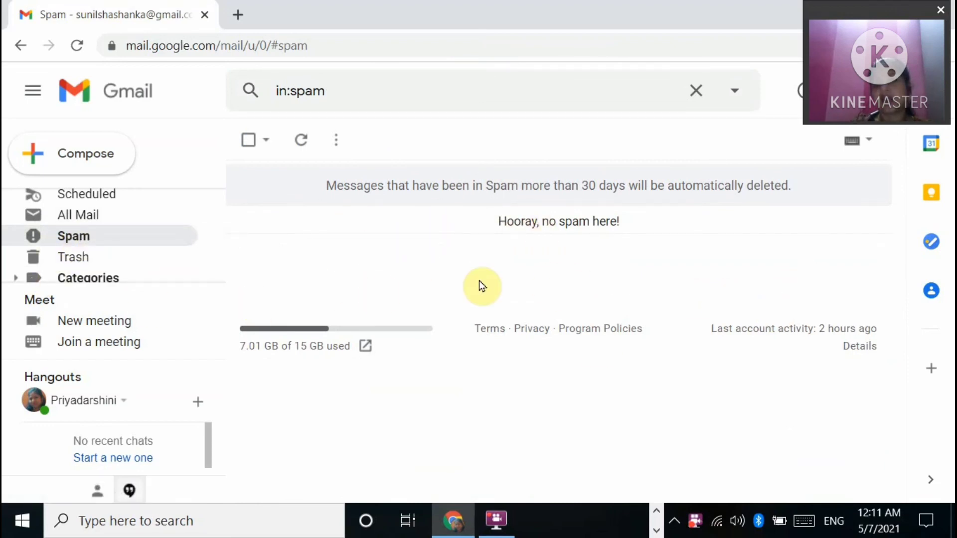
mouse_move(383, 291)
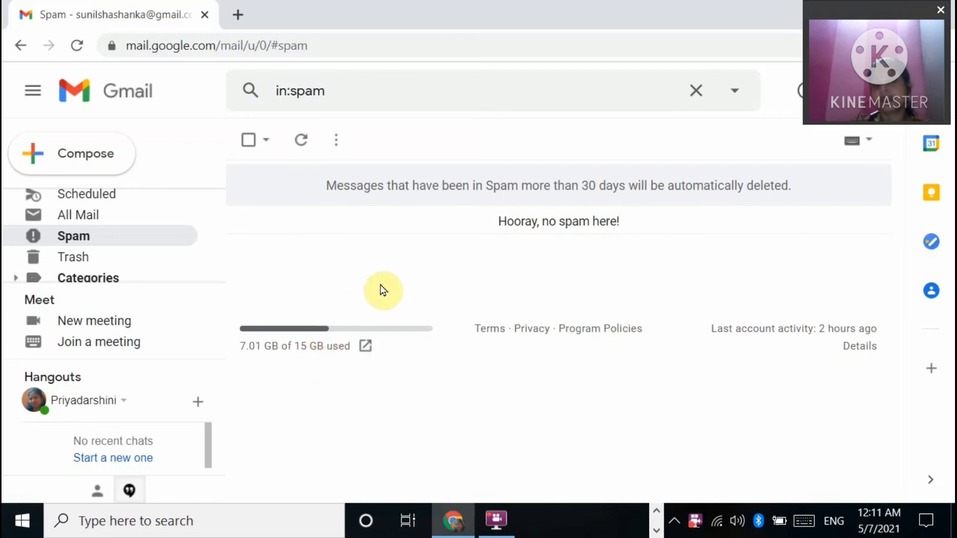
mouse_move(393, 275)
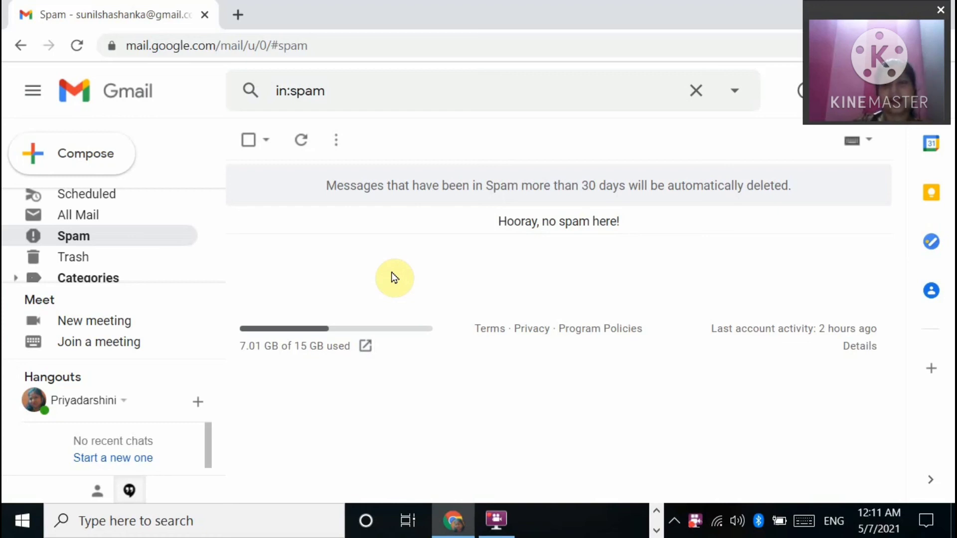
mouse_move(738, 6)
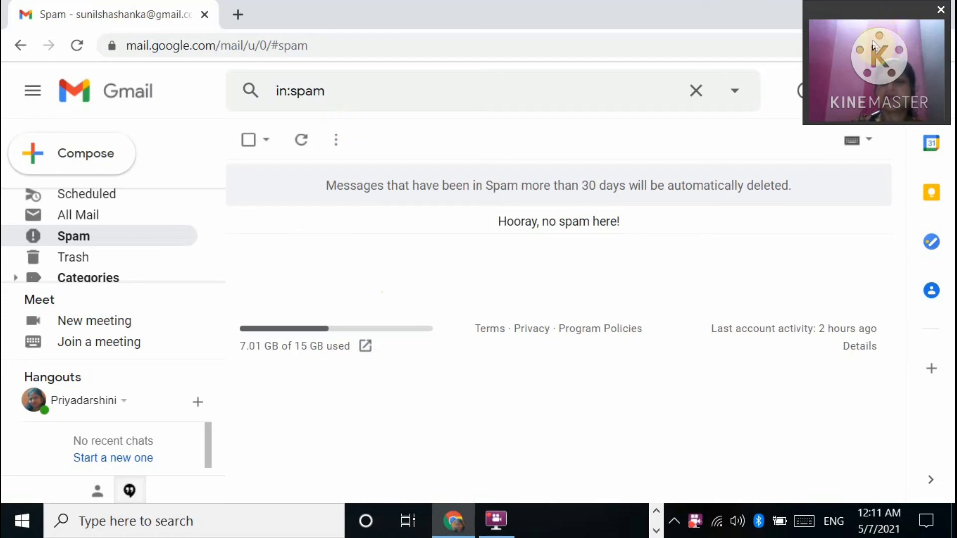
mouse_move(718, 92)
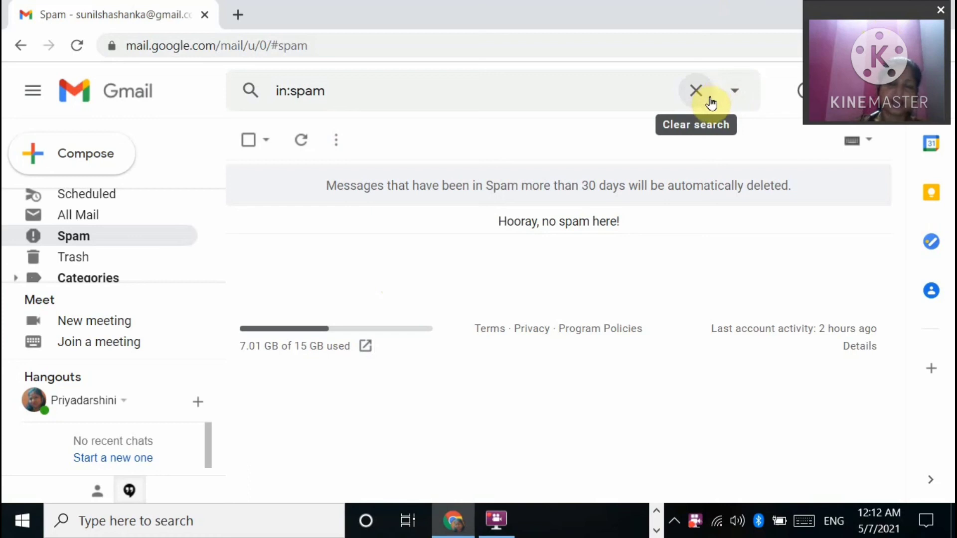
mouse_move(506, 527)
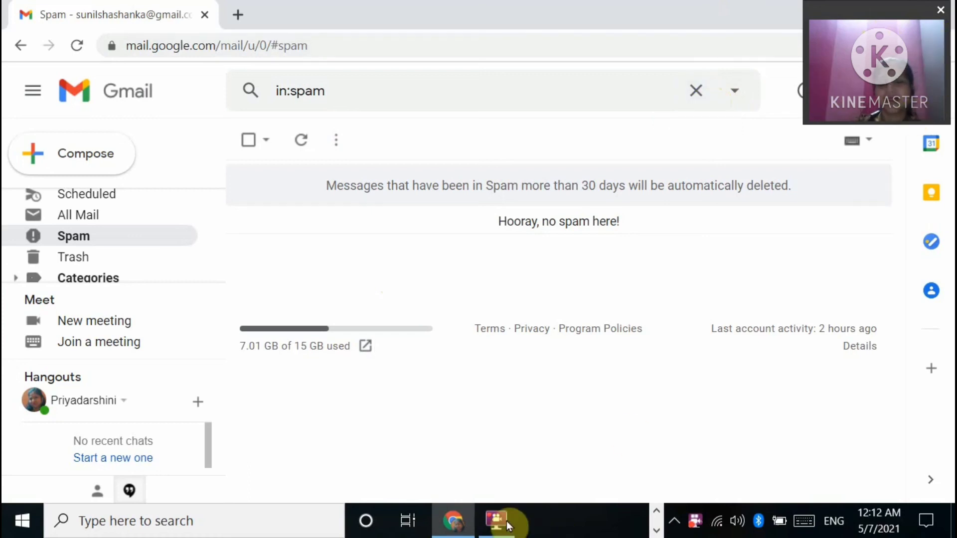